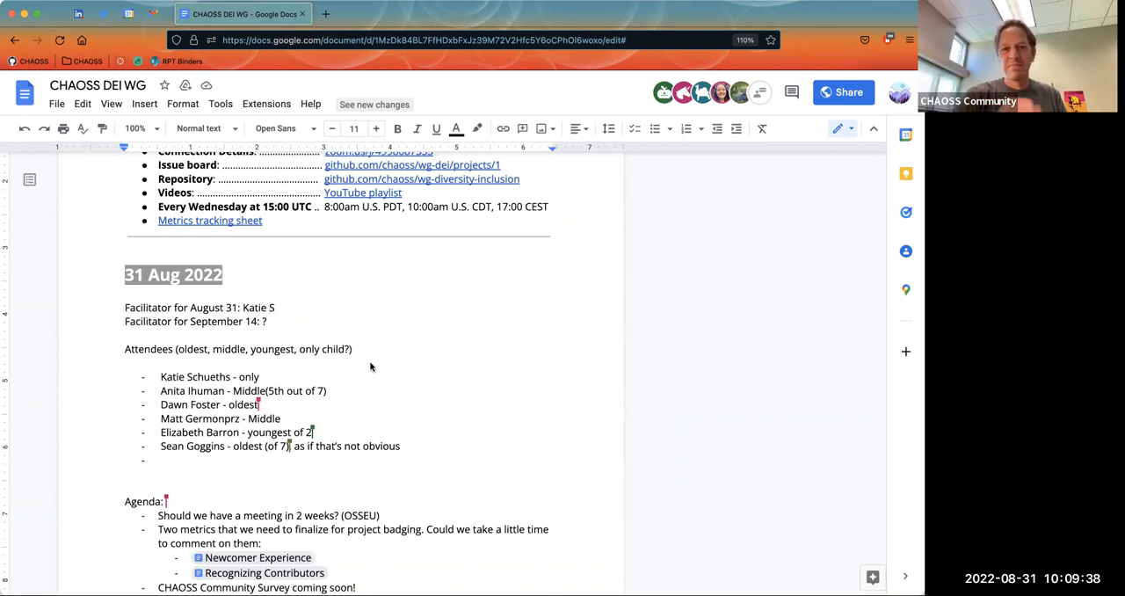
mouse_move(300, 319)
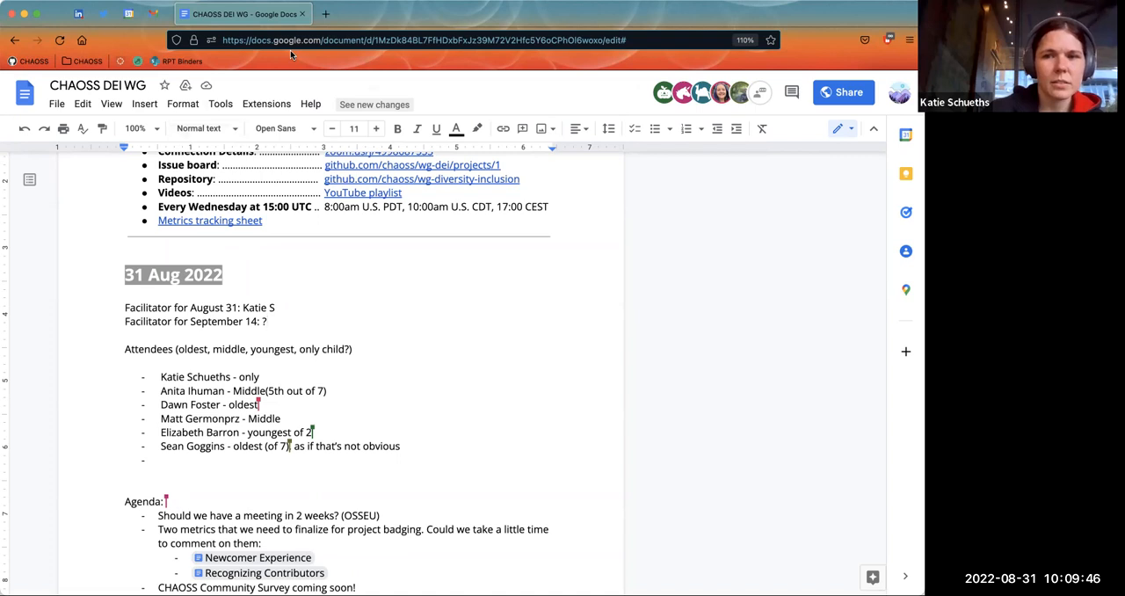
mouse_move(469, 334)
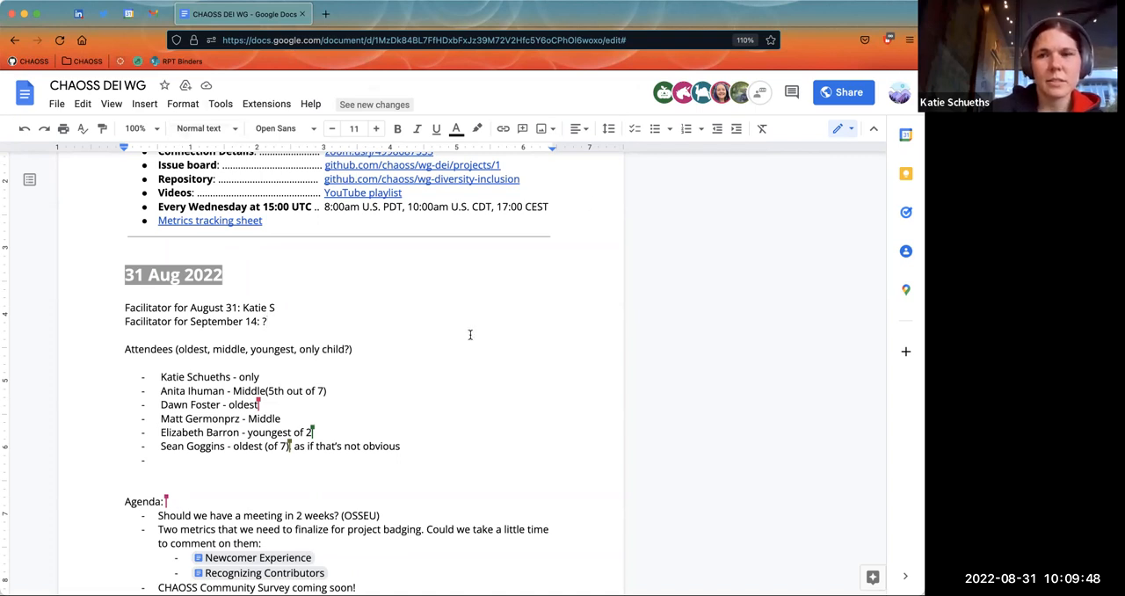
Reply to the OSSEU meeting question with a sub-bullet: 'No. Let's cancel all CHAOSS meetings.'.
scroll("down", 3)
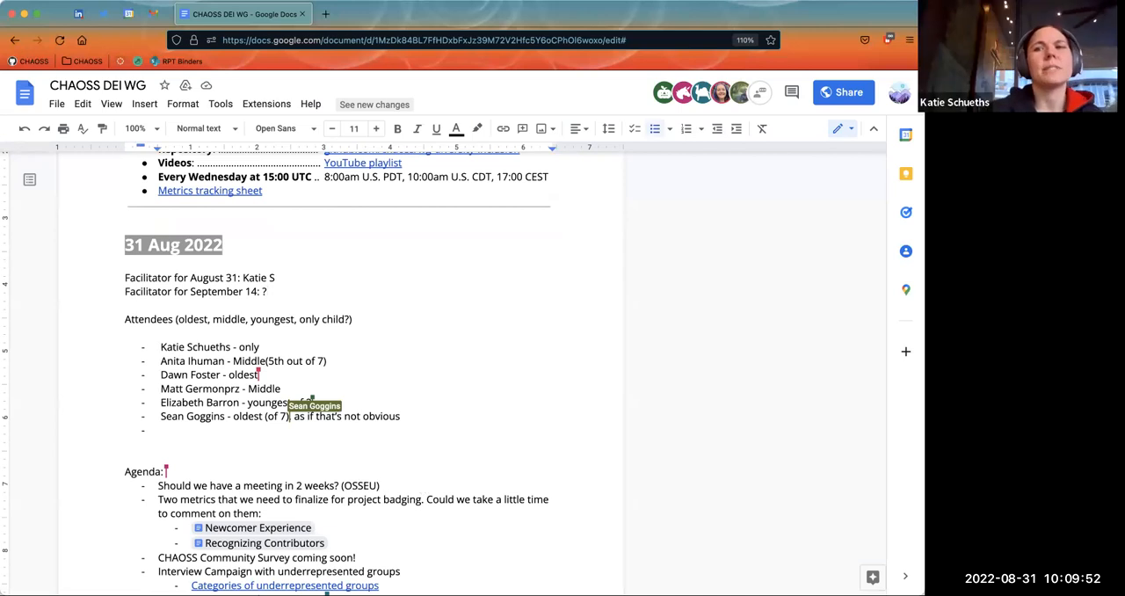
type("No.")
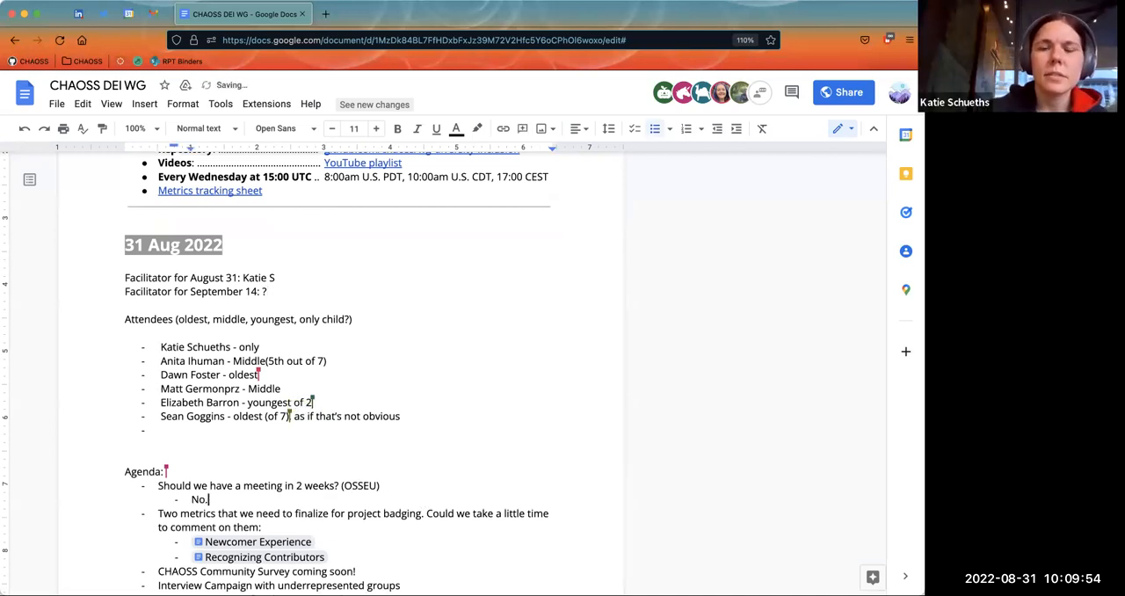
type("Let's")
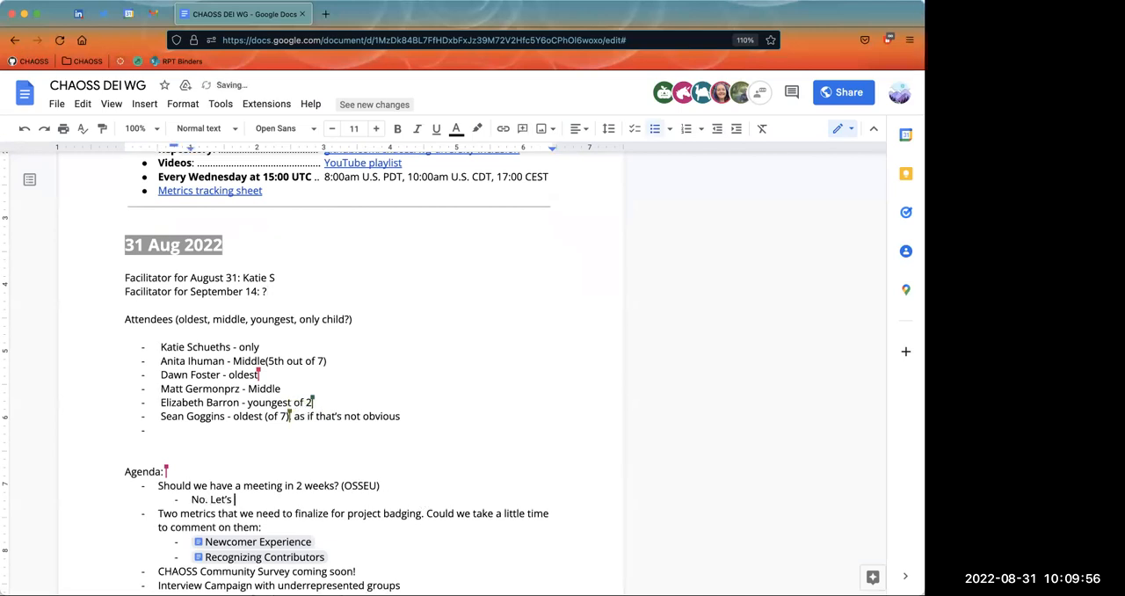
type("meet")
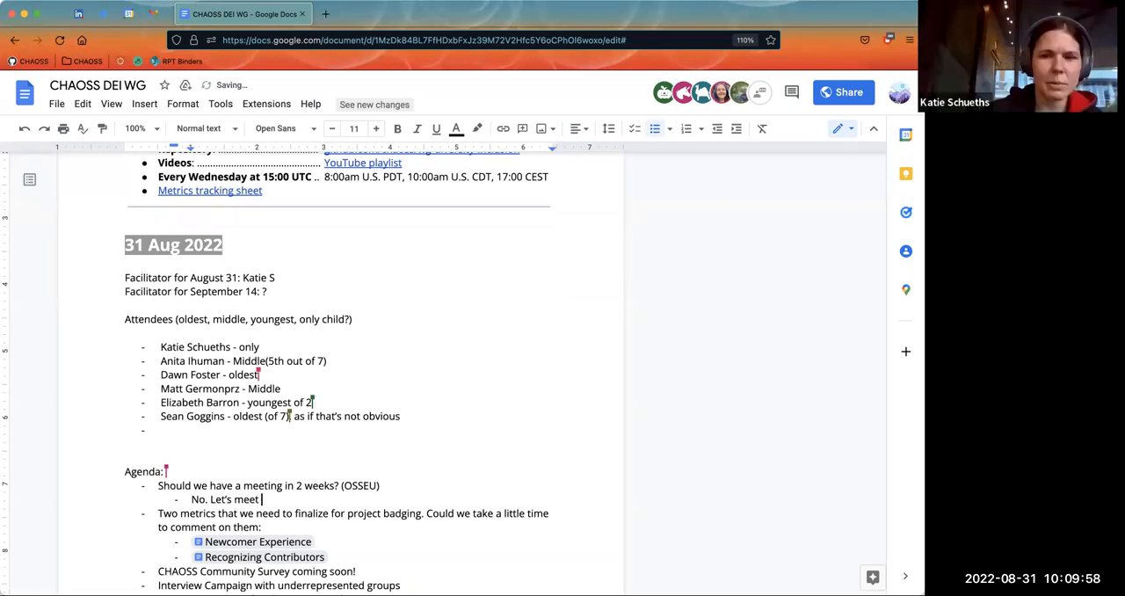
key("Backspace")
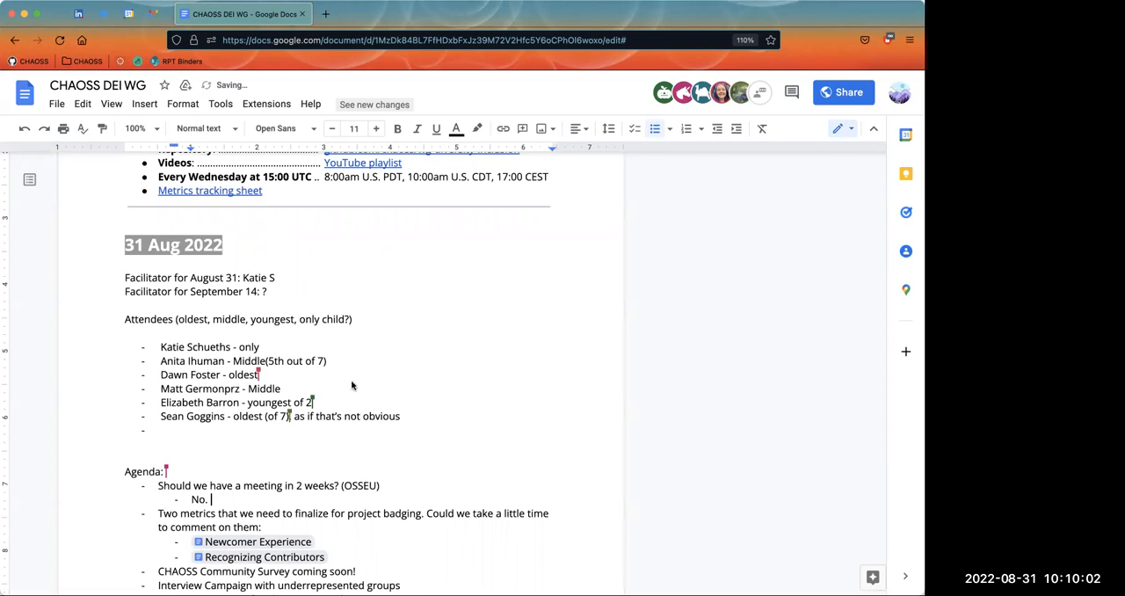
mouse_move(255, 296)
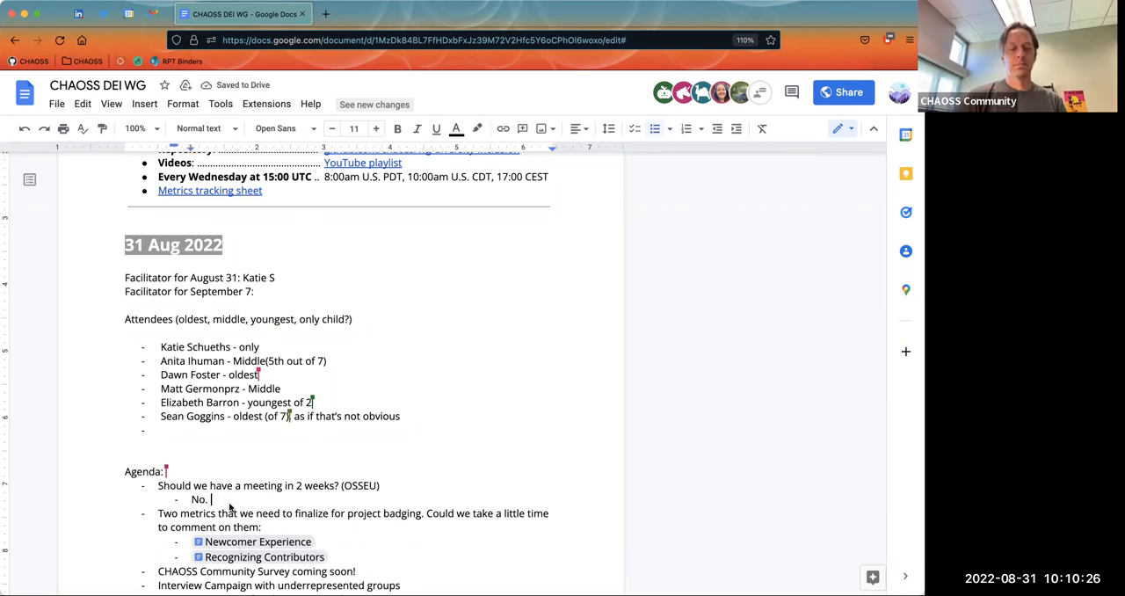
type("Let's can")
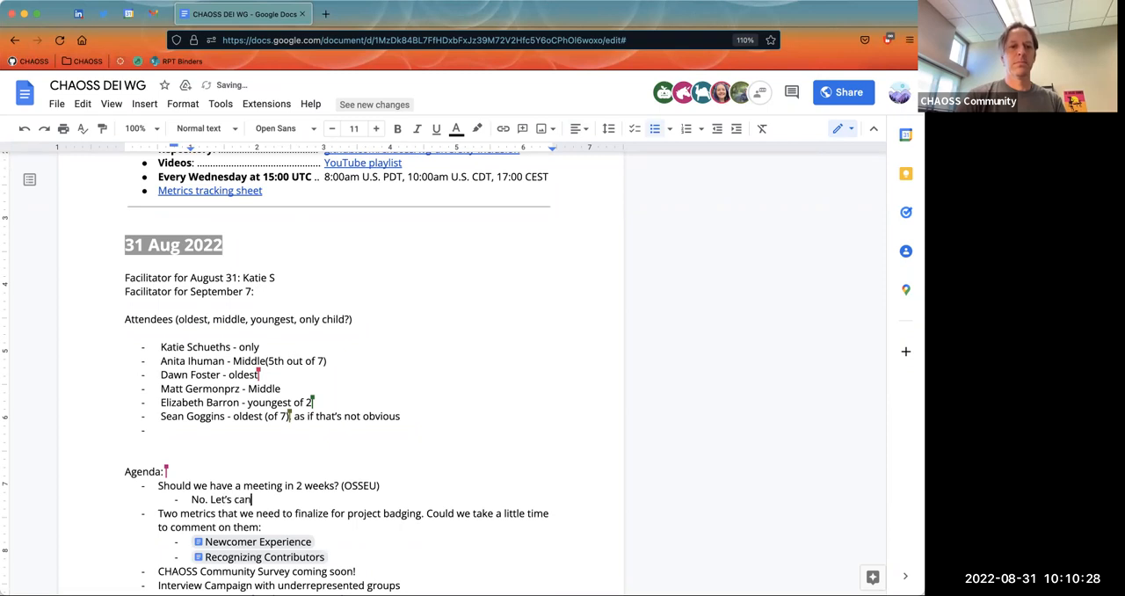
type("cel all CHAOSS mee")
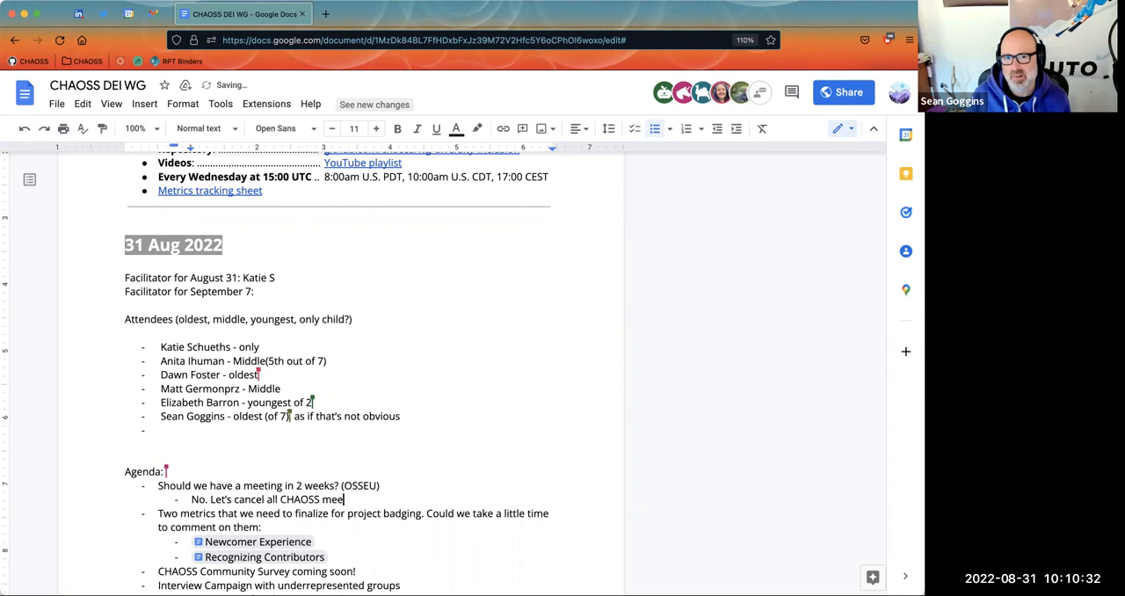
scroll("down", 3)
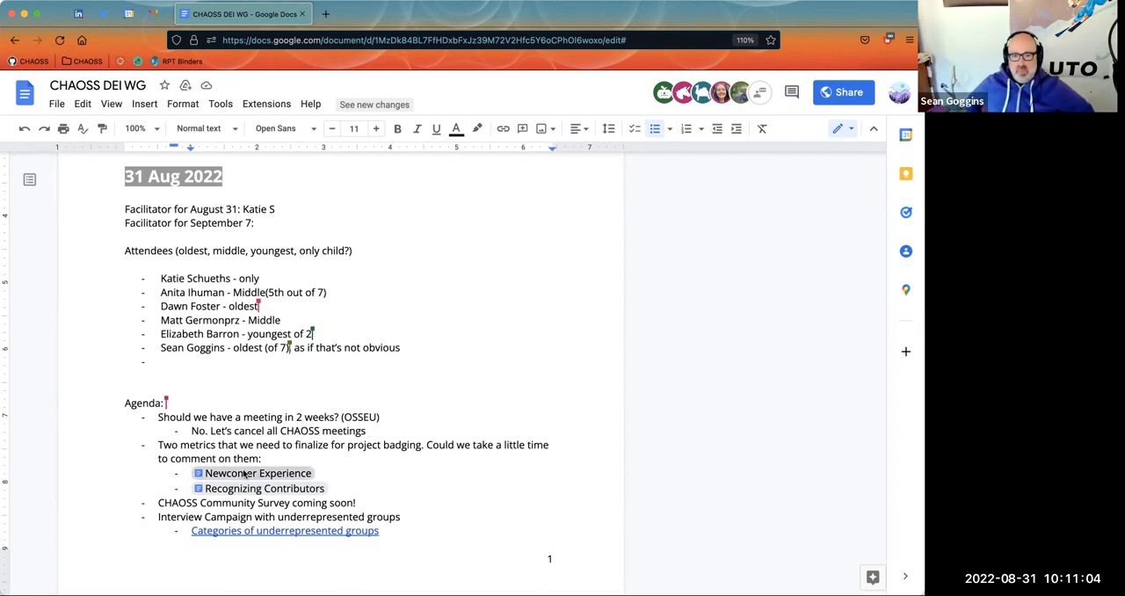
Start a new top-level agenda bullet after the project-badging metrics.
scroll("down", 3)
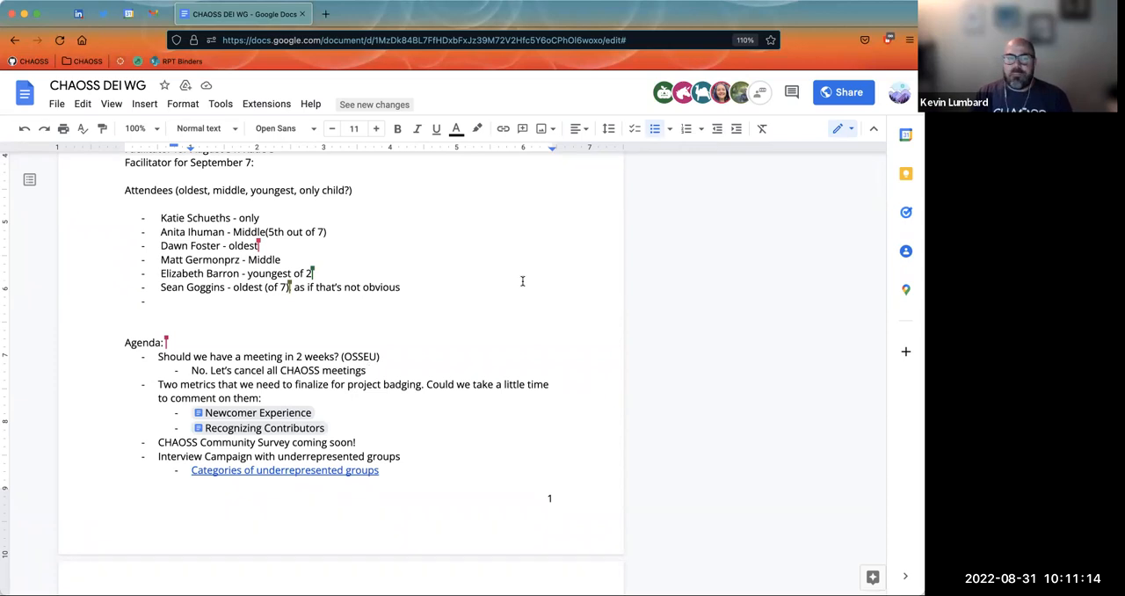
mouse_move(524, 283)
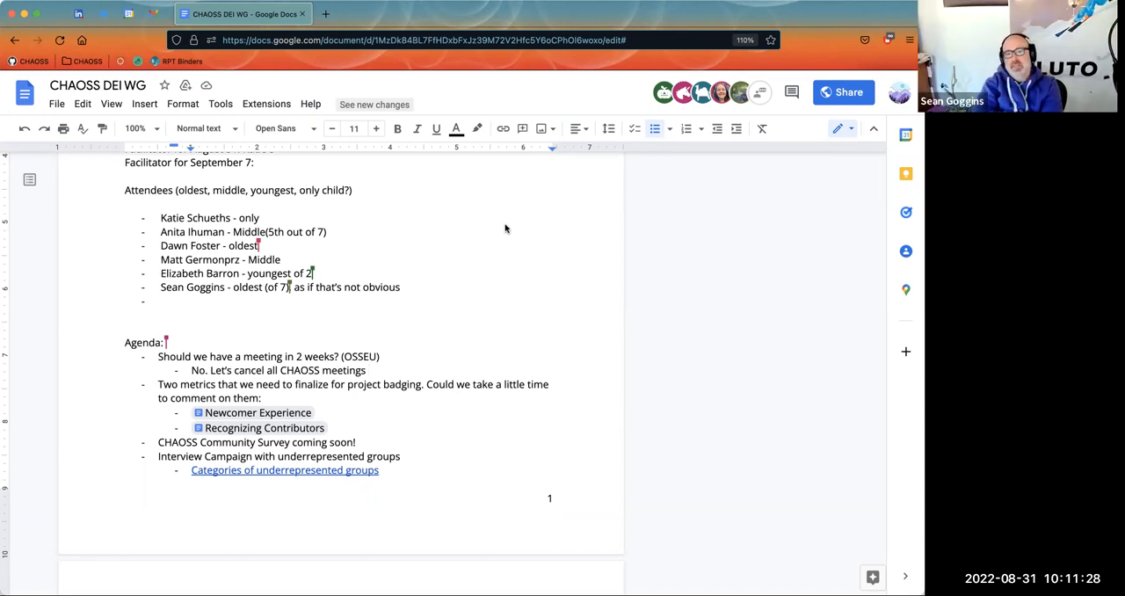
mouse_move(489, 225)
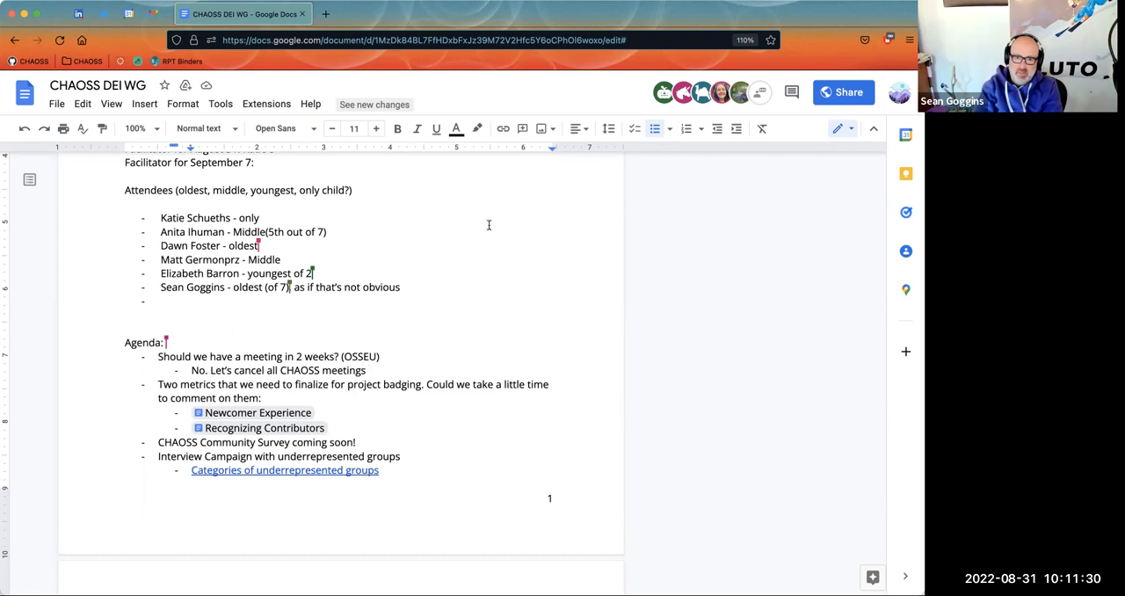
mouse_move(469, 262)
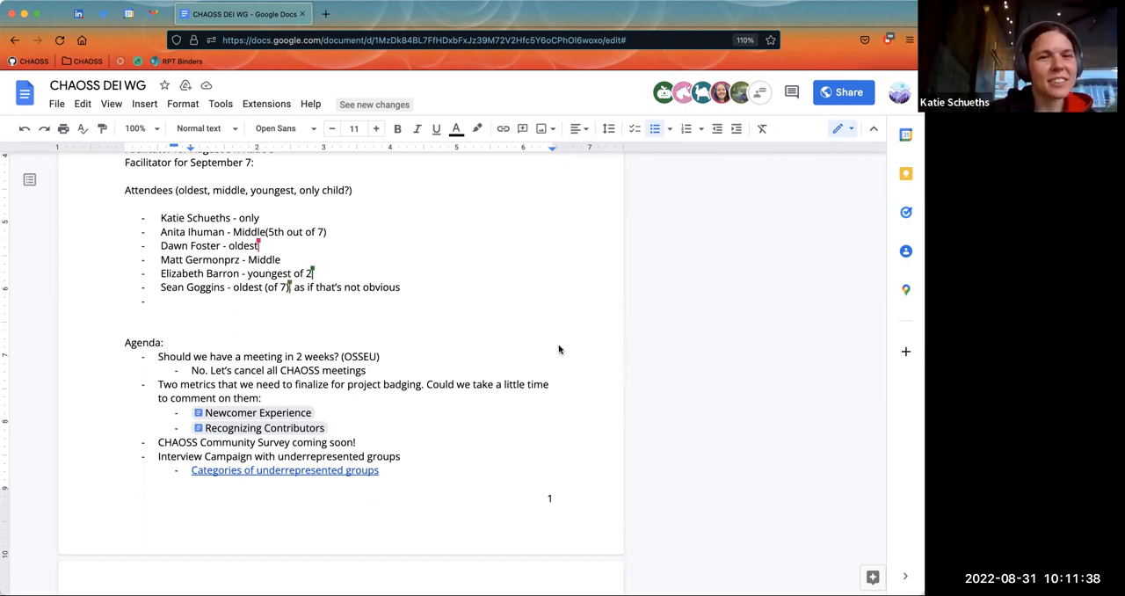
left_click(369, 369)
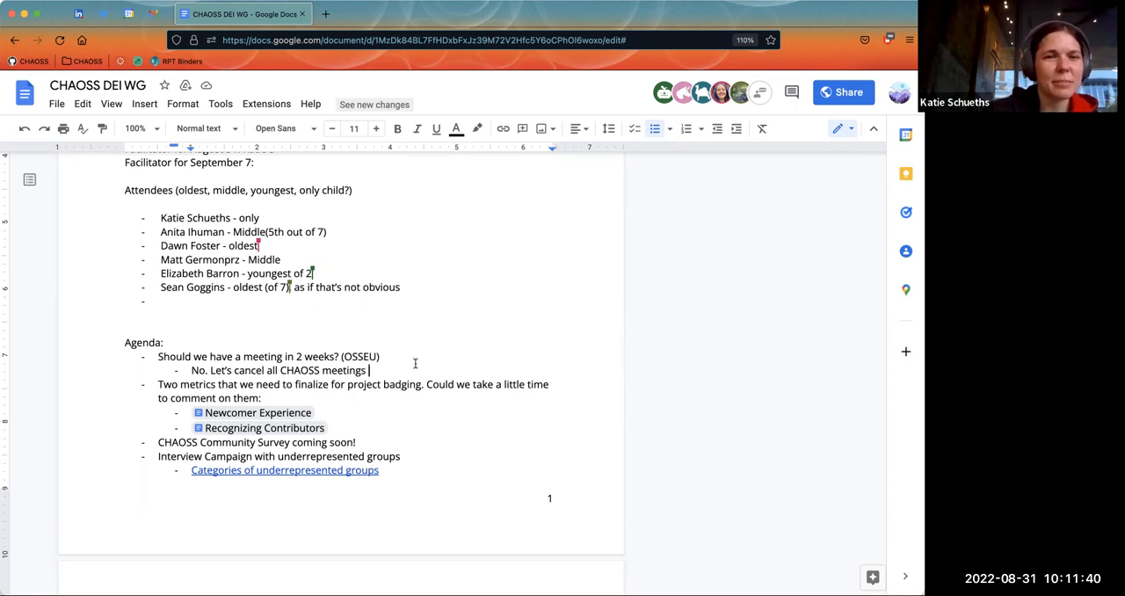
scroll("down", 3)
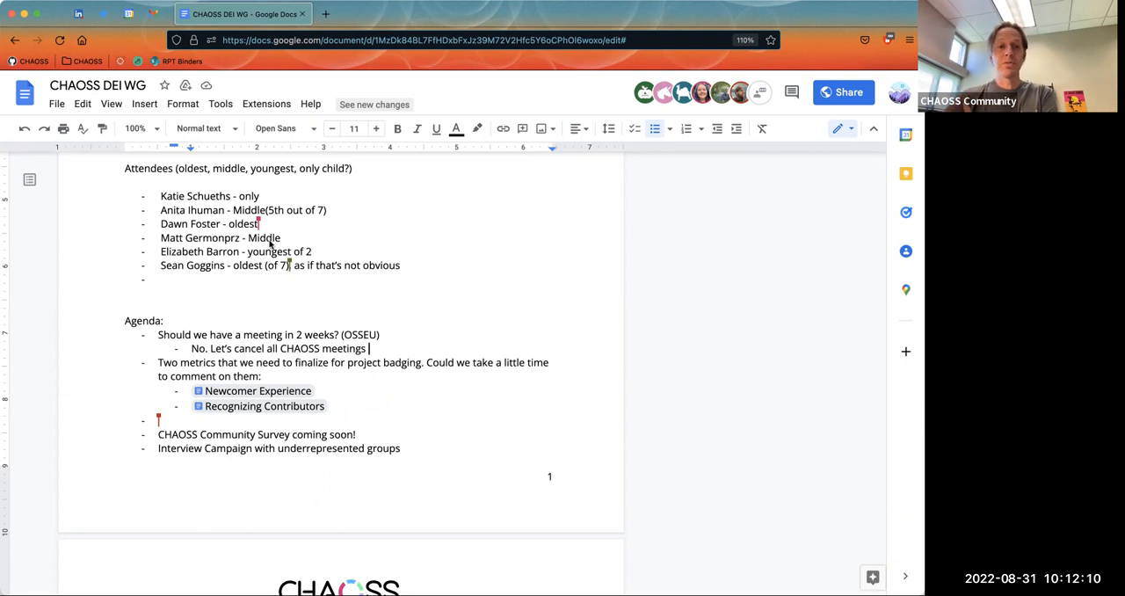
Fill the new agenda bullet with 'Project badging statement?'.
type("Project")
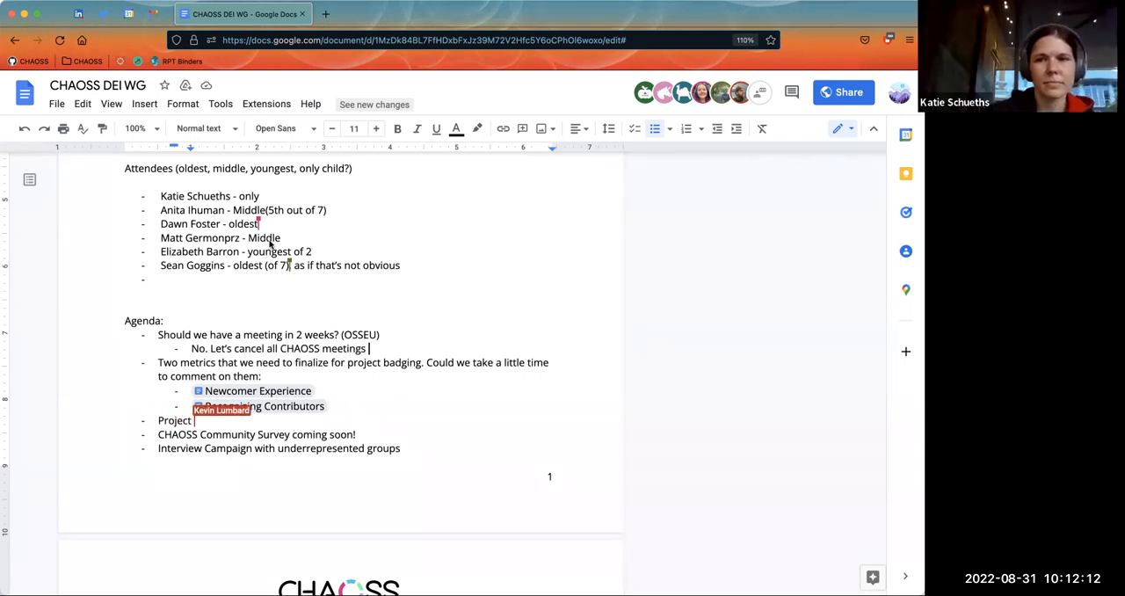
type("badging s")
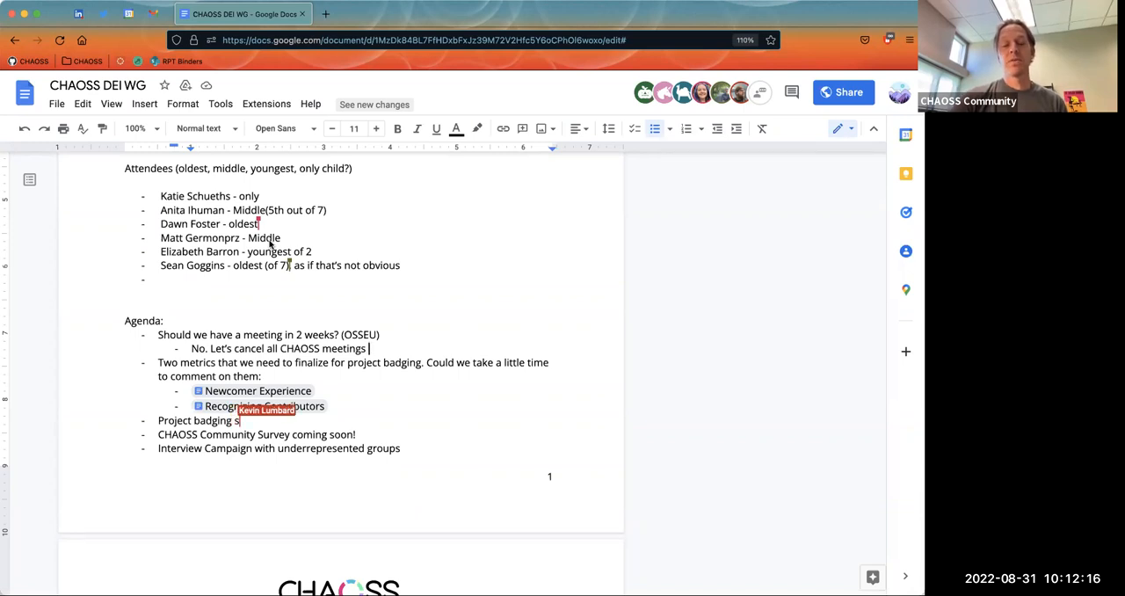
type("tatement")
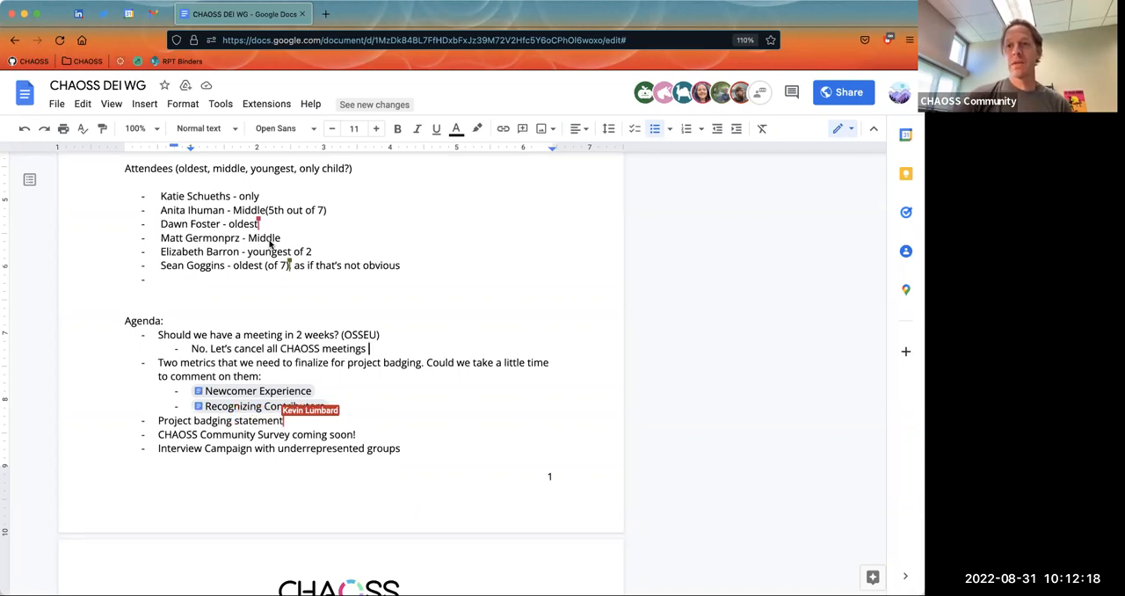
type("?")
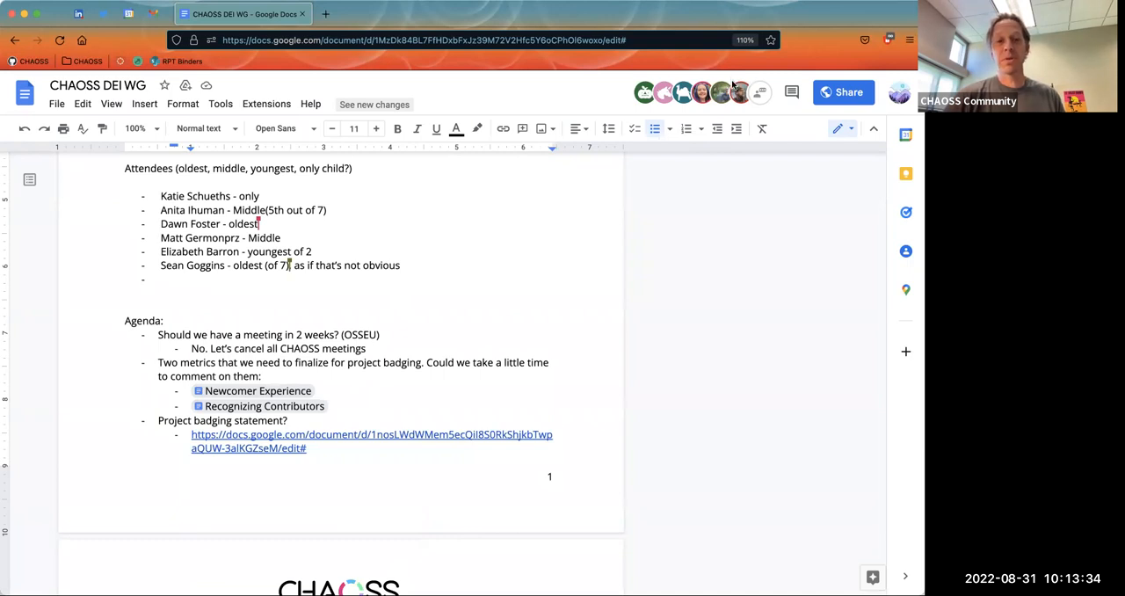
mouse_move(513, 236)
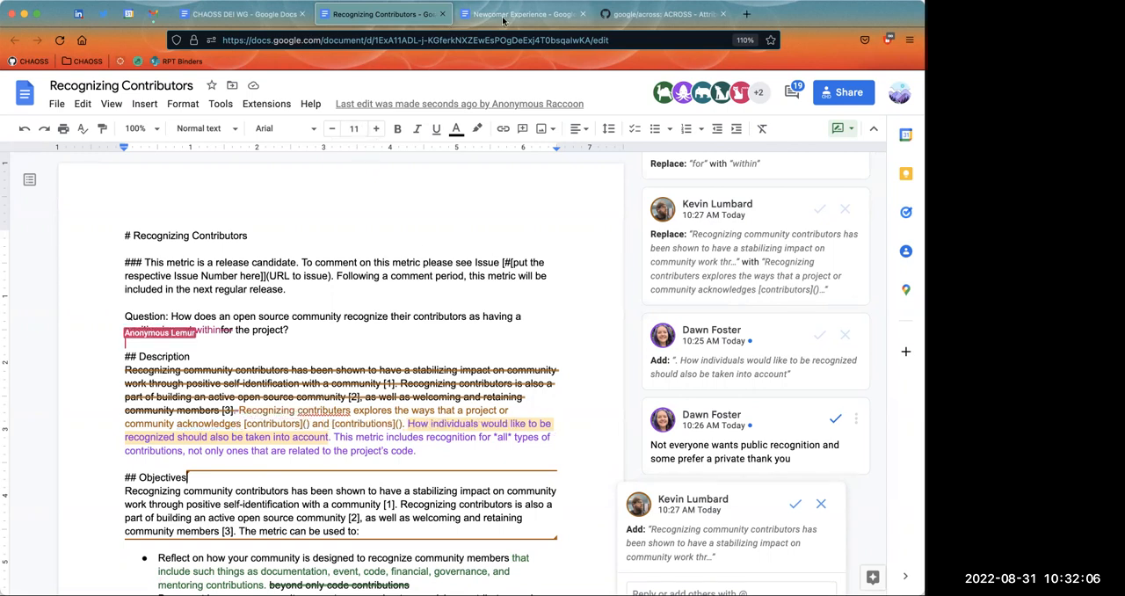
Switch to the Newcomer Experience metric document and review it down to the Filters section.
left_click(518, 14)
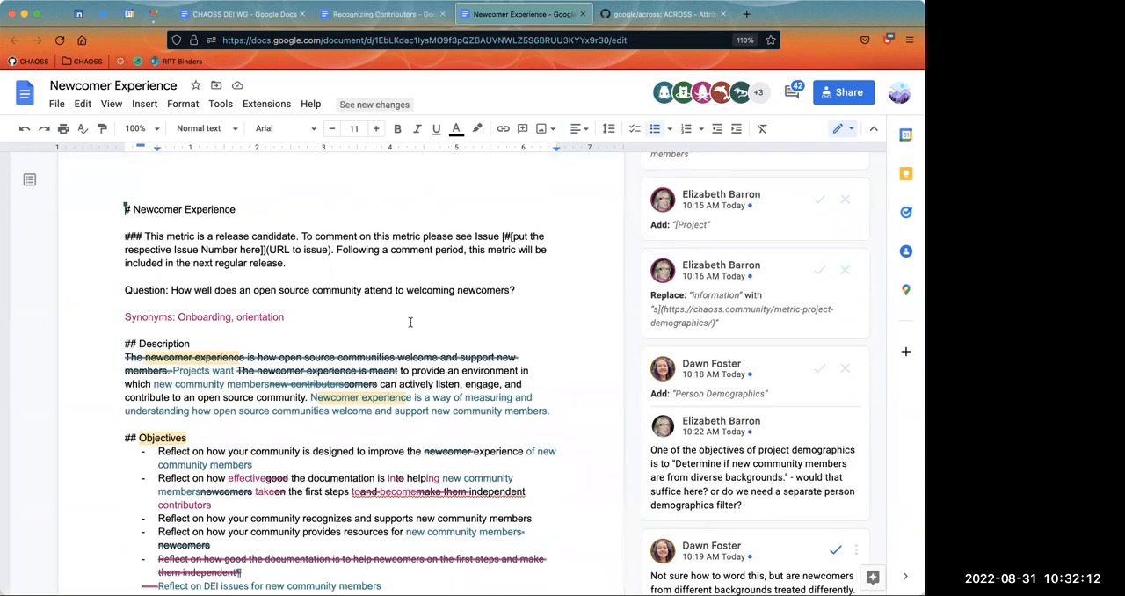
scroll("down", 3)
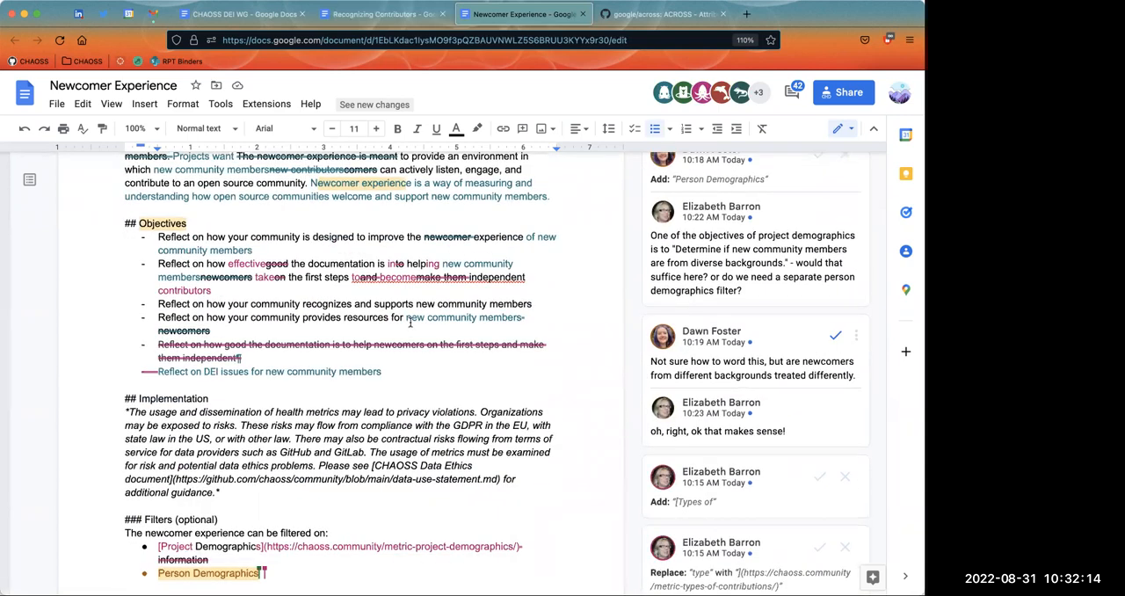
scroll("down", 3)
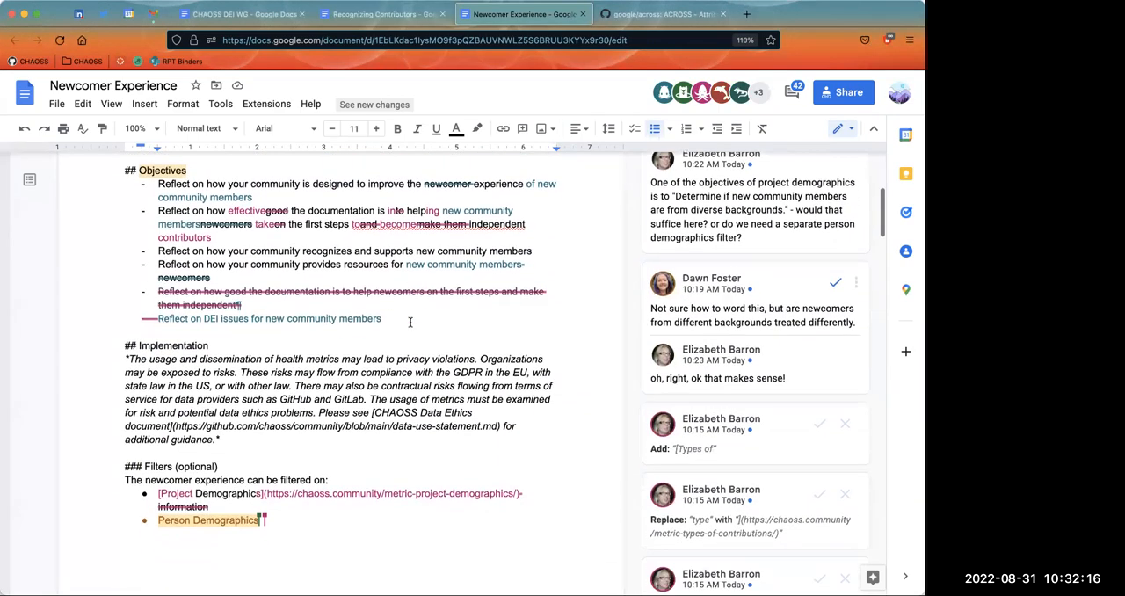
scroll("down", 3)
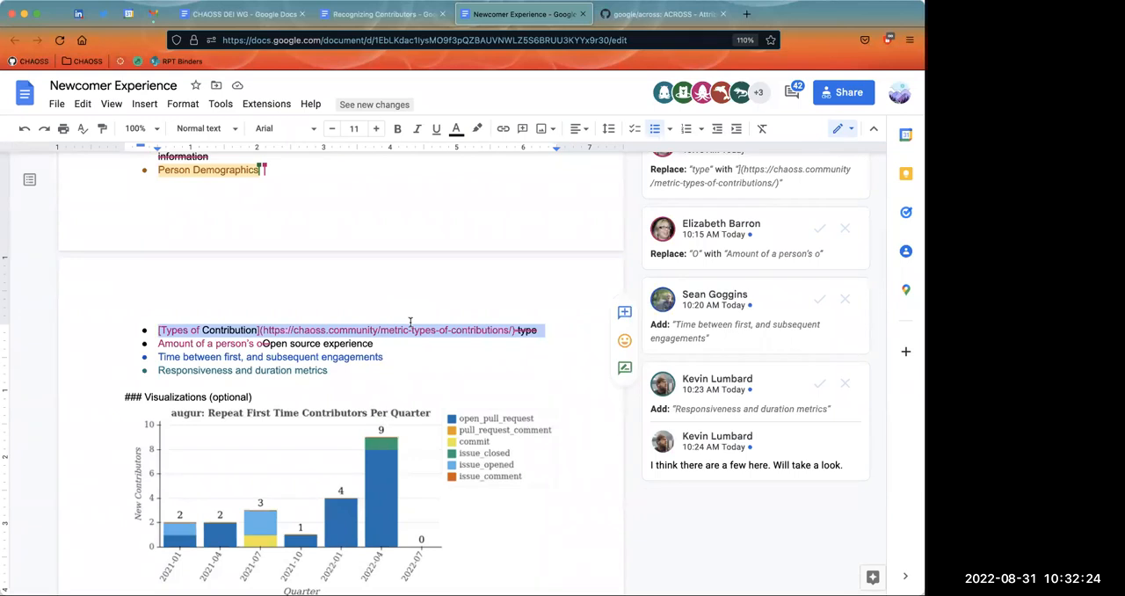
scroll("down", 3)
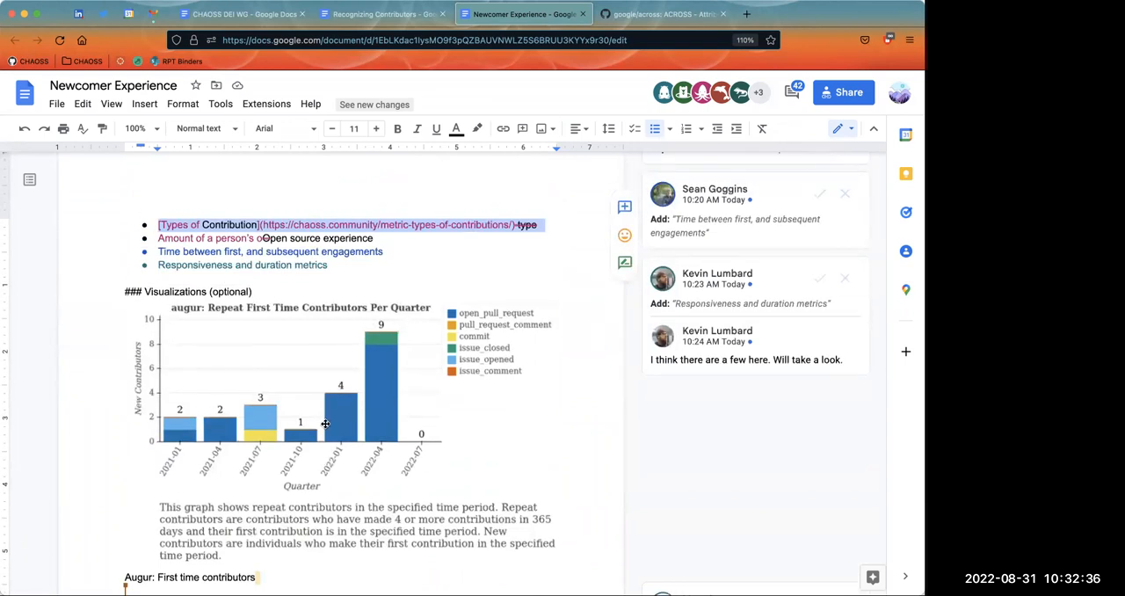
mouse_move(327, 414)
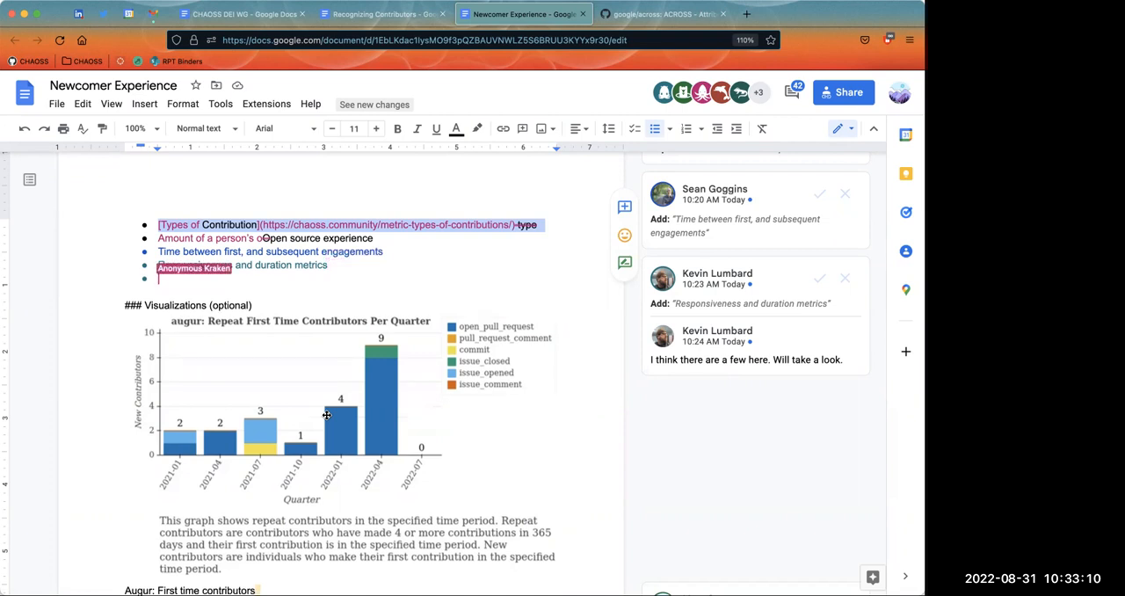
Suggest a new filters bullet reading 'Repeat first time contributors'.
type("Repeat")
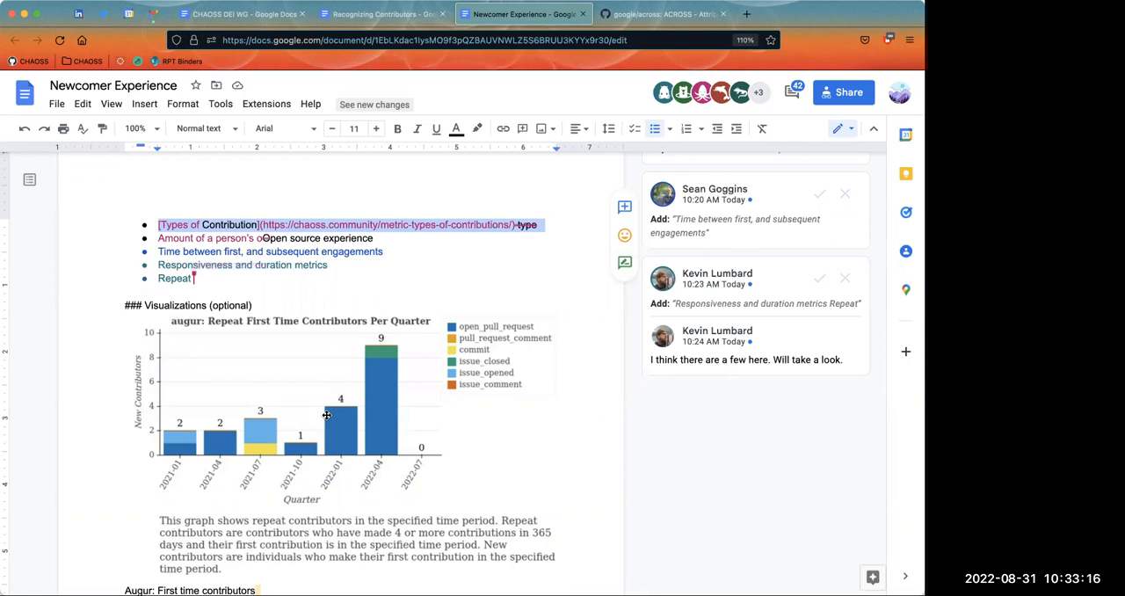
type("first time")
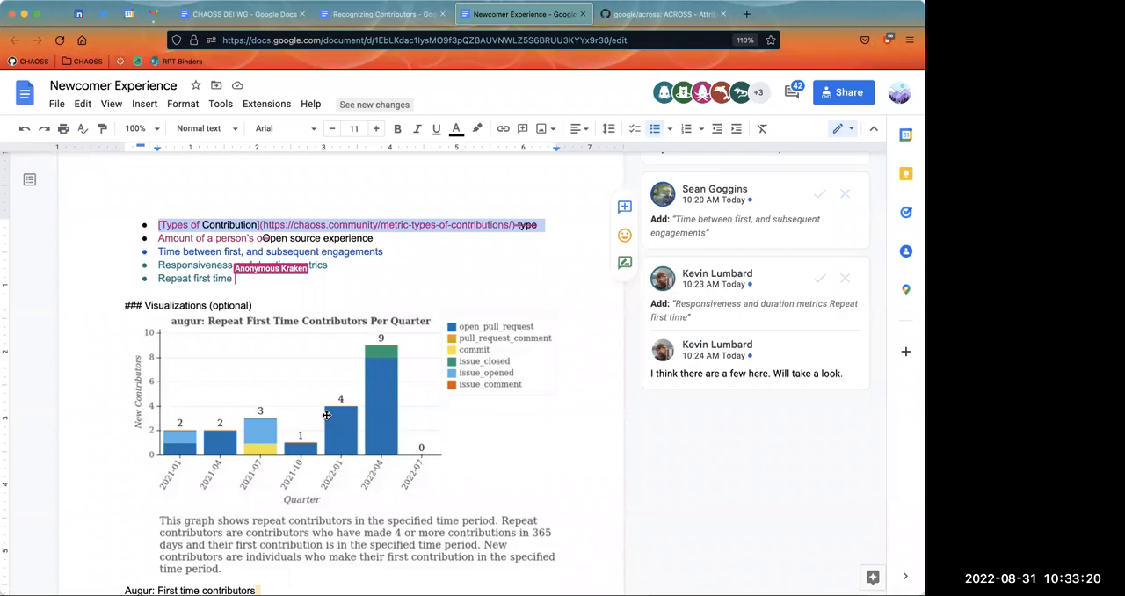
type("contributors")
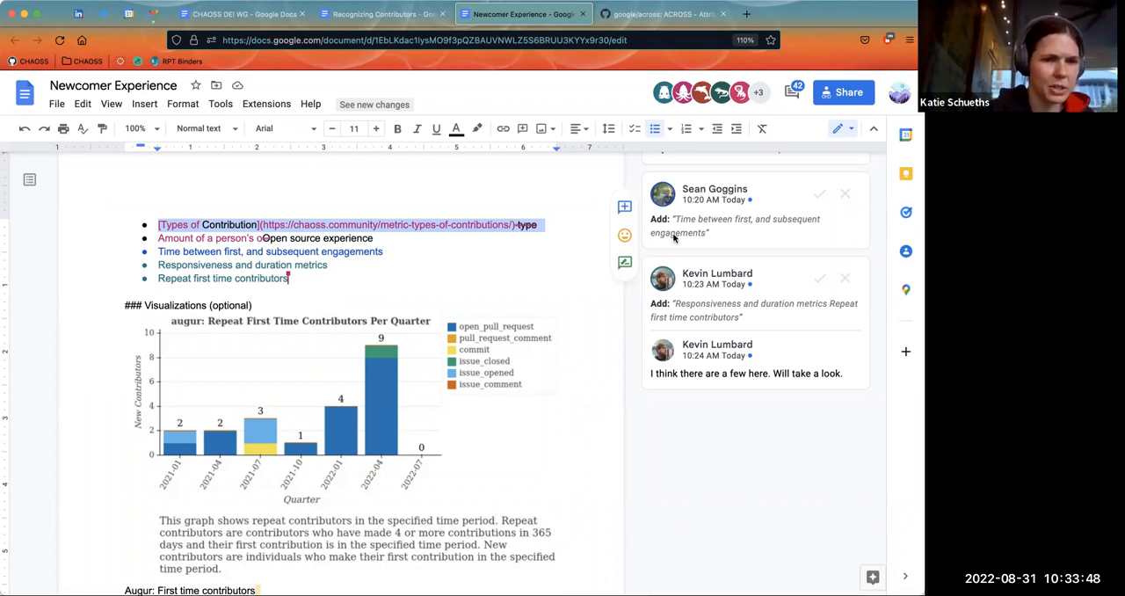
Scroll down to review the first-time contributors graph beneath the chart caption.
scroll("down", 3)
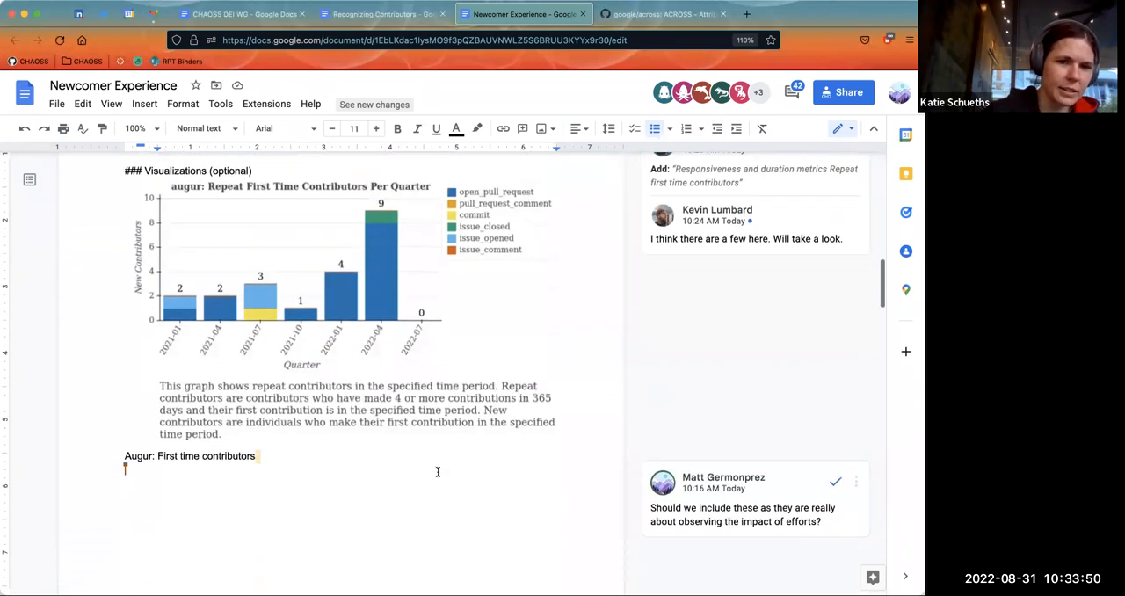
scroll("down", 3)
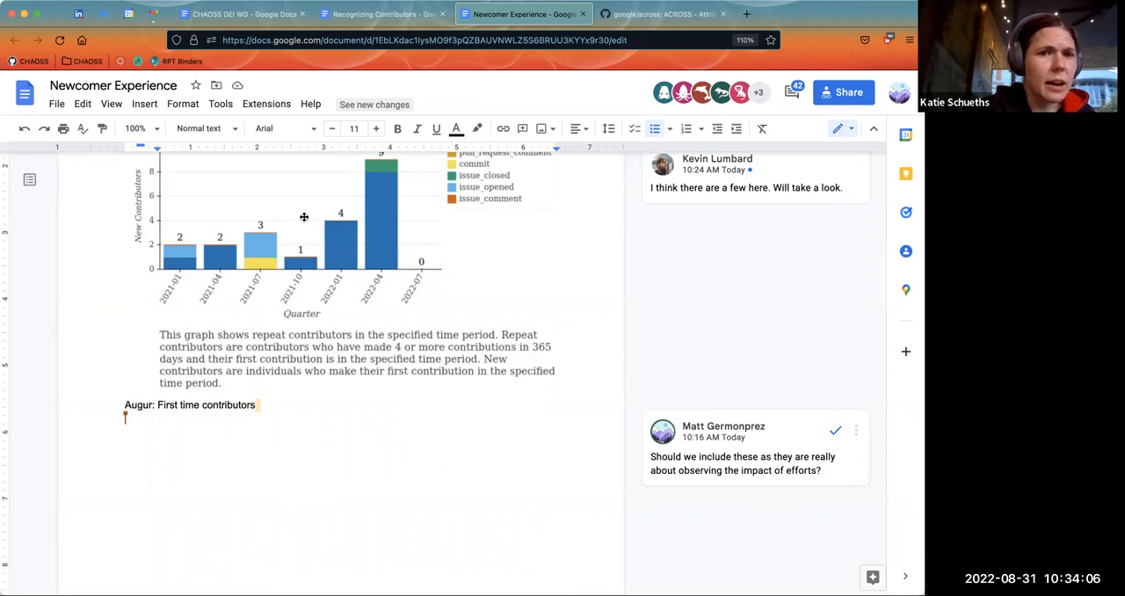
mouse_move(326, 374)
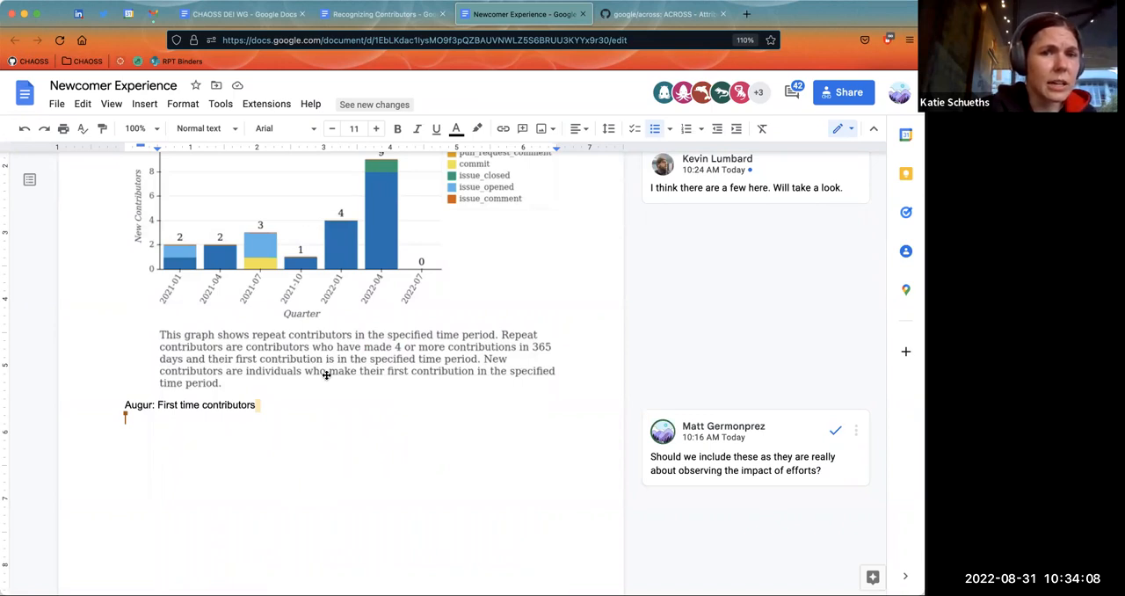
mouse_move(327, 380)
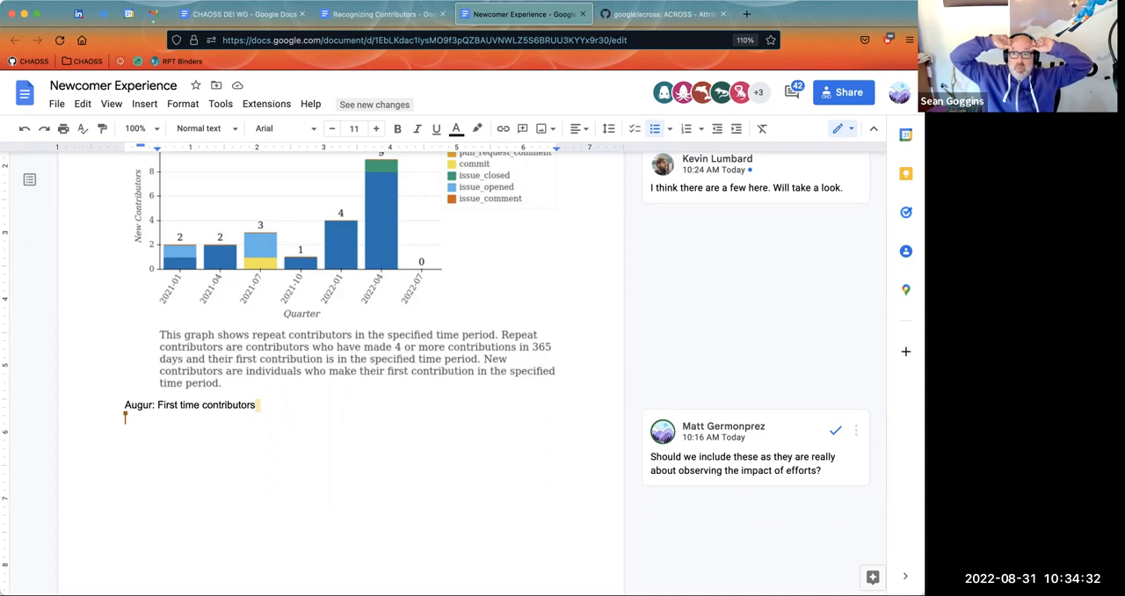
mouse_move(496, 377)
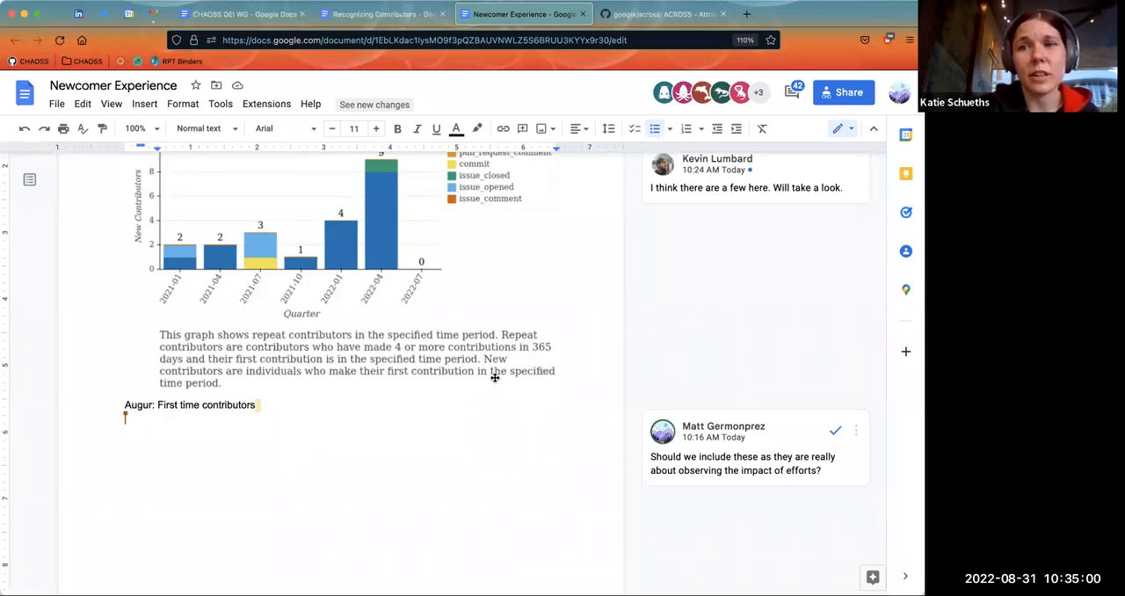
mouse_move(524, 313)
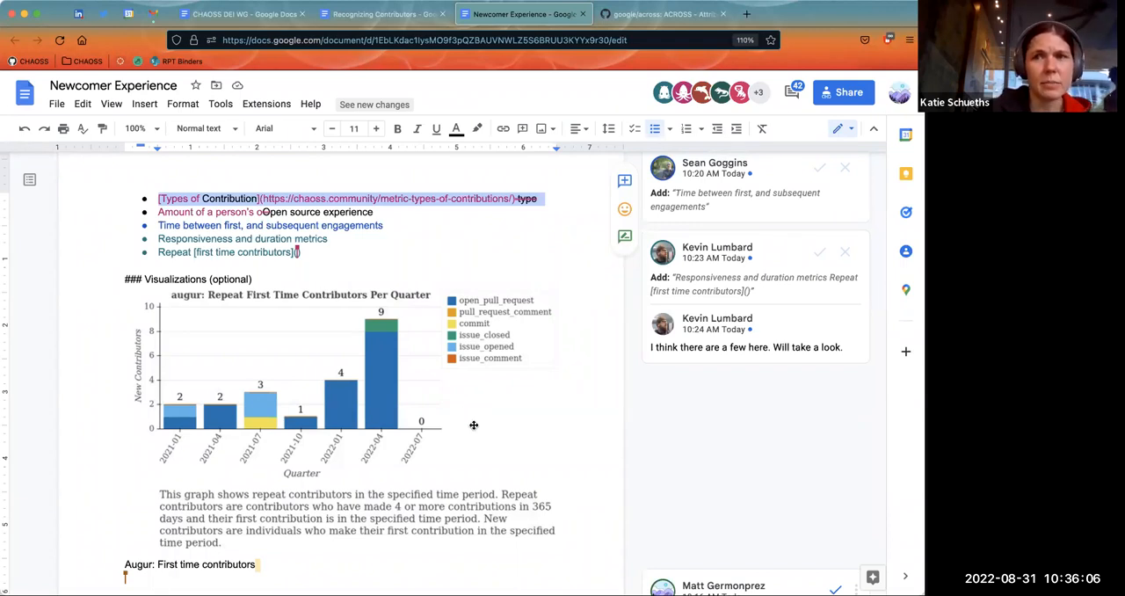
mouse_move(517, 242)
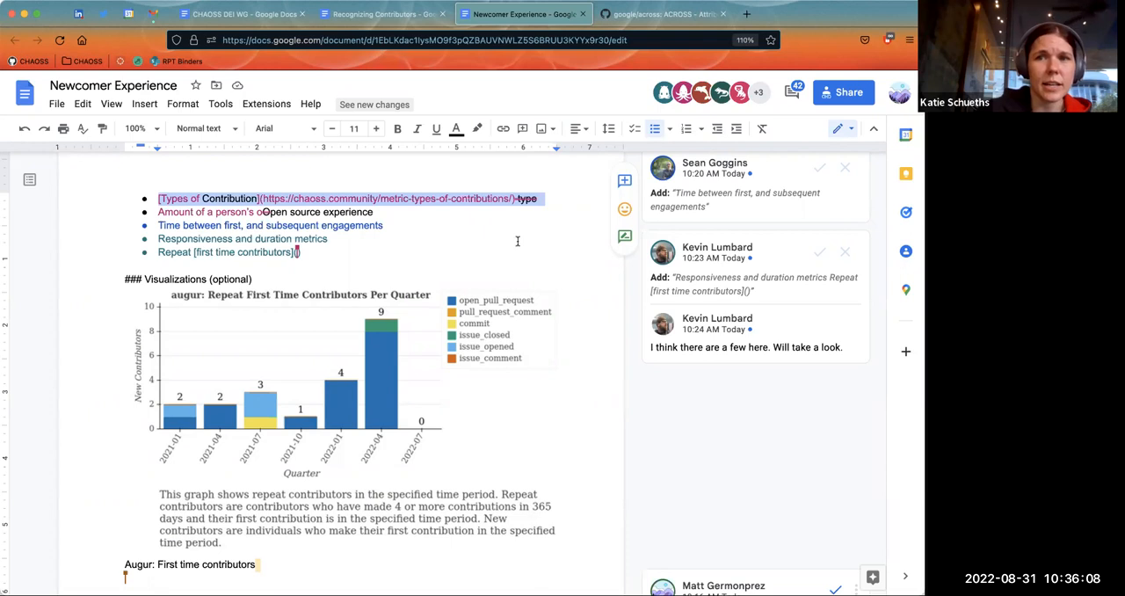
Scroll back to the Repeat bullet to edit the bracketed contributor wording.
scroll("down", 3)
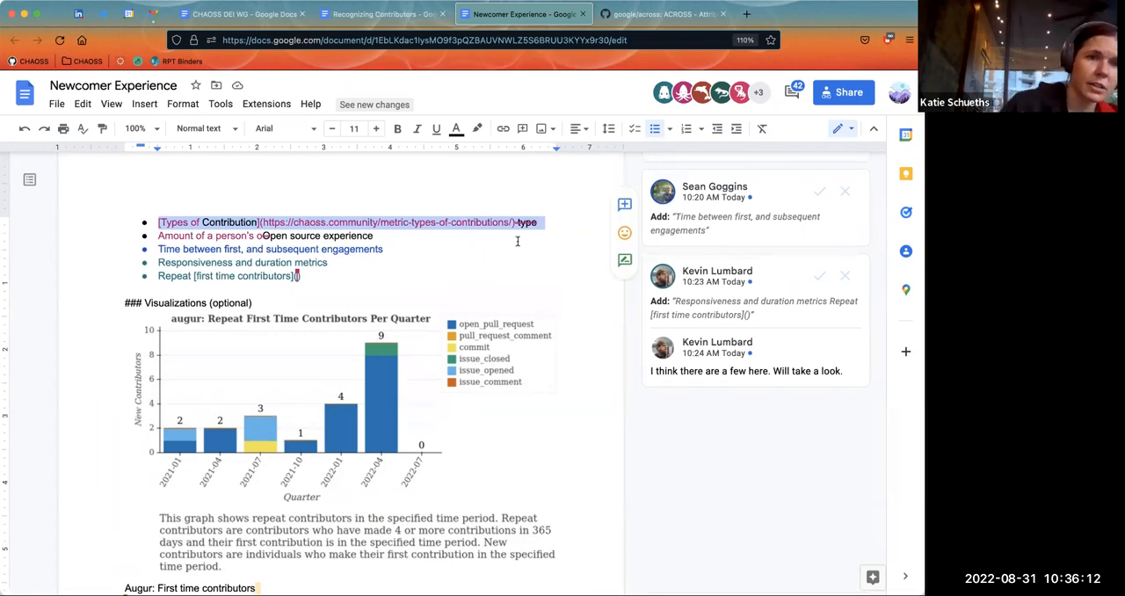
mouse_move(545, 193)
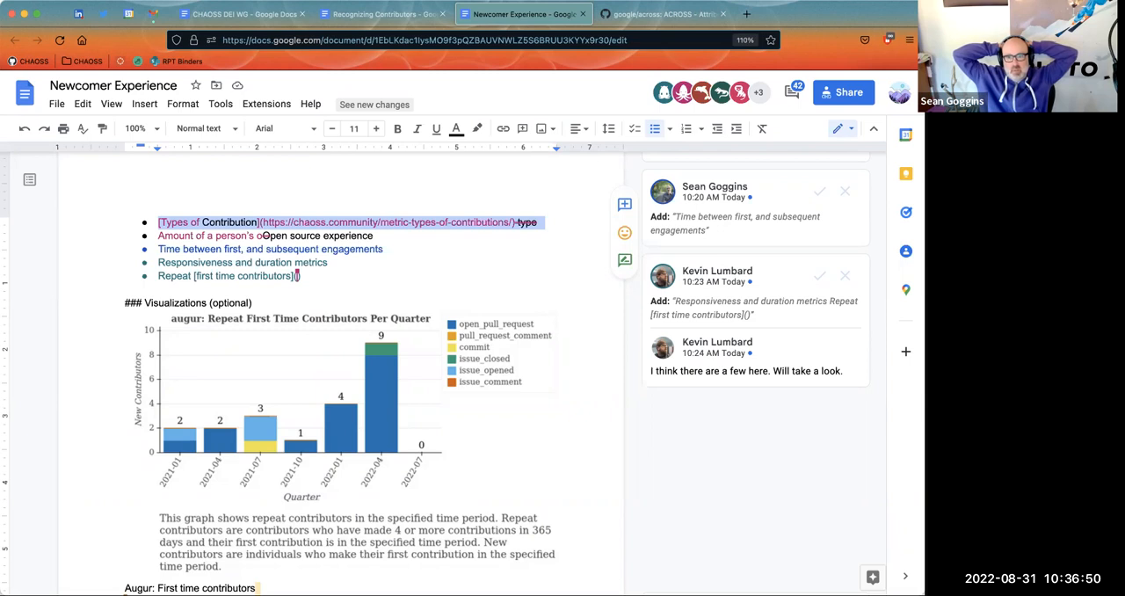
mouse_move(900, 533)
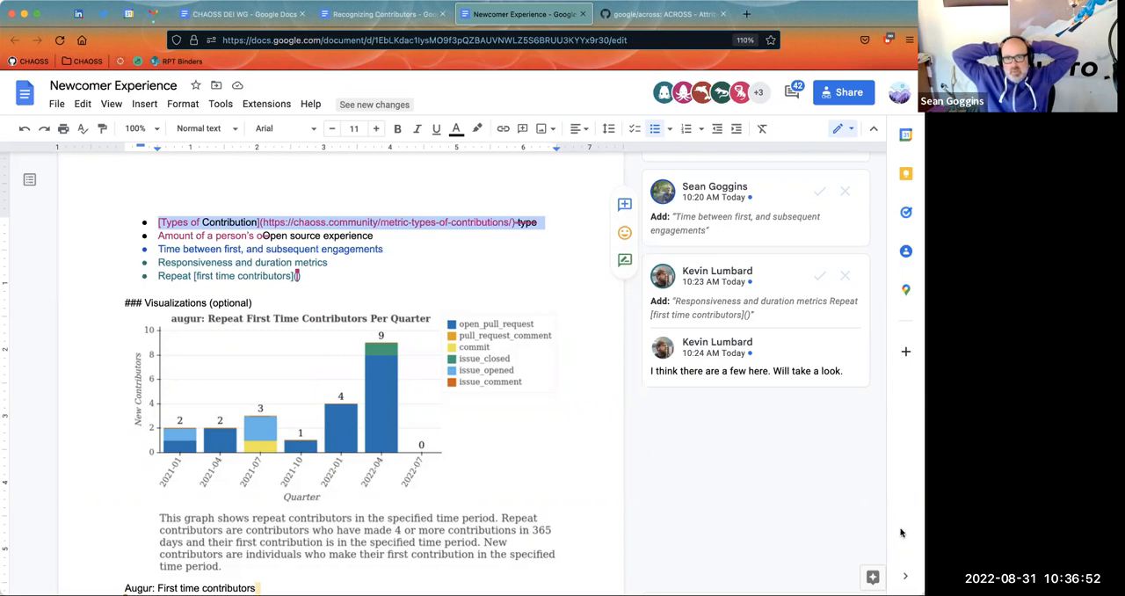
mouse_move(766, 492)
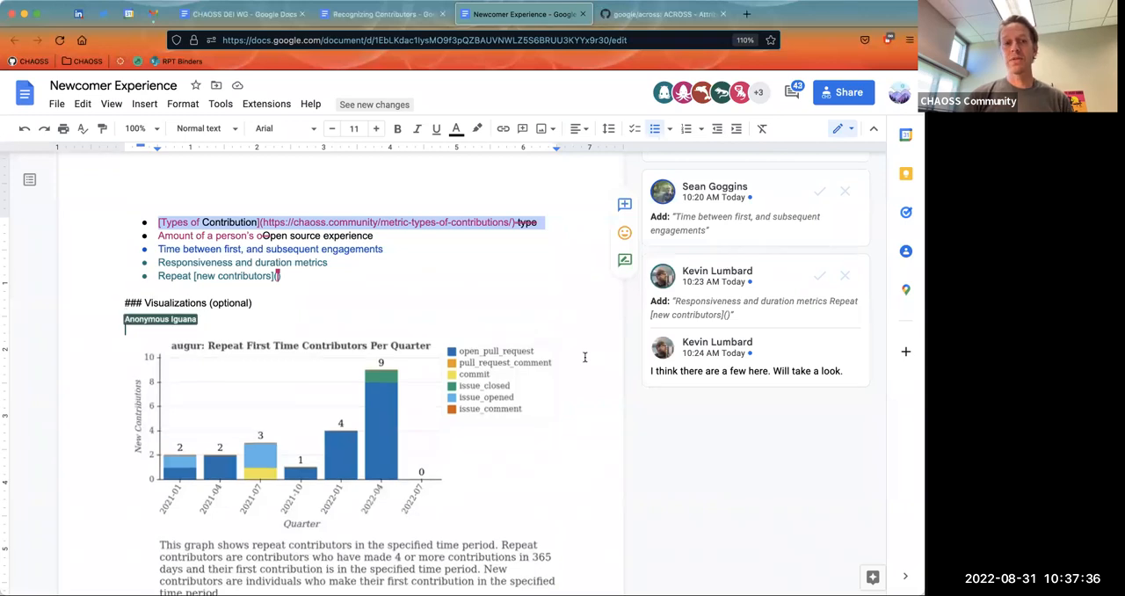
Write 'These graphs are focused on identifying first time contributors, and second time contributors.' under Visualizations.
type("These graphs are")
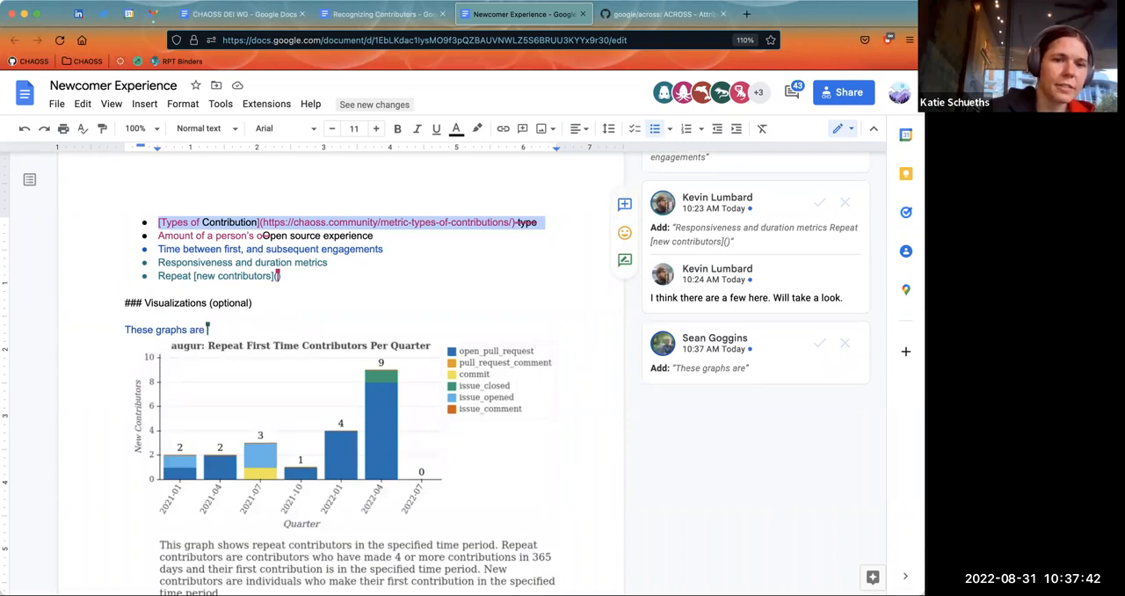
type("fo")
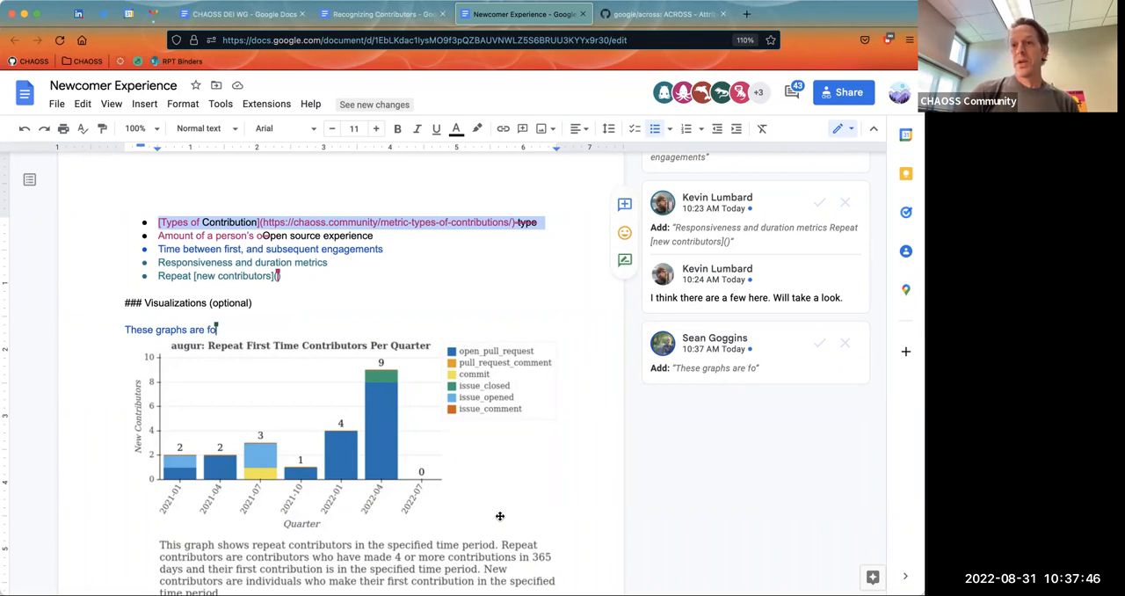
type("cuse")
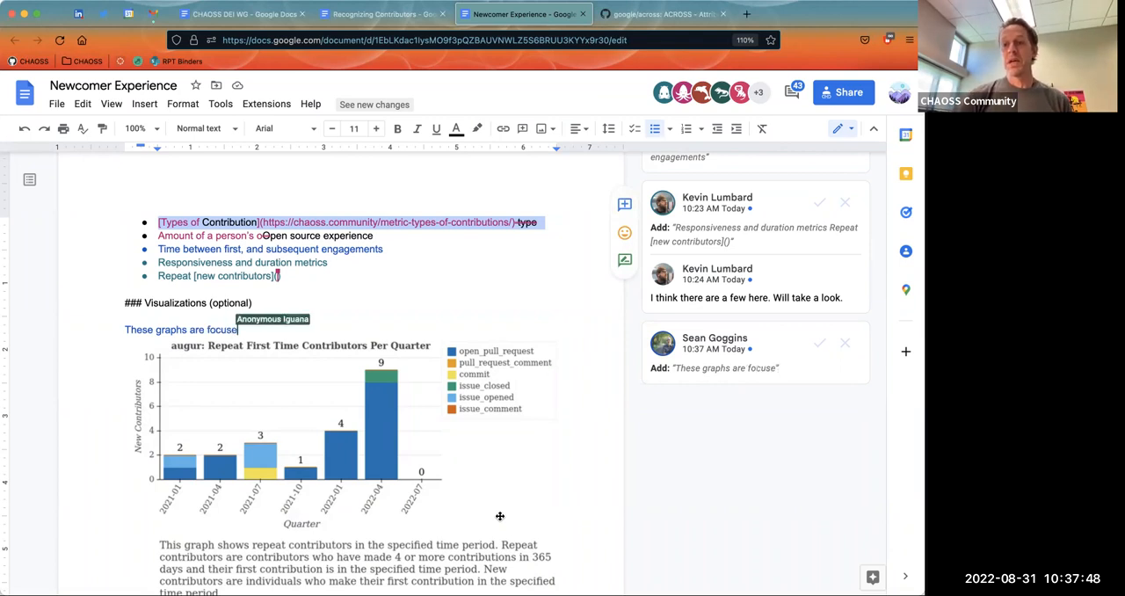
type("on")
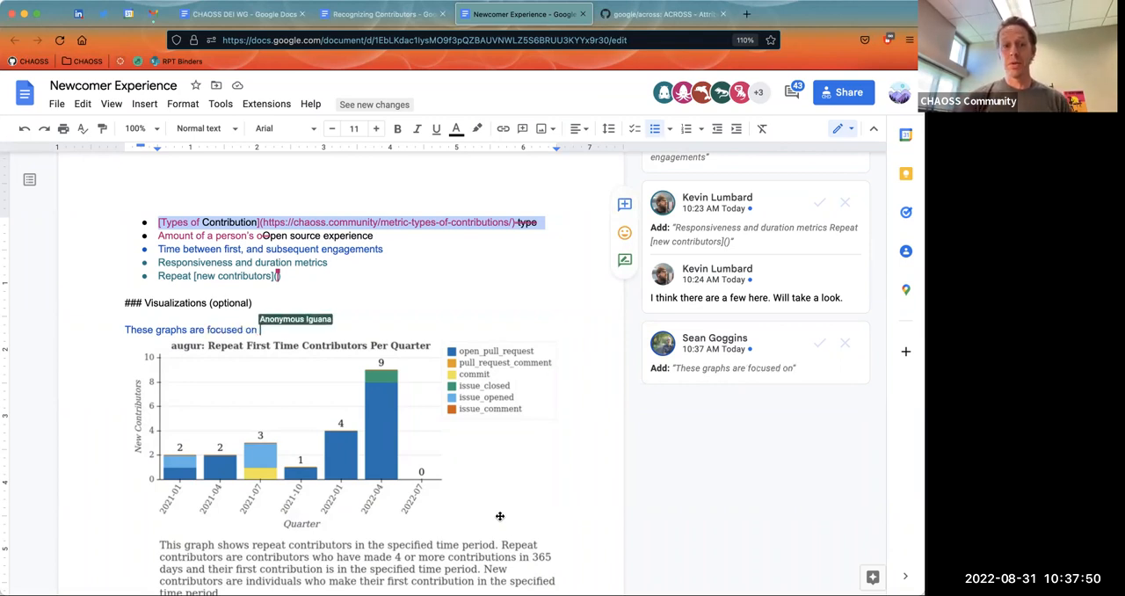
type("id")
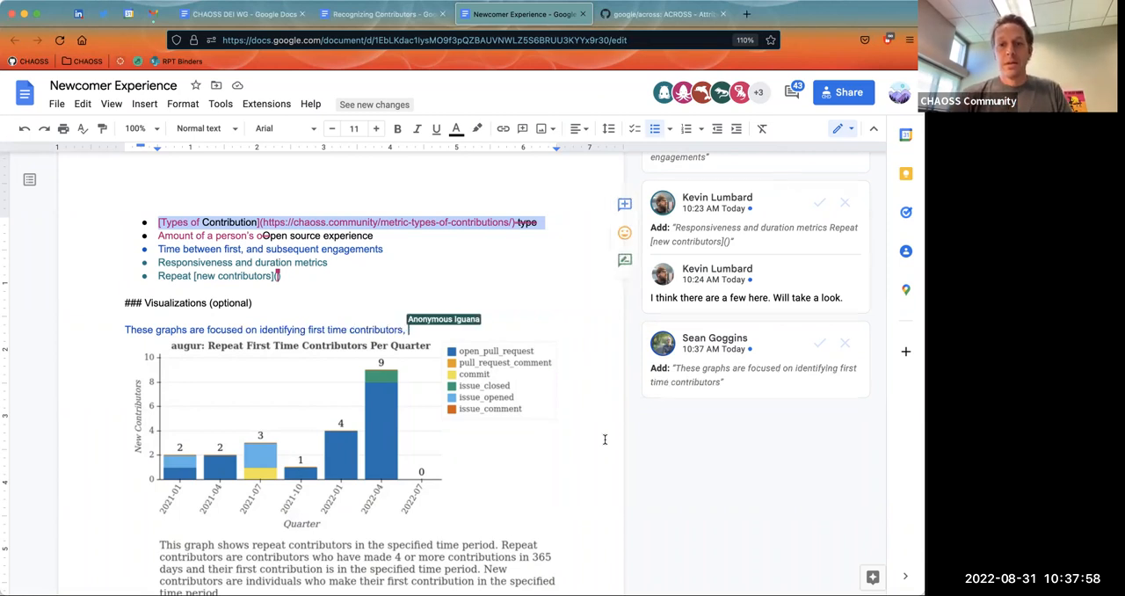
type("and")
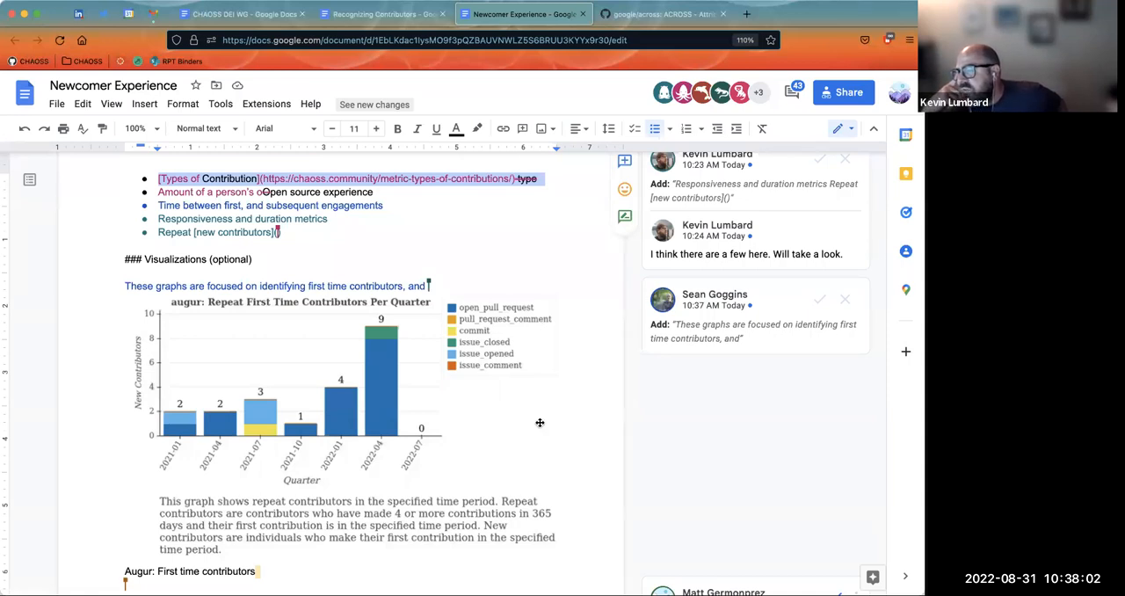
type("seco")
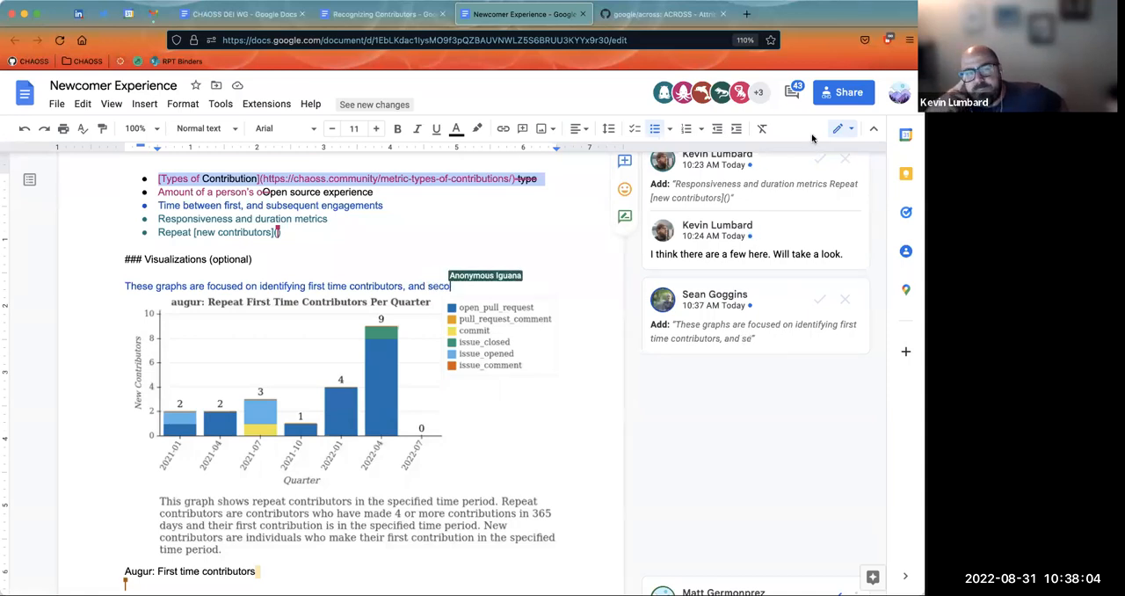
type("nd")
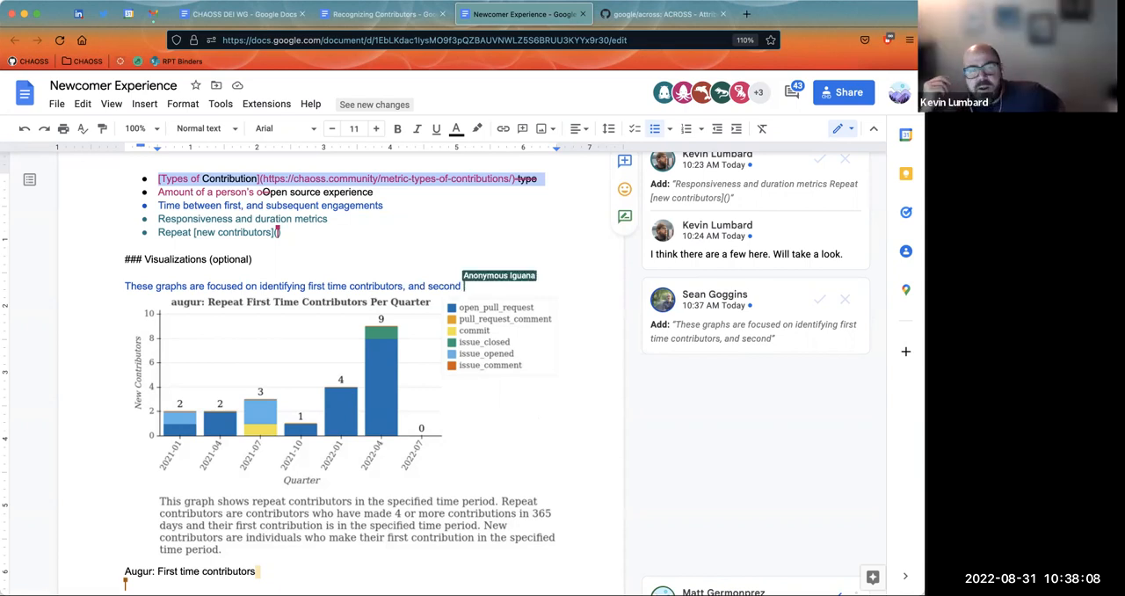
type("time contributor")
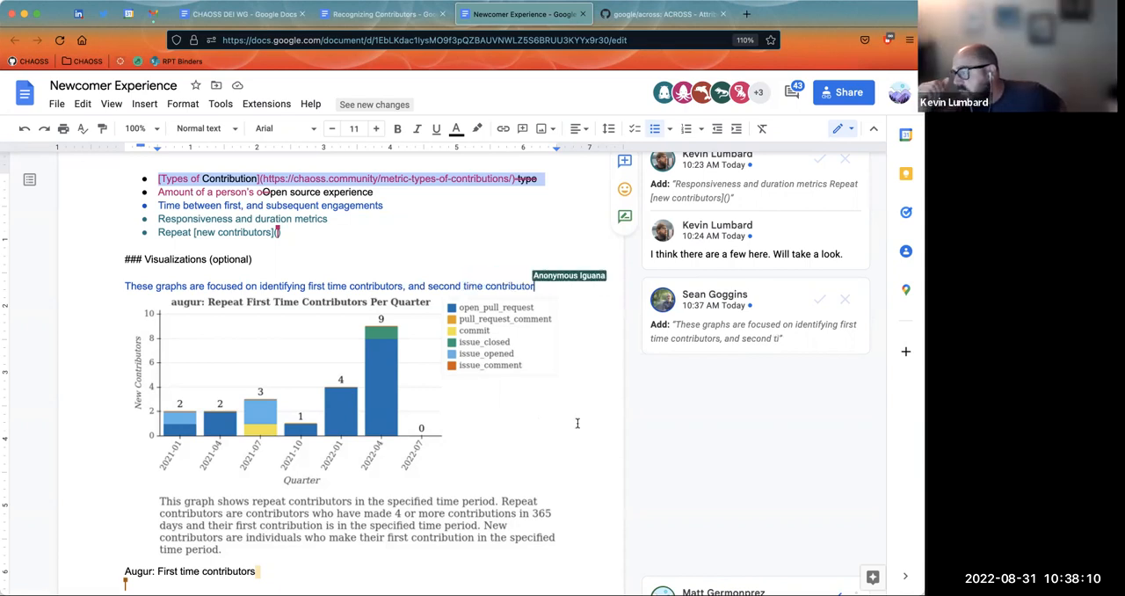
type("s.")
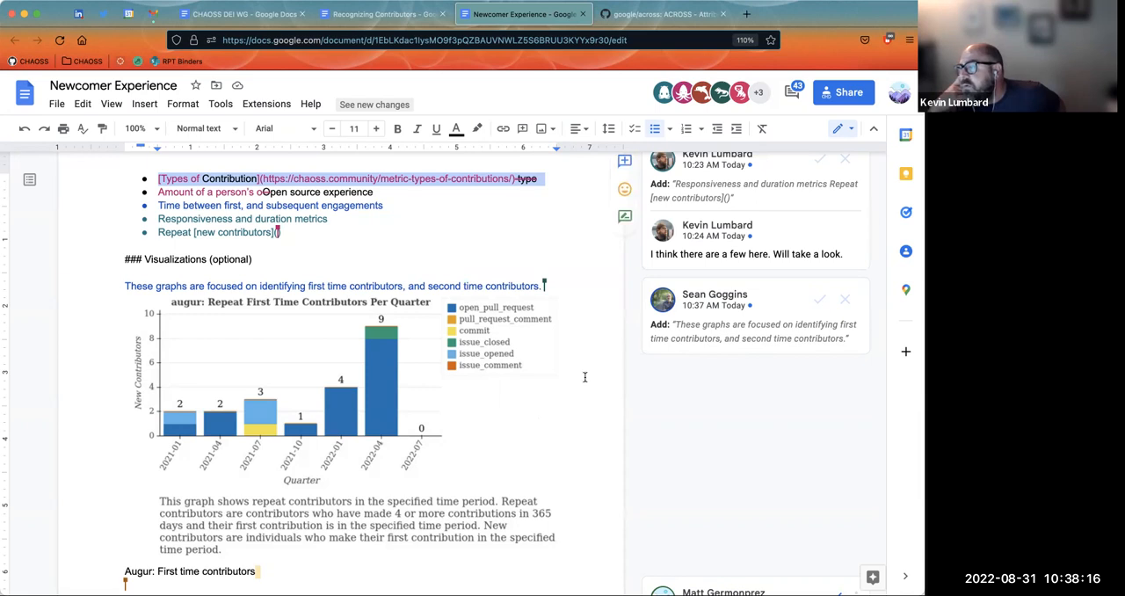
scroll("down", 3)
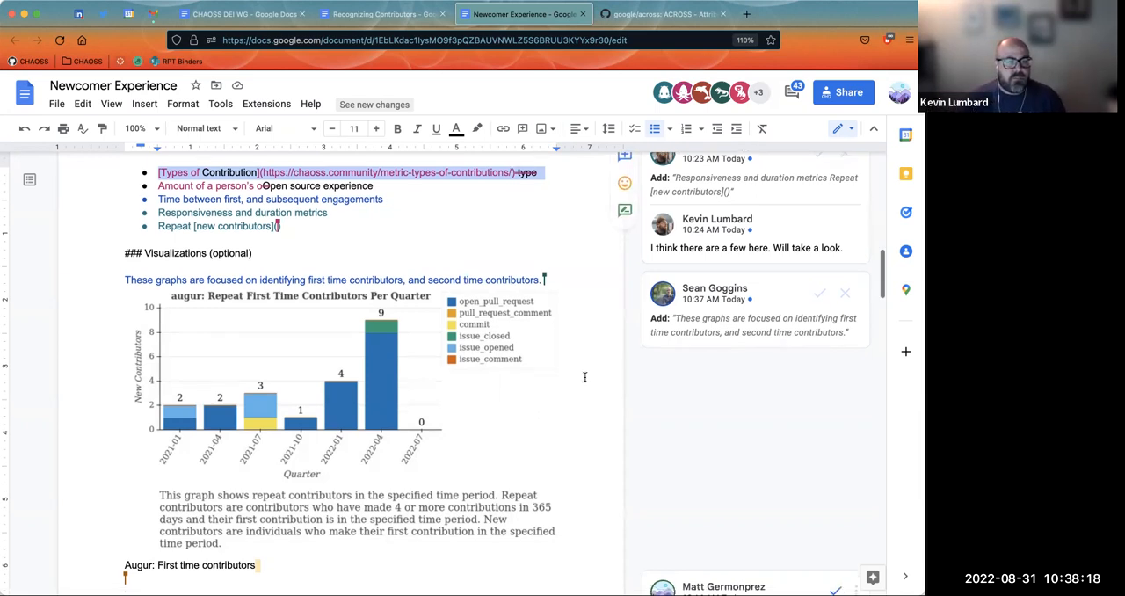
scroll("down", 3)
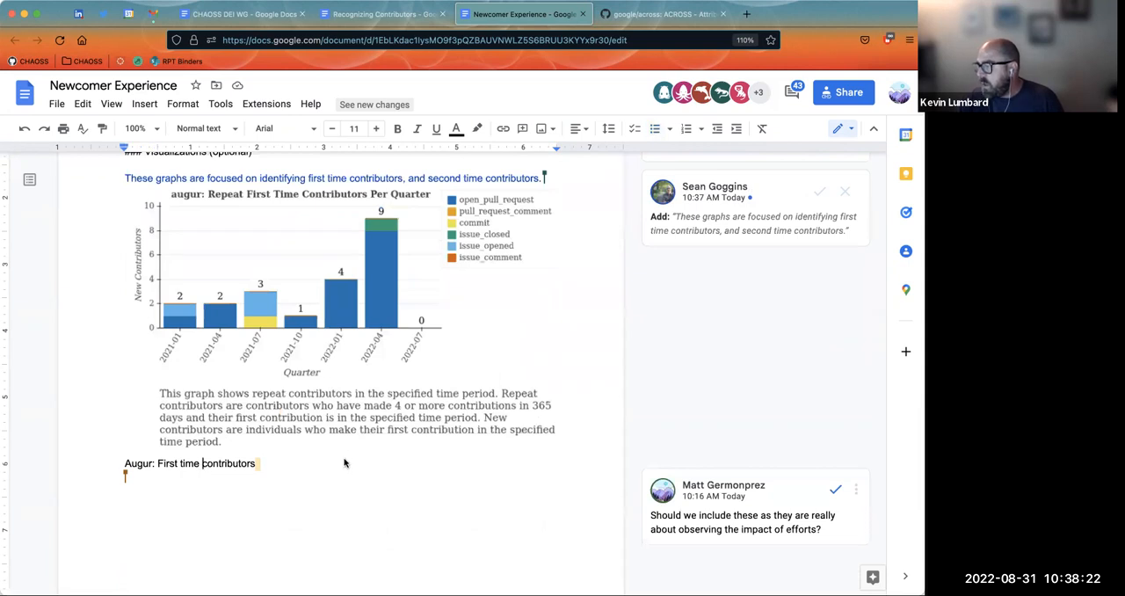
mouse_move(506, 364)
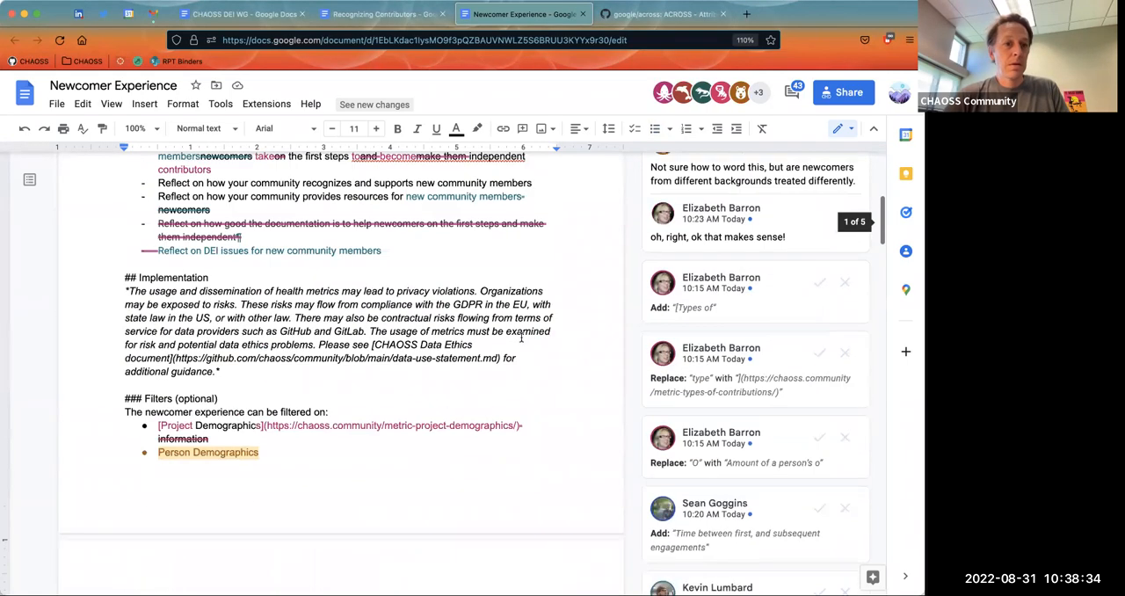
scroll("down", 3)
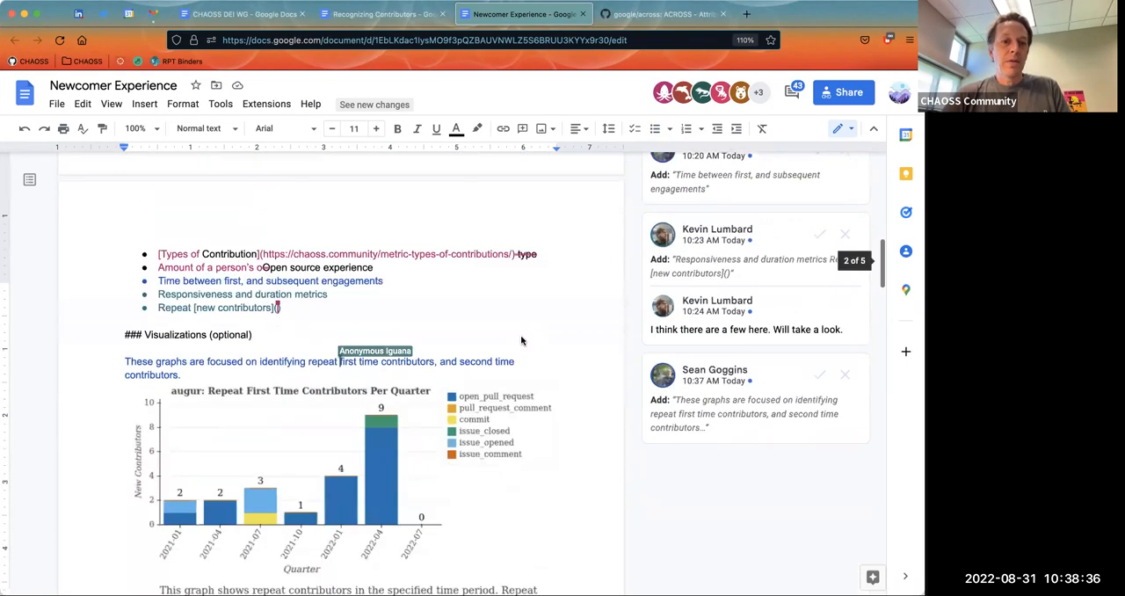
scroll("down", 3)
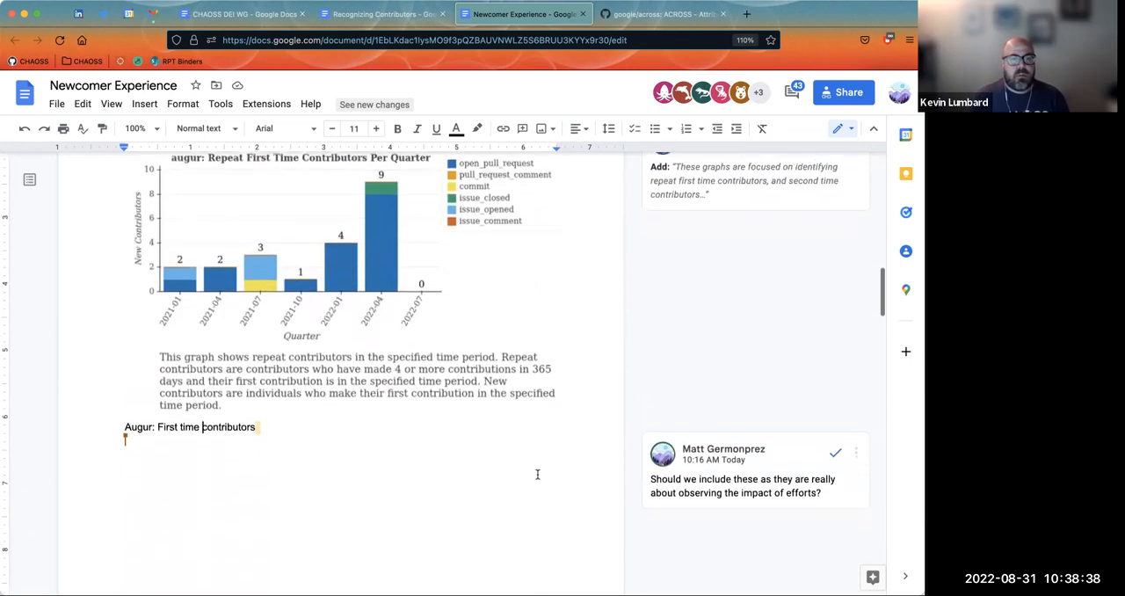
scroll("down", 3)
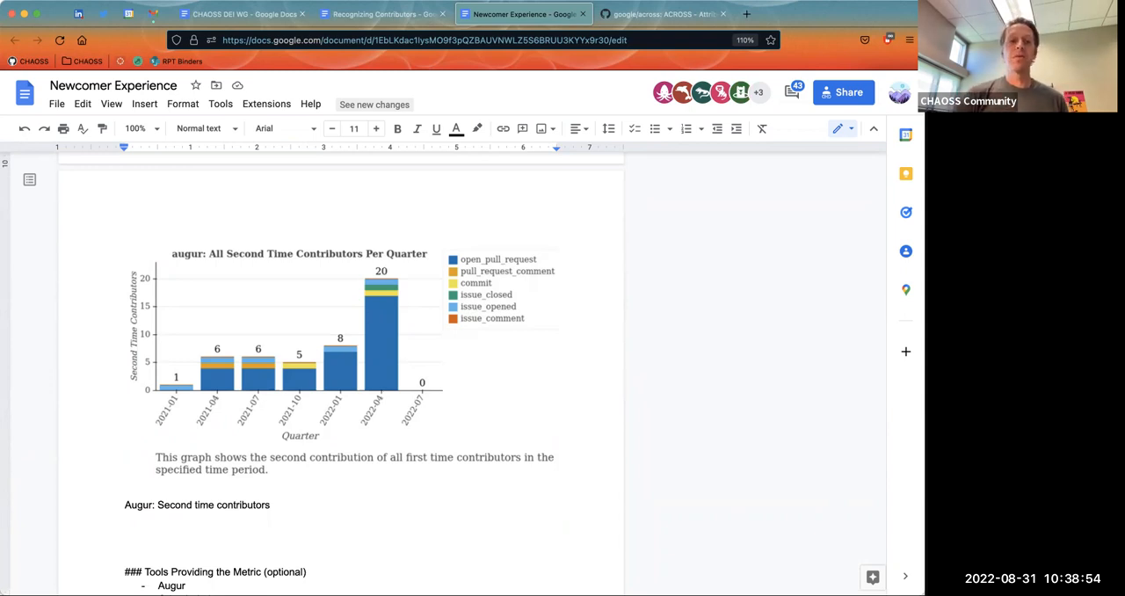
scroll("down", 3)
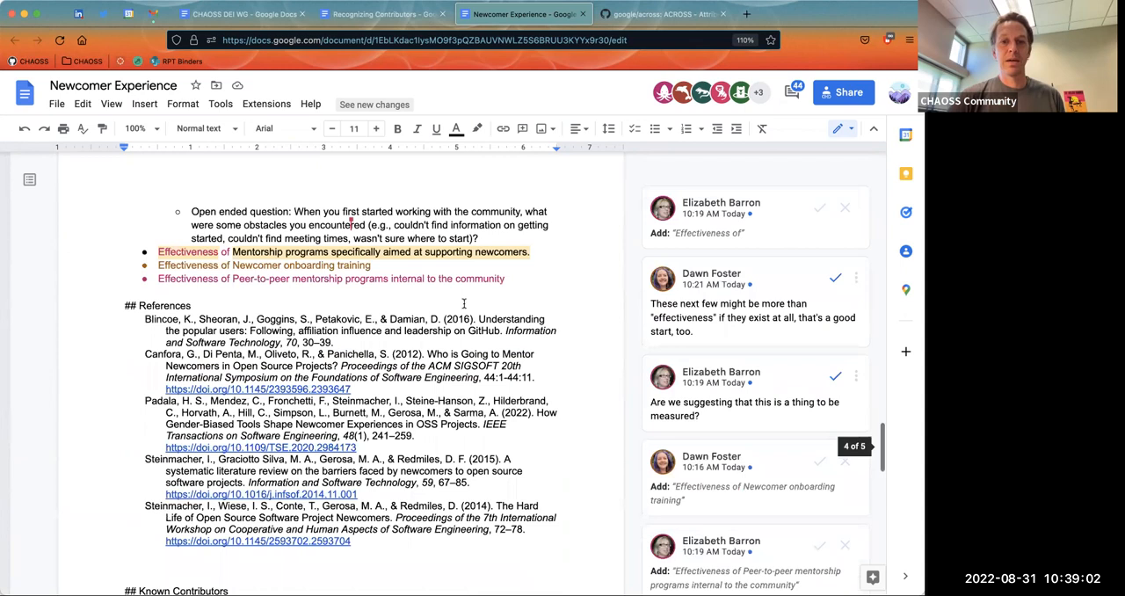
scroll("down", 3)
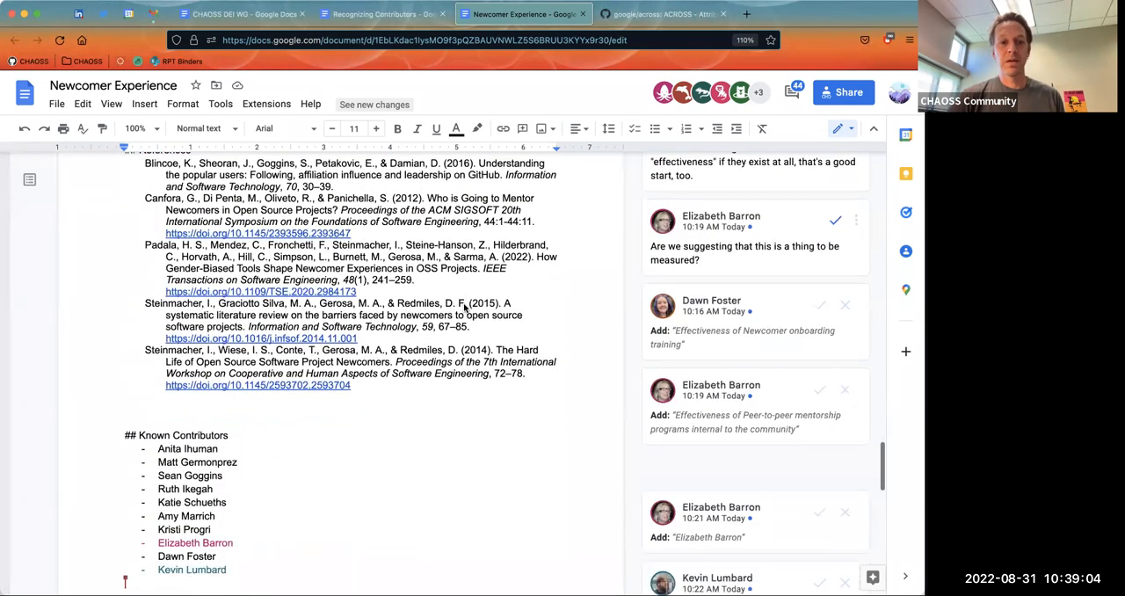
scroll("down", 3)
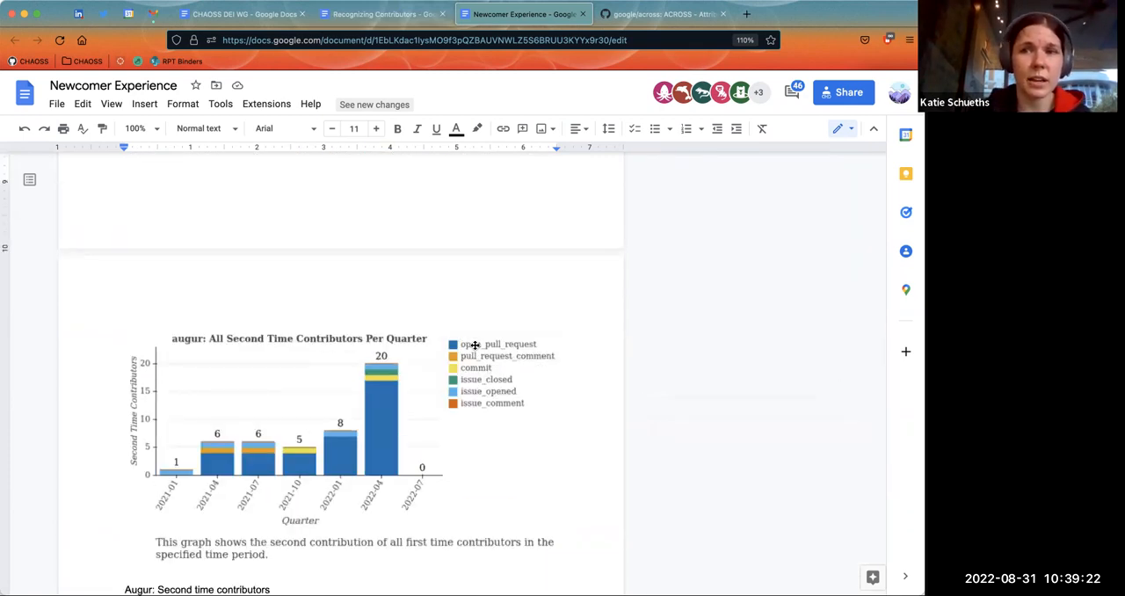
mouse_move(485, 313)
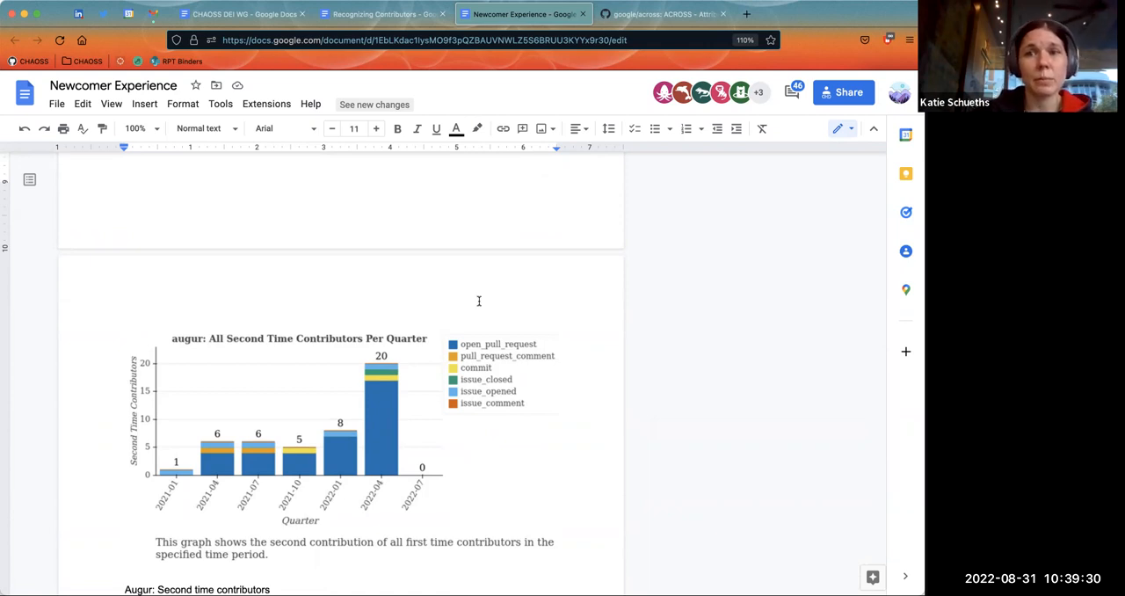
mouse_move(464, 88)
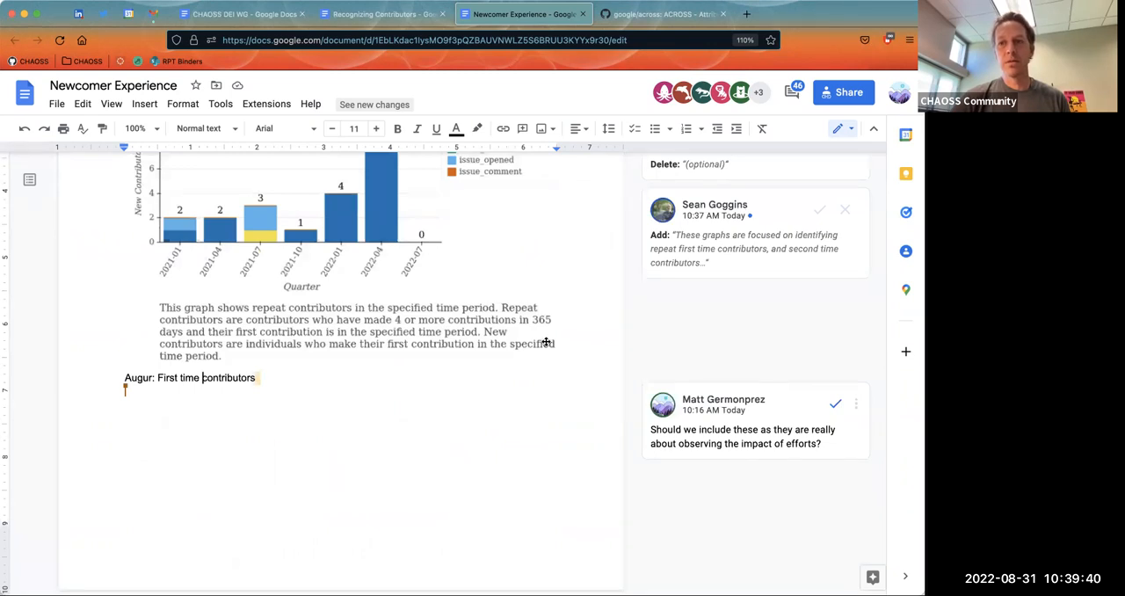
mouse_move(513, 355)
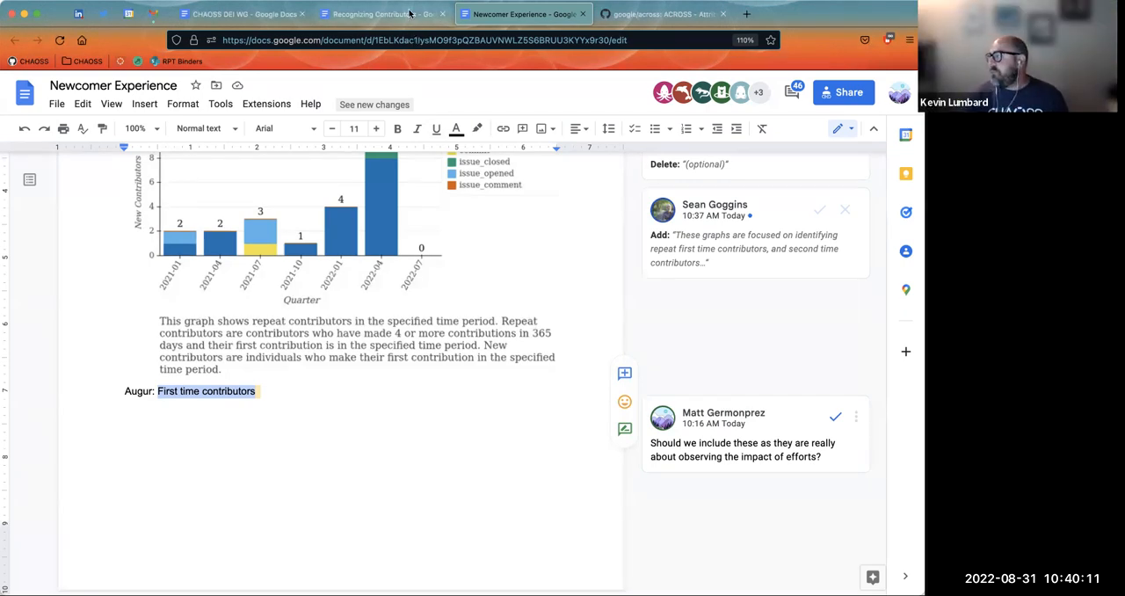
Switch to the Recognizing Contributors draft and scroll through its opening sections.
left_click(379, 14)
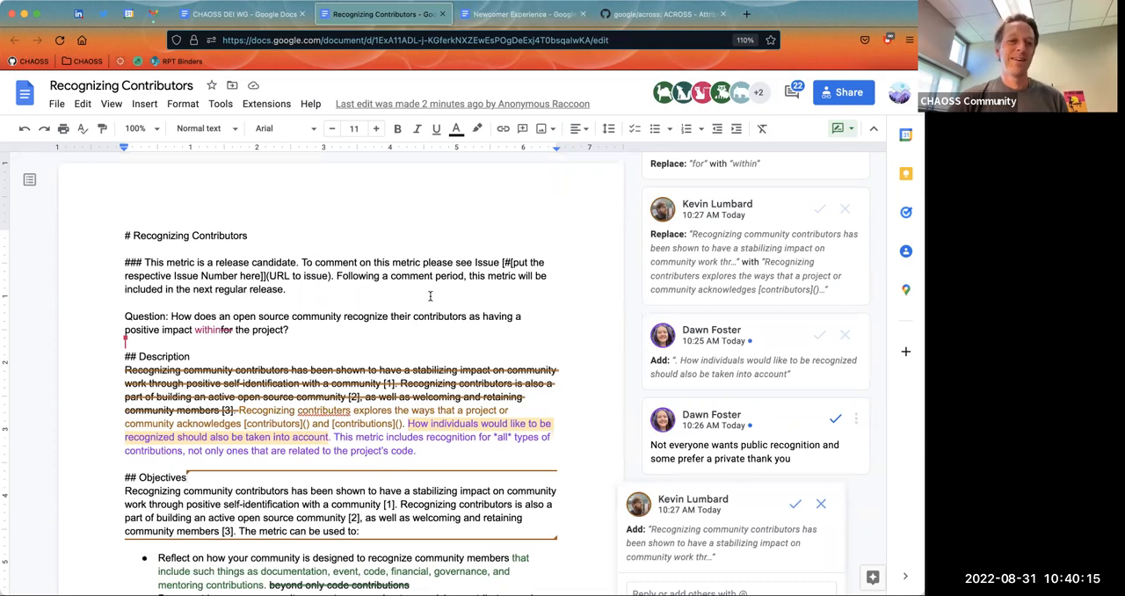
scroll("down", 3)
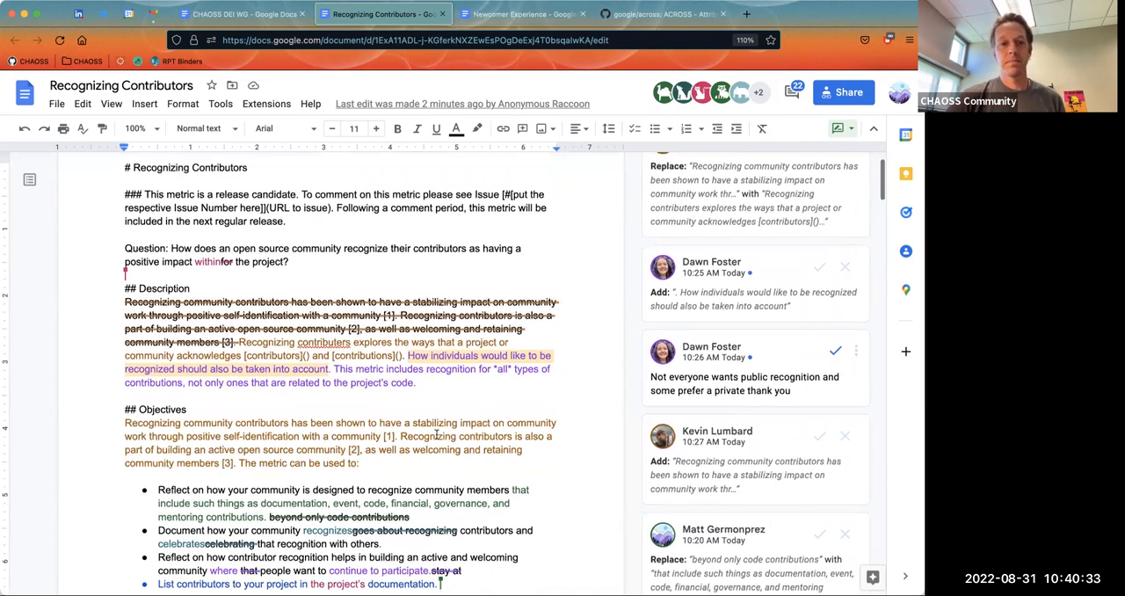
scroll("down", 3)
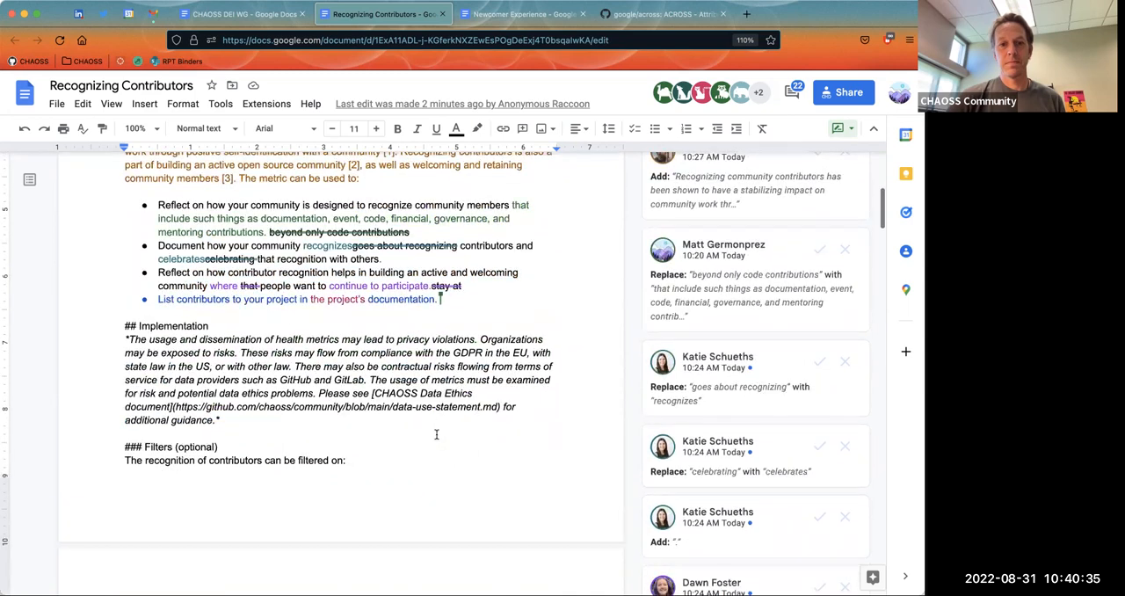
scroll("down", 3)
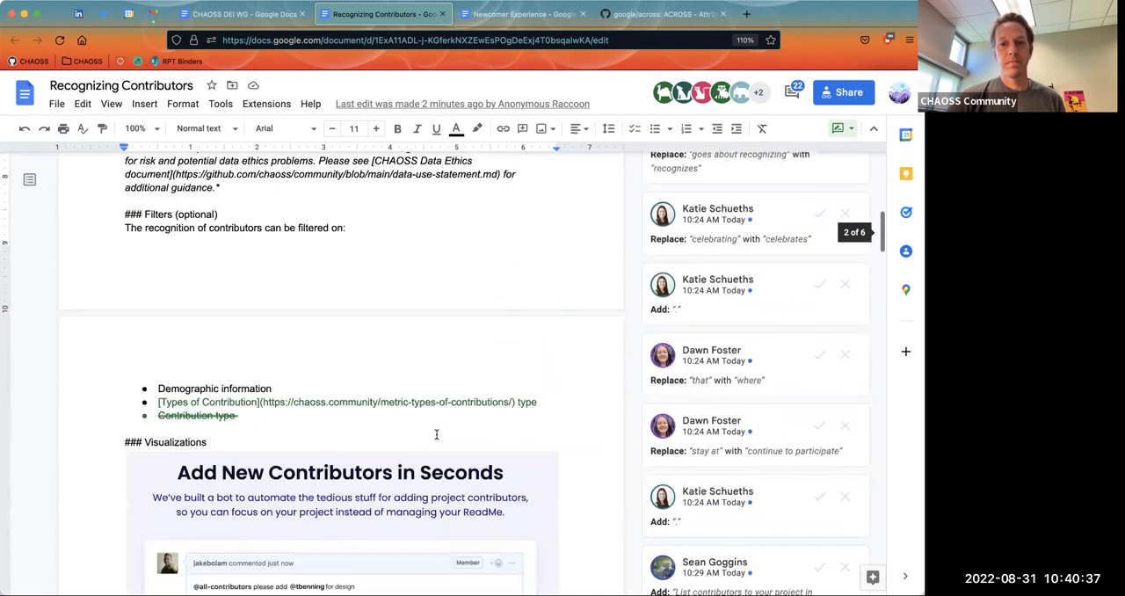
scroll("down", 3)
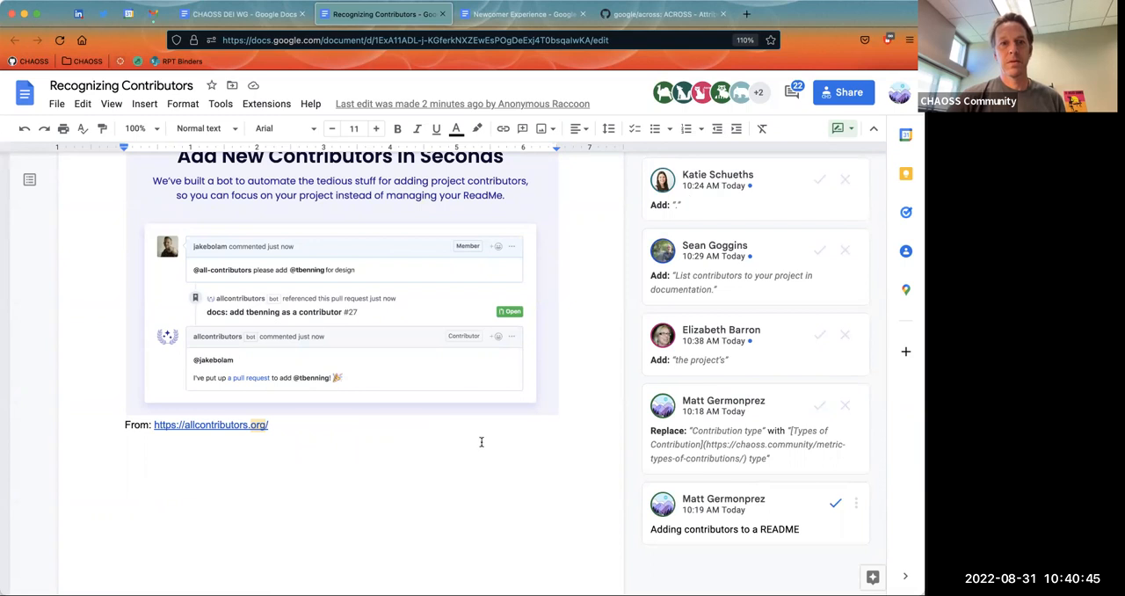
Reach the Data Collection Strategies section at the Quantitative bullet.
scroll("down", 3)
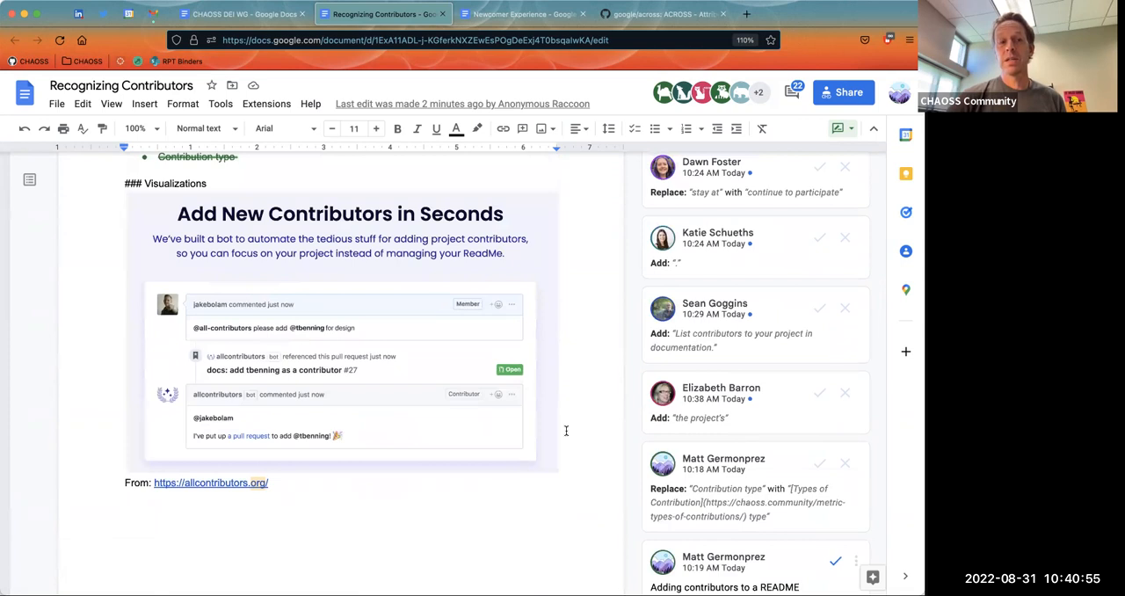
scroll("down", 3)
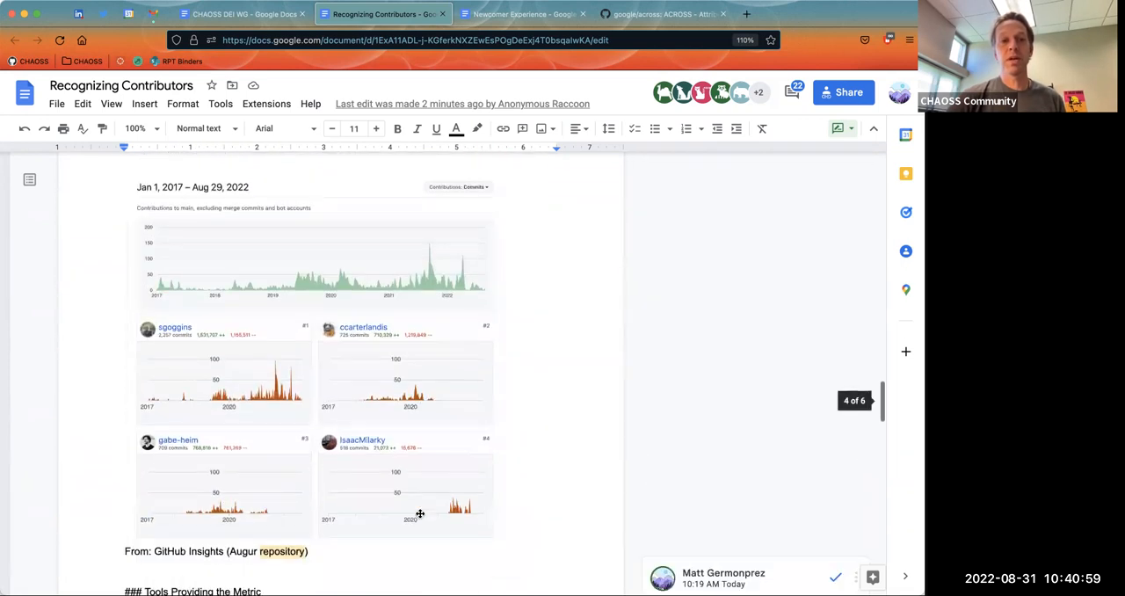
scroll("down", 3)
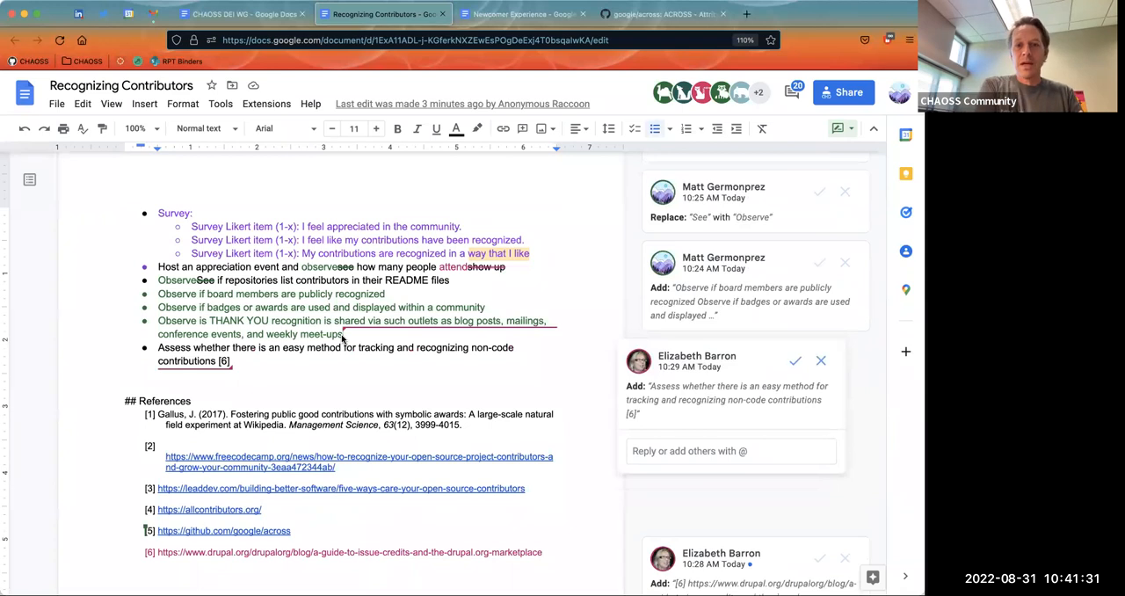
mouse_move(344, 302)
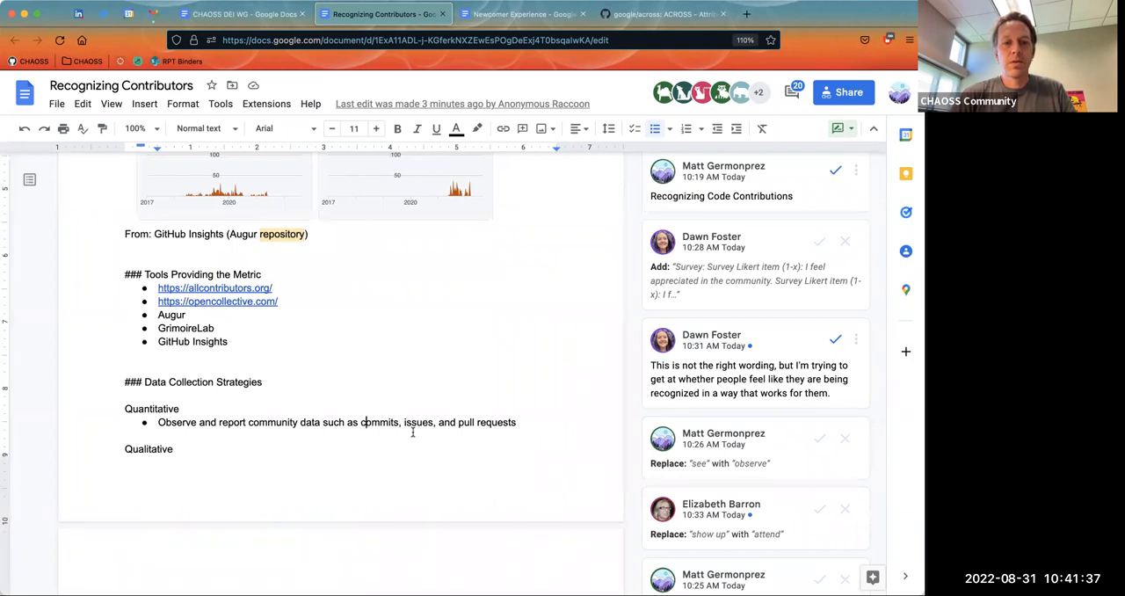
scroll("down", 3)
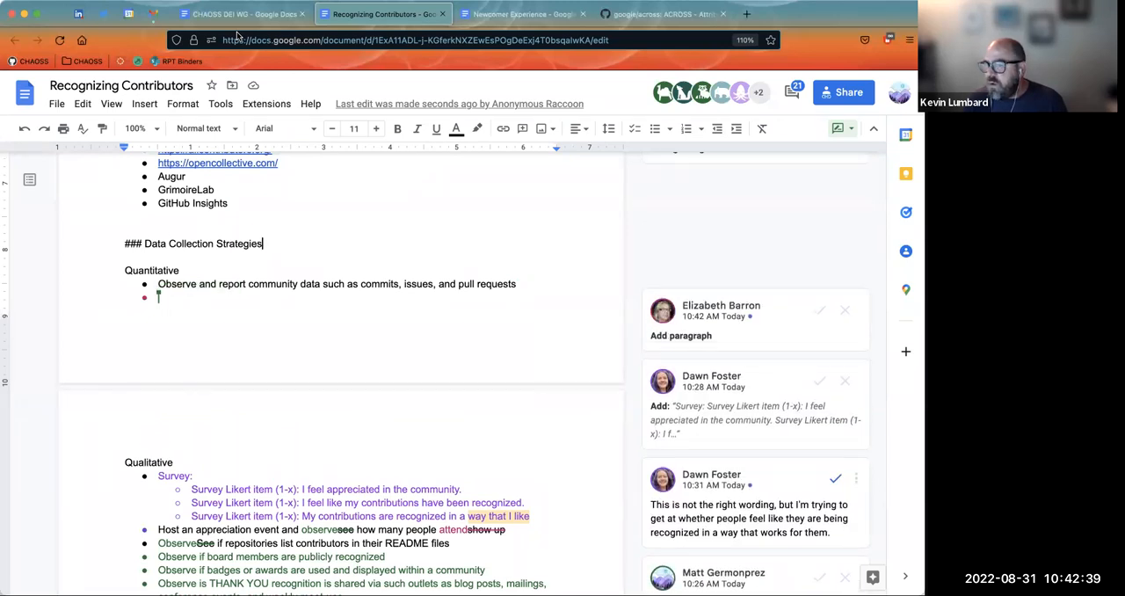
Add the Quantitative bullet 'Aggregate issues tagged with non-code contribution tags[6]' and switch to the Contribution Attribution page.
type("Aggregate issues")
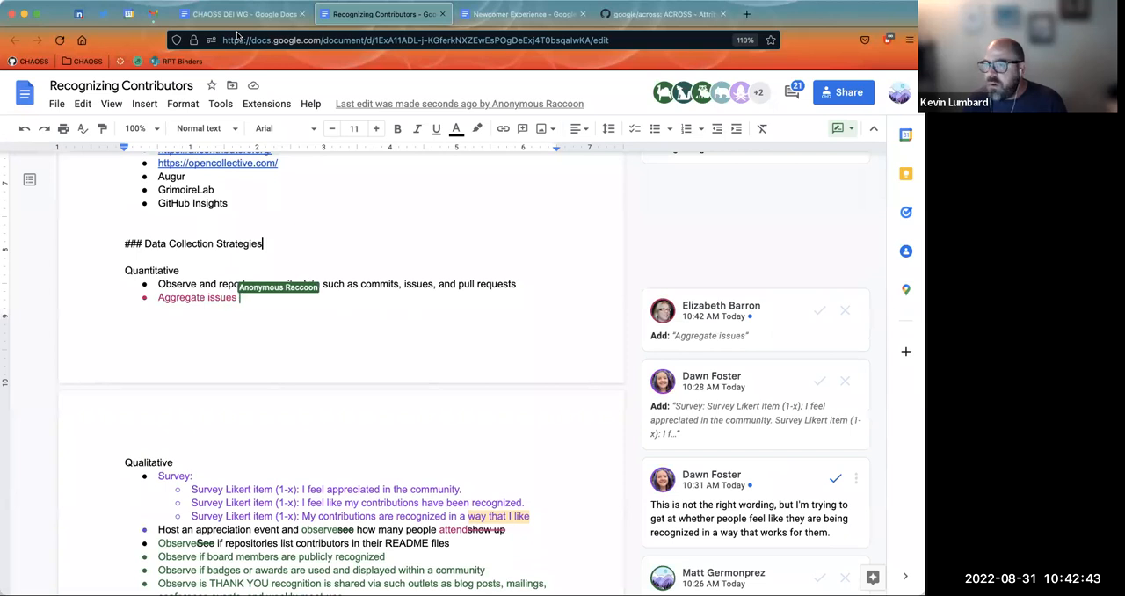
type("tagged")
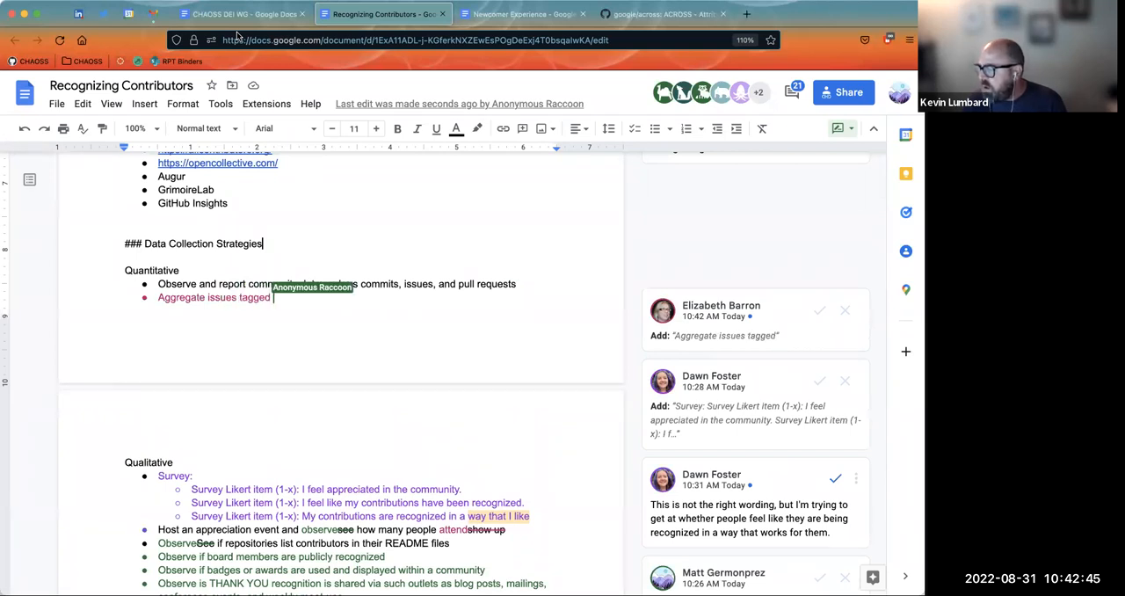
type("with non-code")
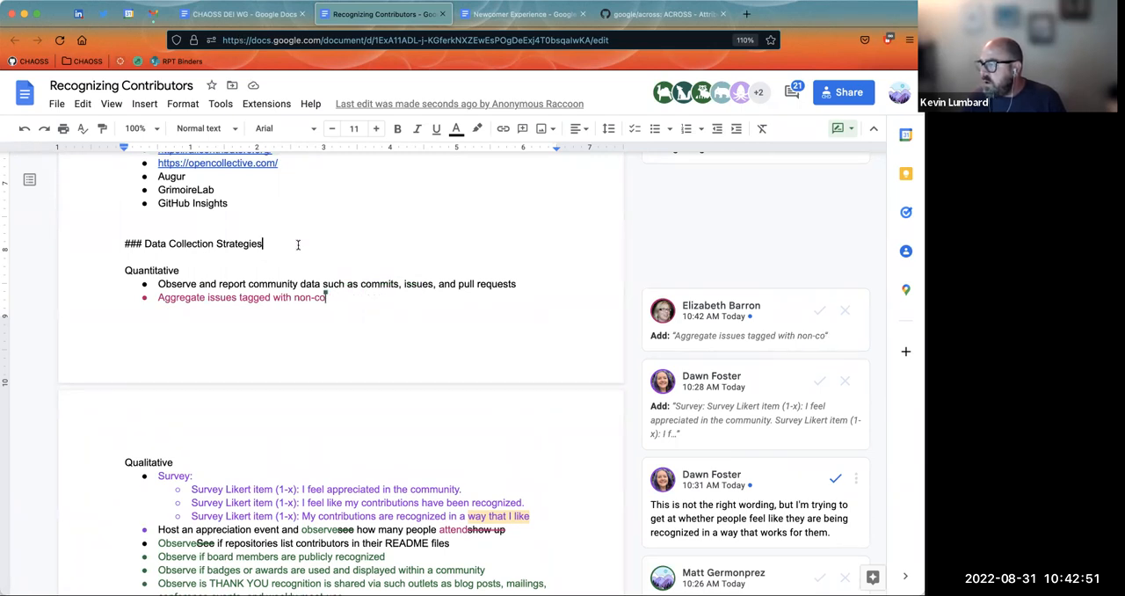
type("de con")
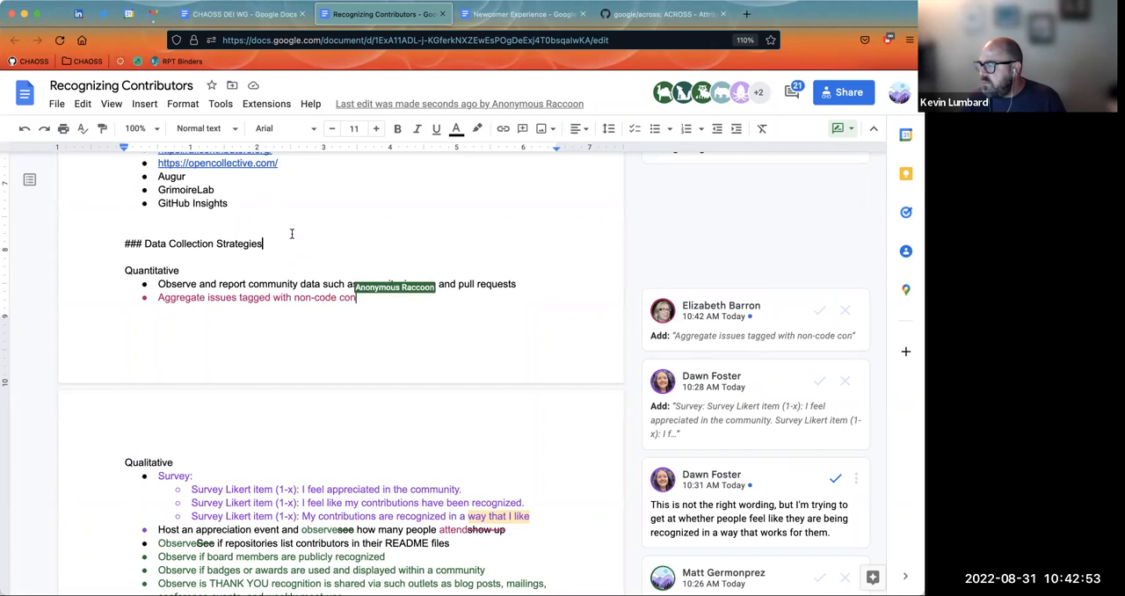
type("tribution tags")
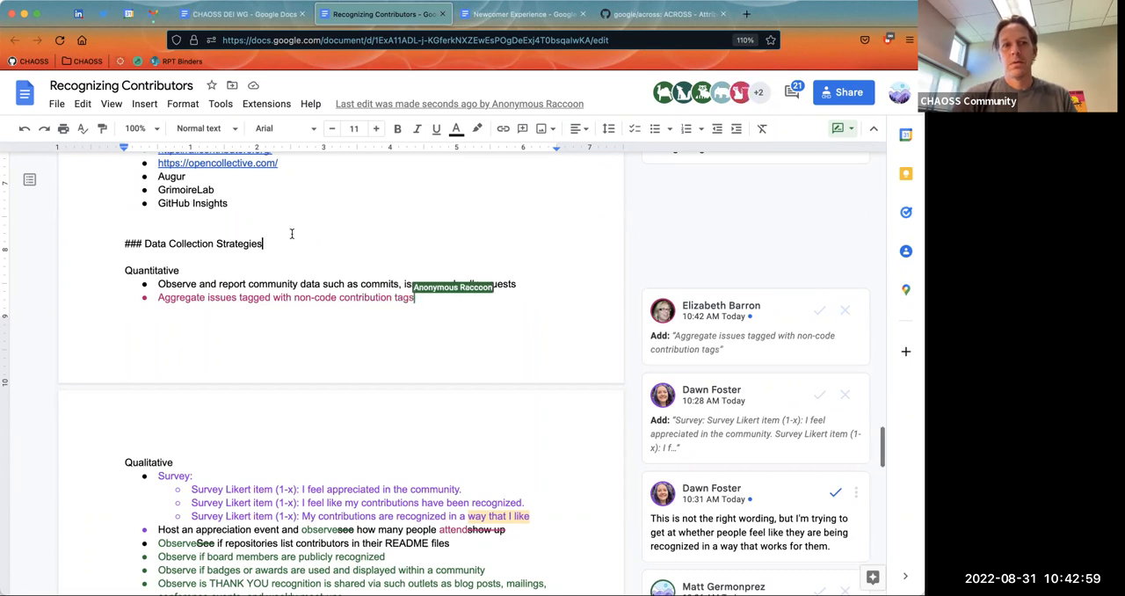
type("[6]")
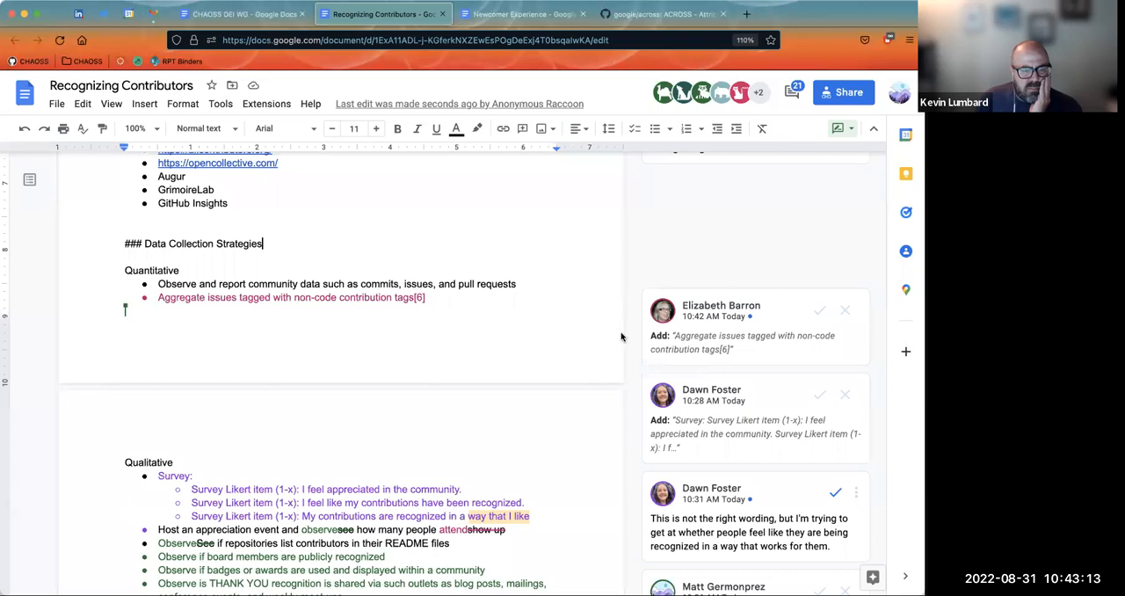
left_click(800, 14)
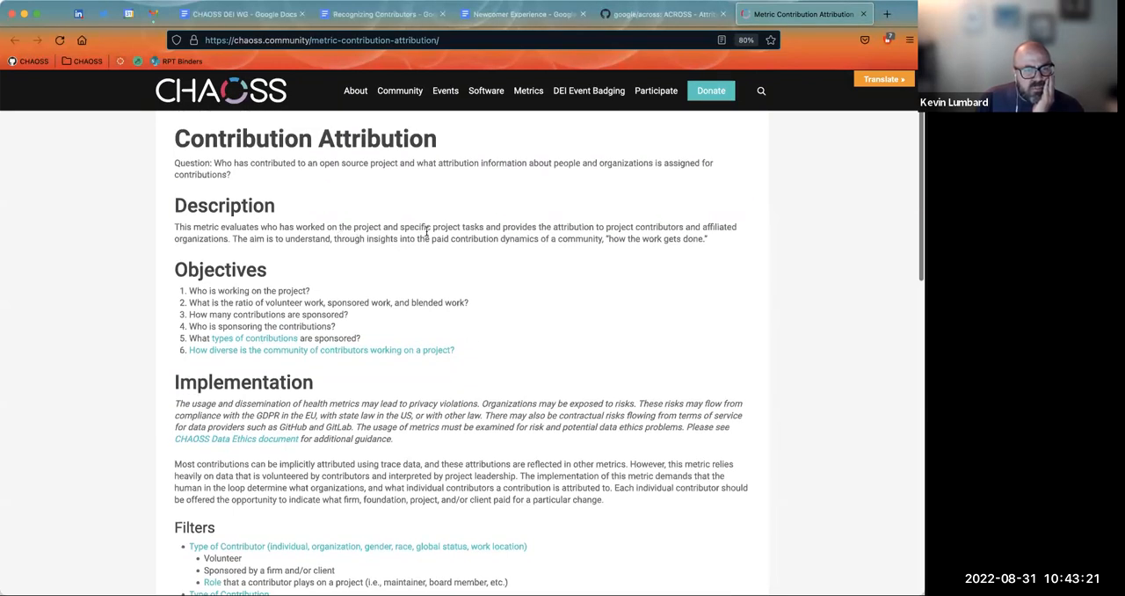
mouse_move(429, 232)
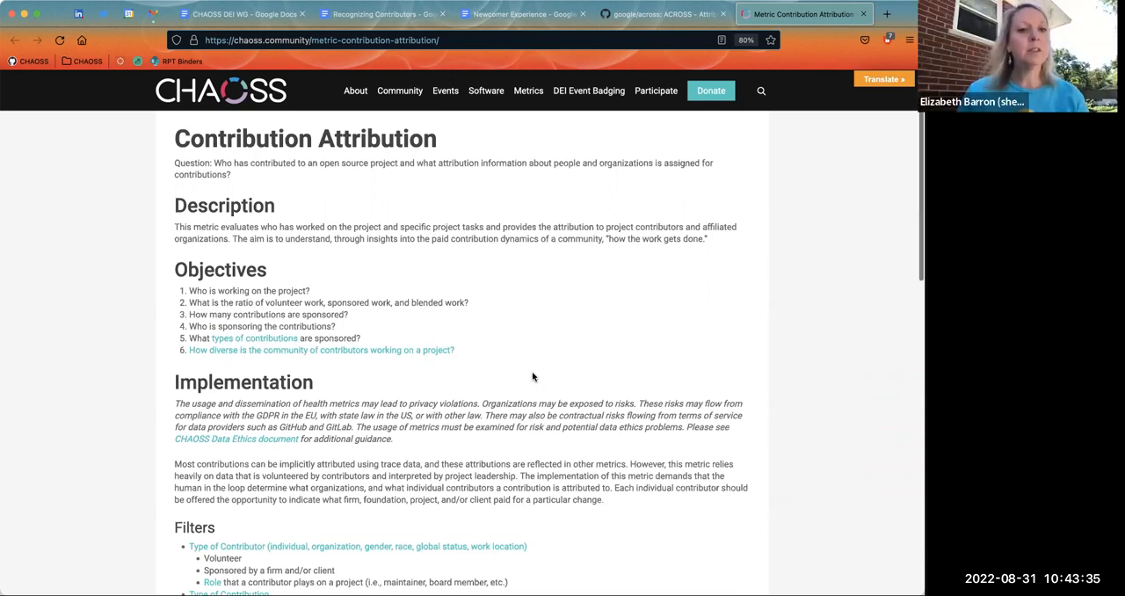
mouse_move(560, 130)
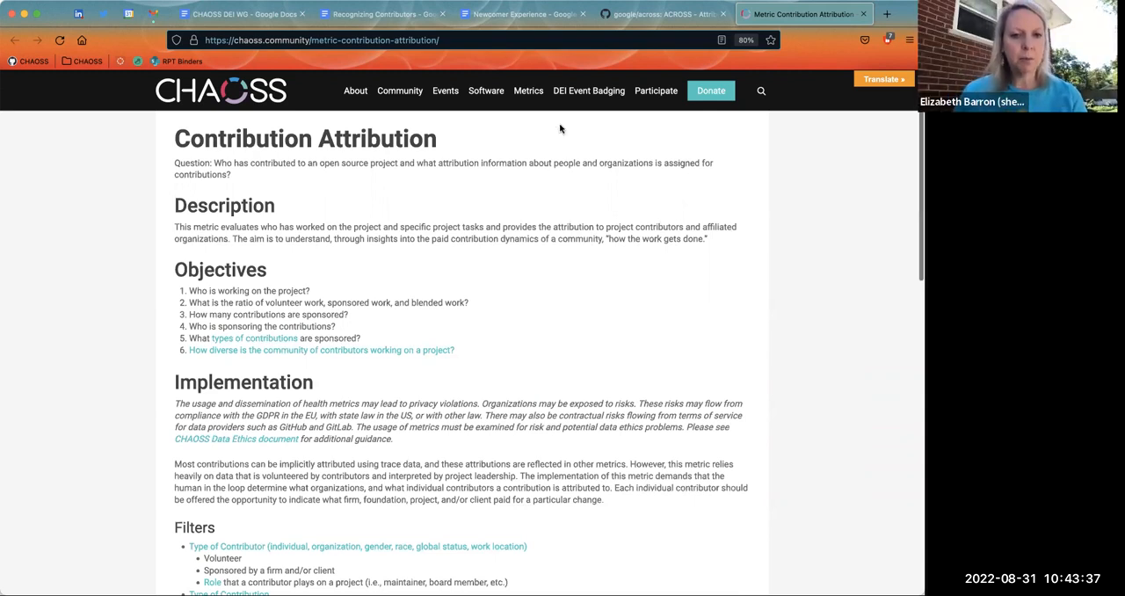
scroll("down", 3)
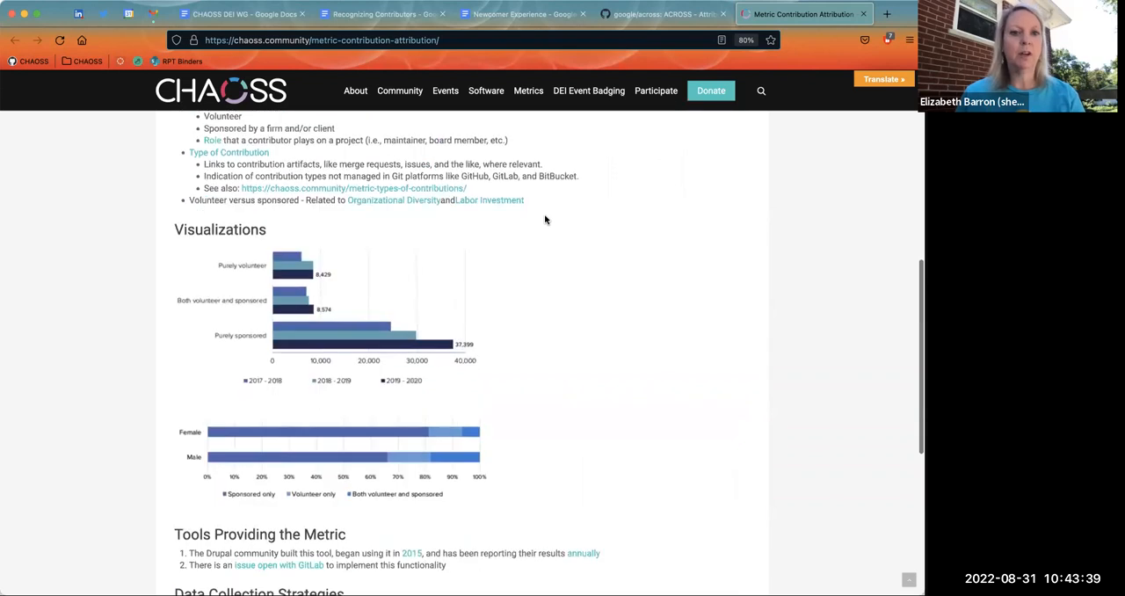
scroll("down", 3)
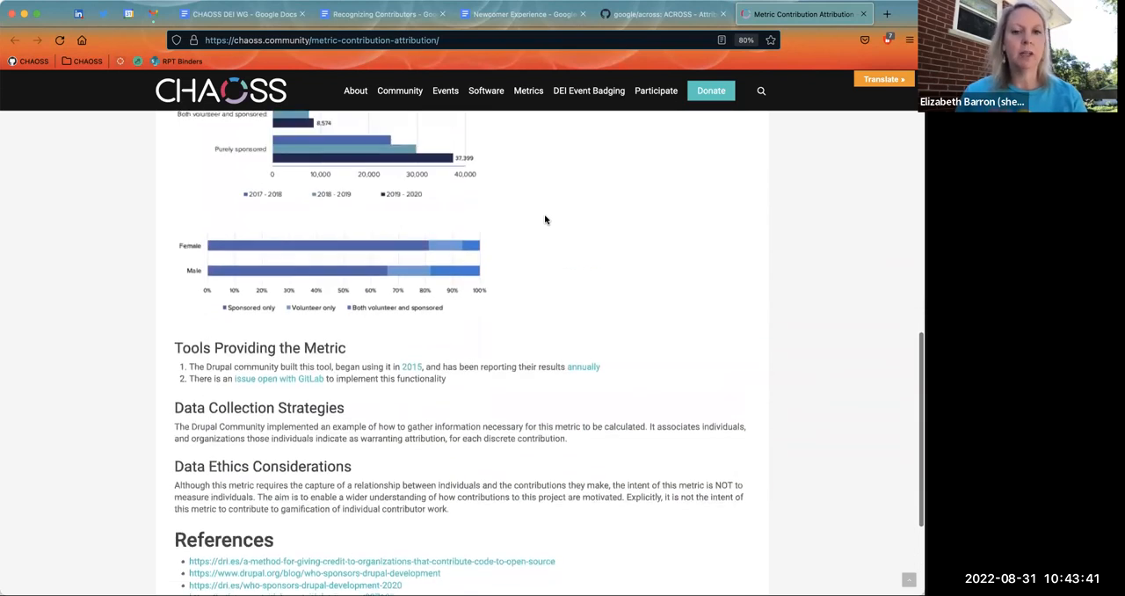
scroll("down", 3)
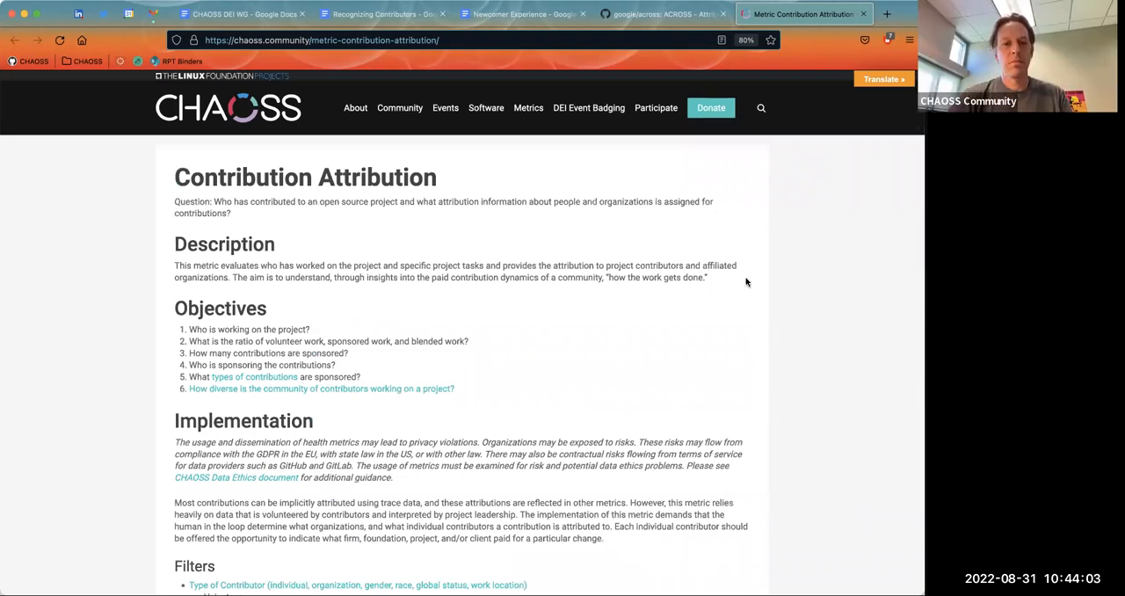
mouse_move(468, 256)
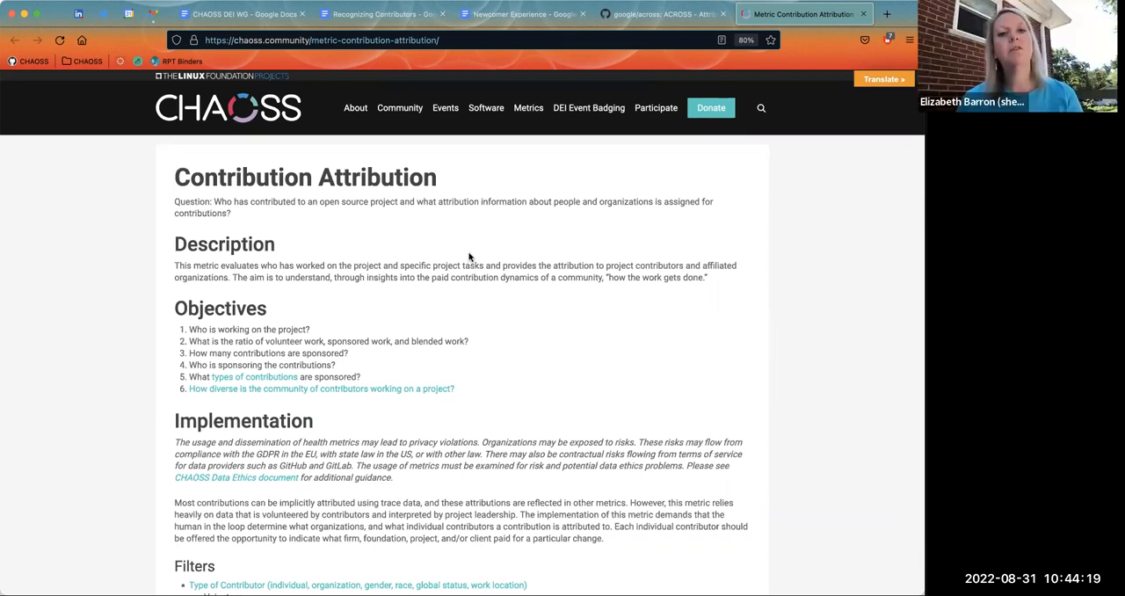
mouse_move(457, 235)
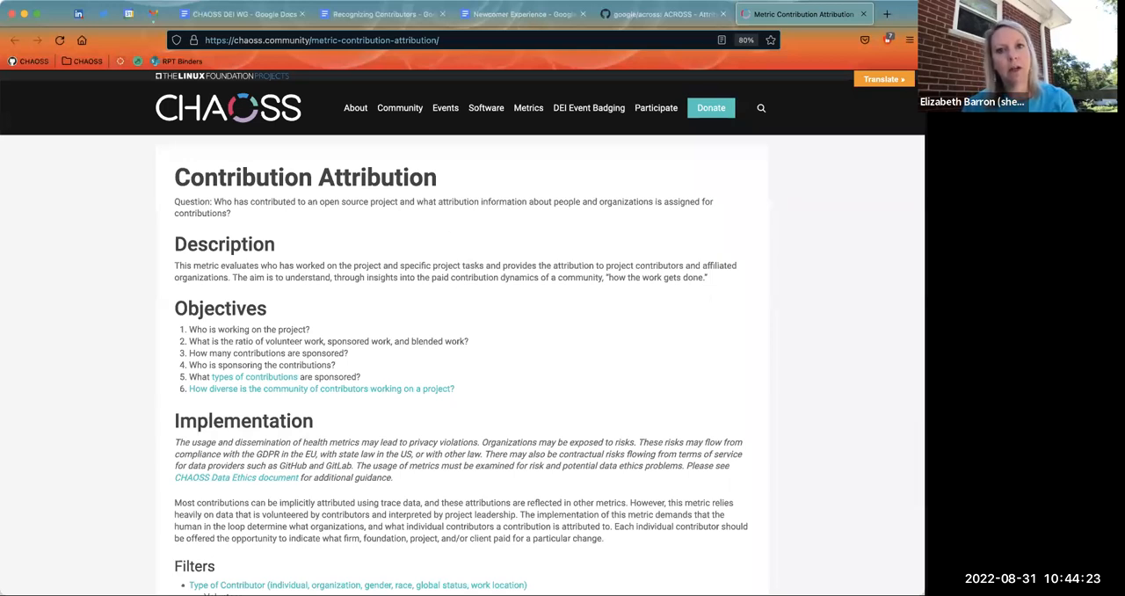
mouse_move(590, 351)
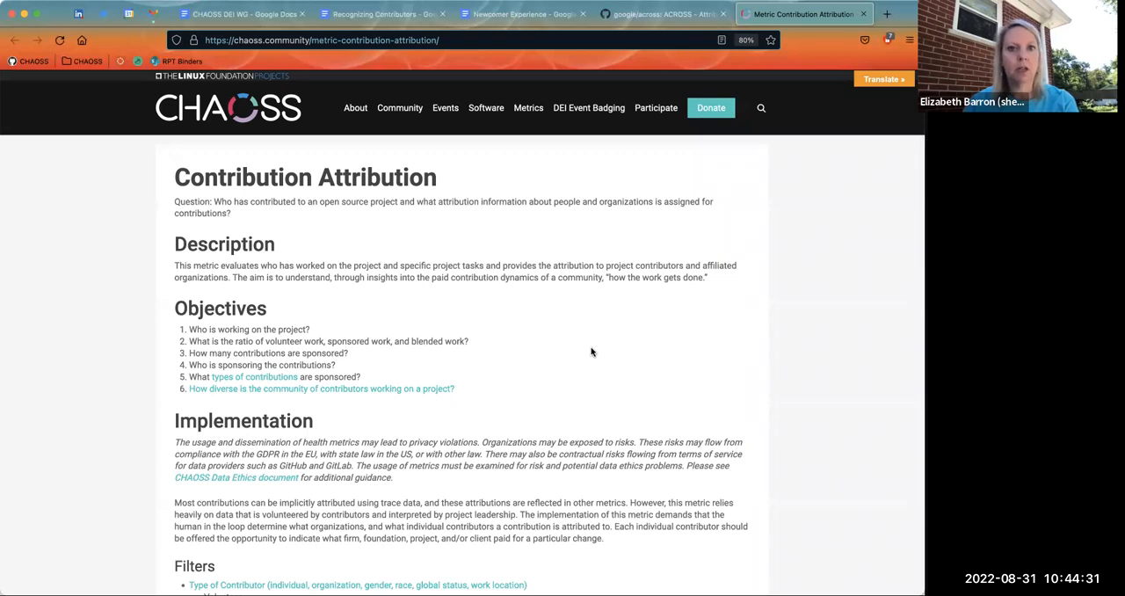
scroll("down", 3)
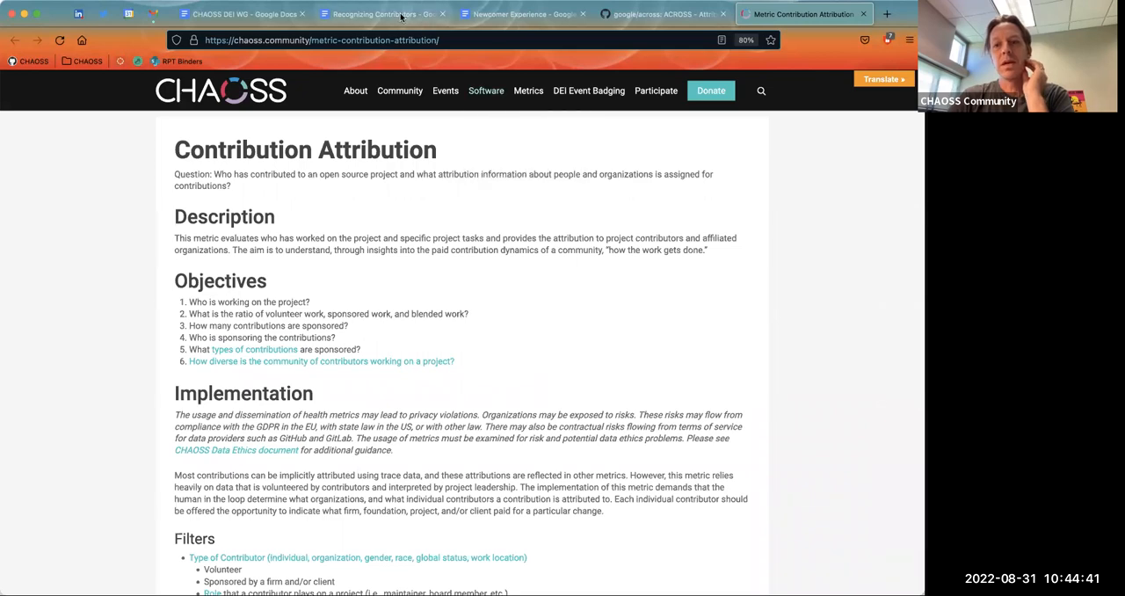
left_click(382, 14)
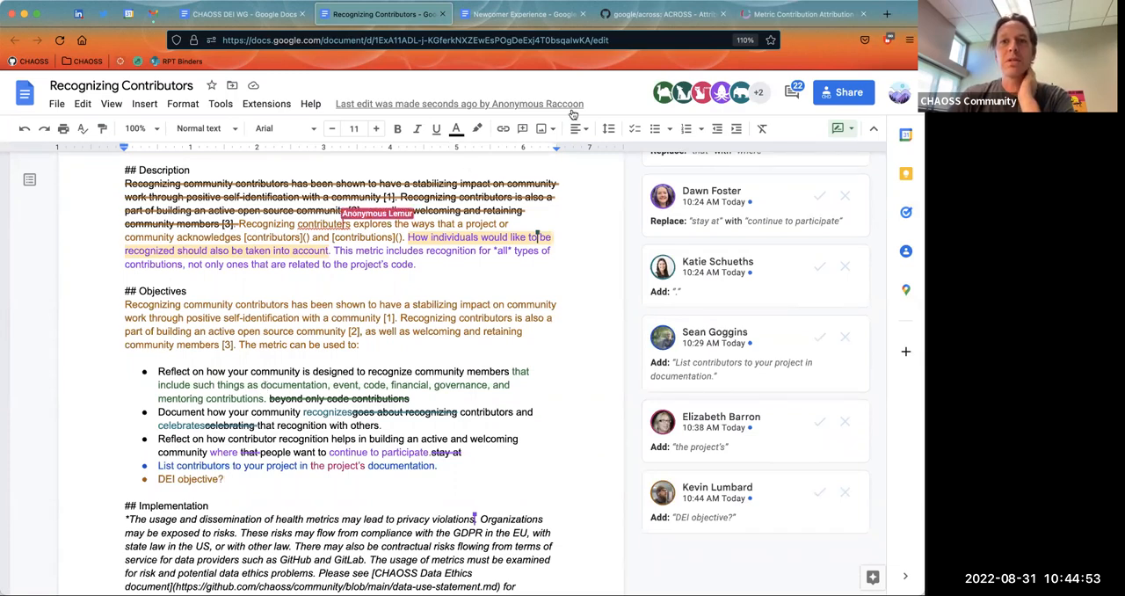
Scroll to the Data Collection Strategies section and view the suggestion on the aggregate issues bullet.
scroll("down", 3)
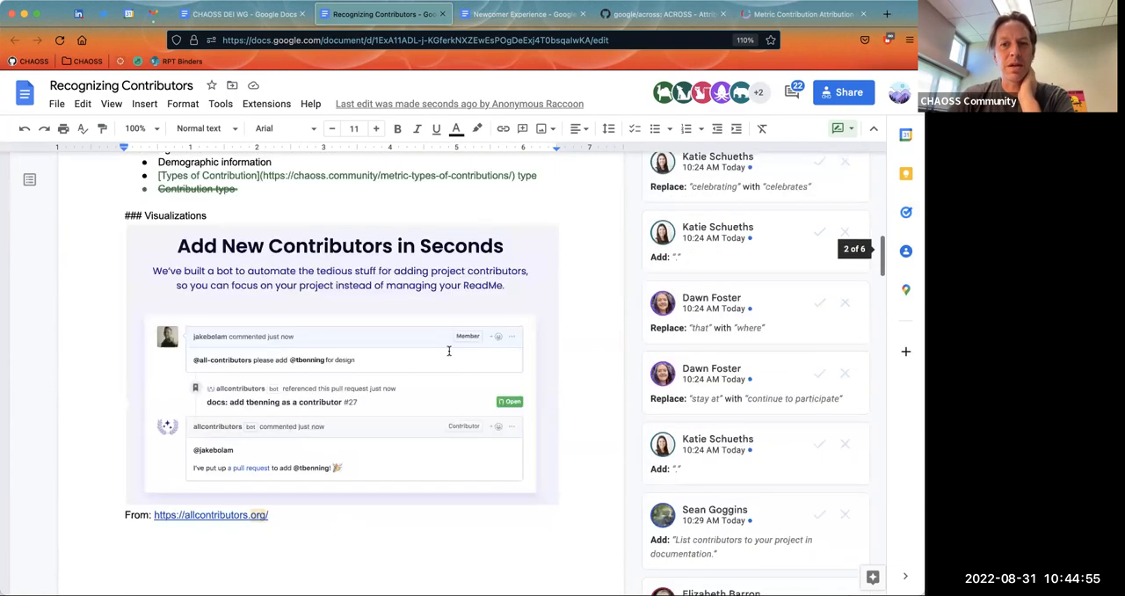
scroll("down", 3)
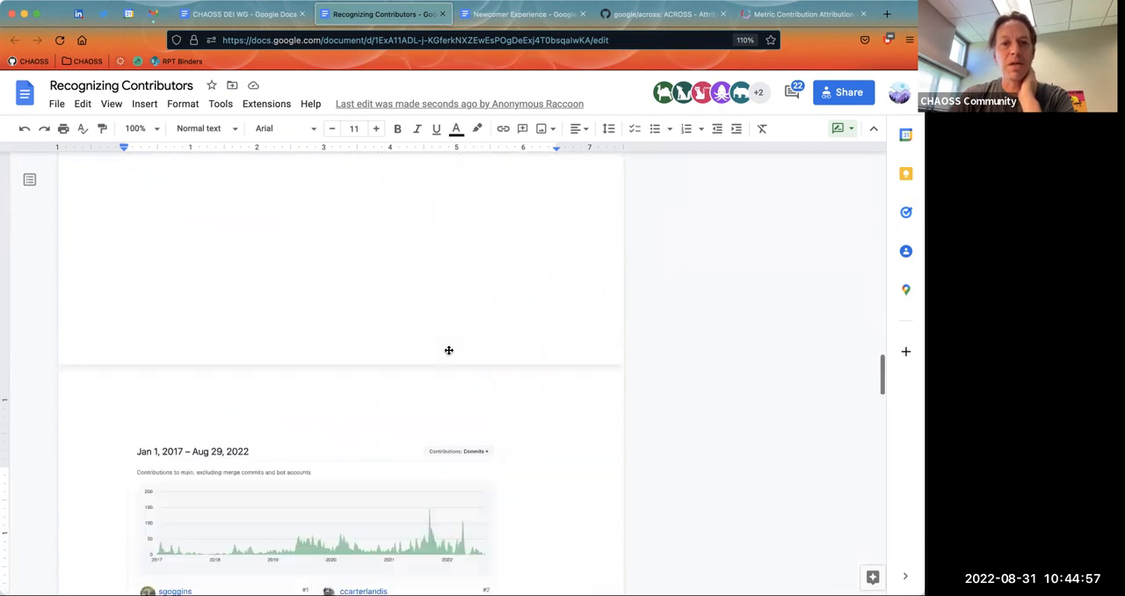
scroll("down", 3)
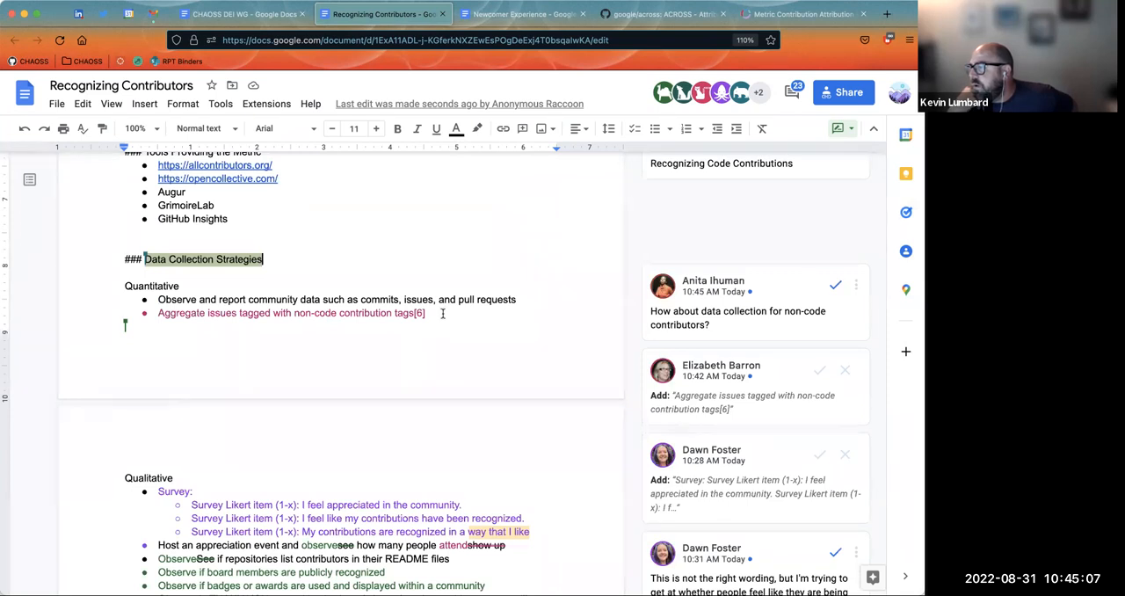
left_click(290, 313)
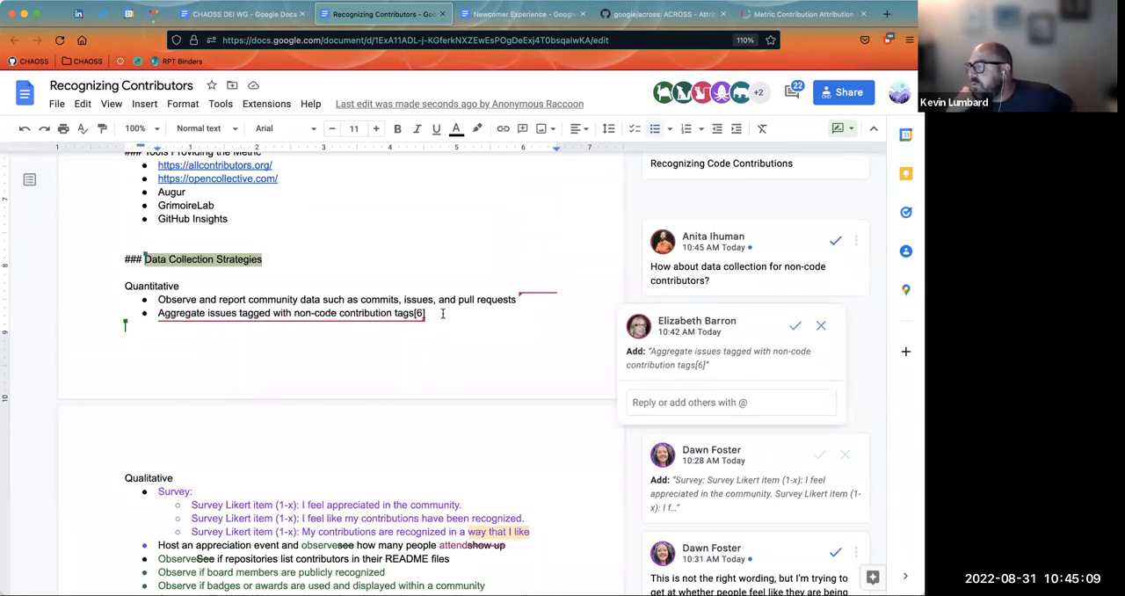
scroll("down", 3)
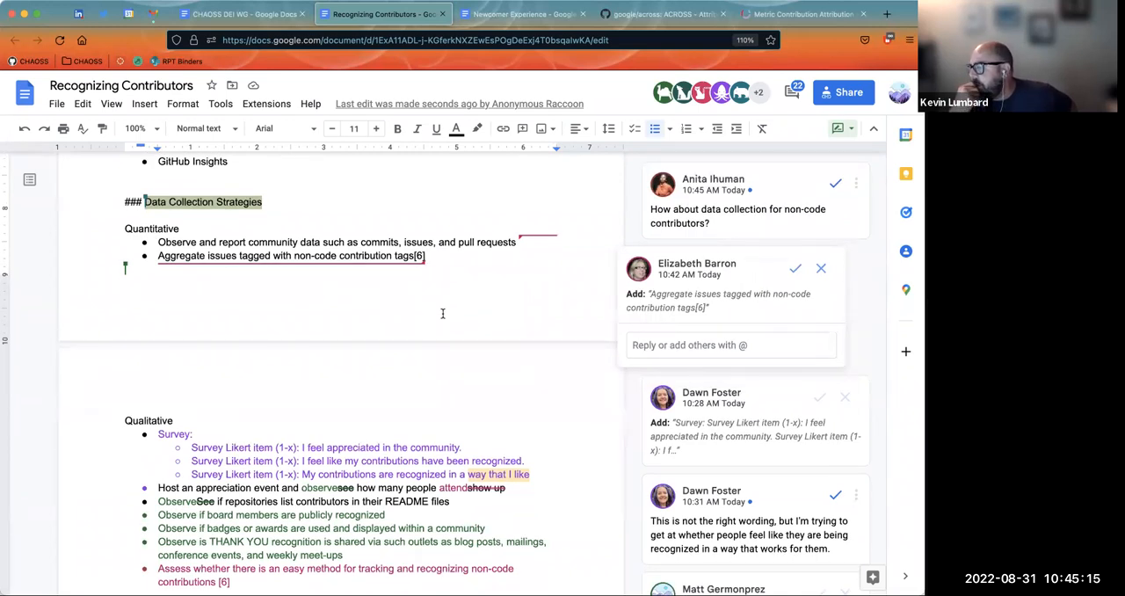
mouse_move(401, 383)
type("First mentionin")
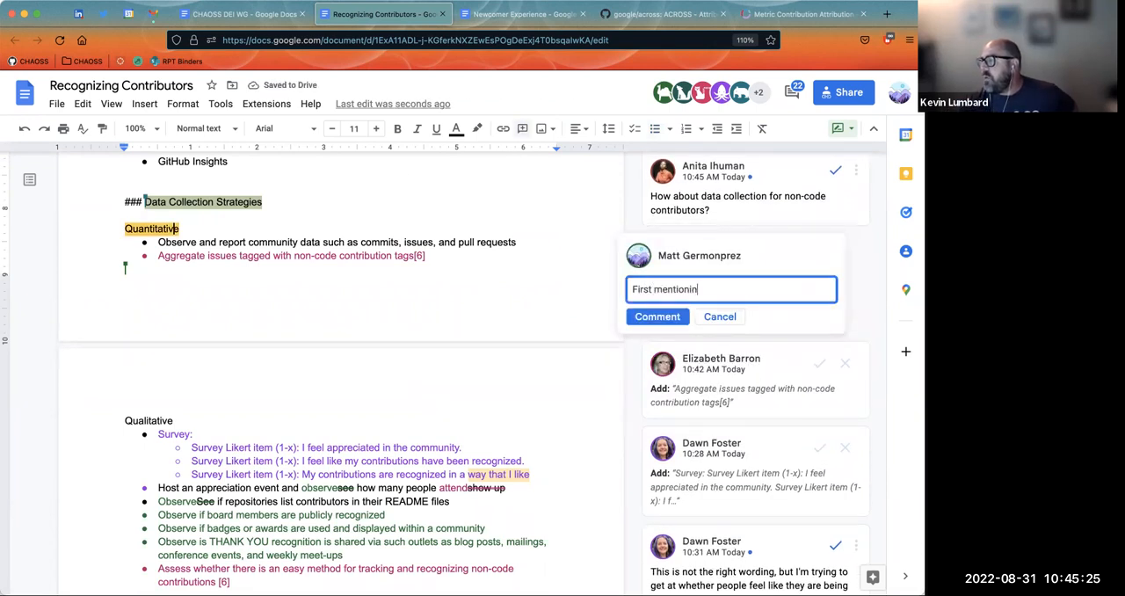
Post a comment on the Quantitative heading that contribution attribution should be mentioned first.
type("g the contribution attribution.")
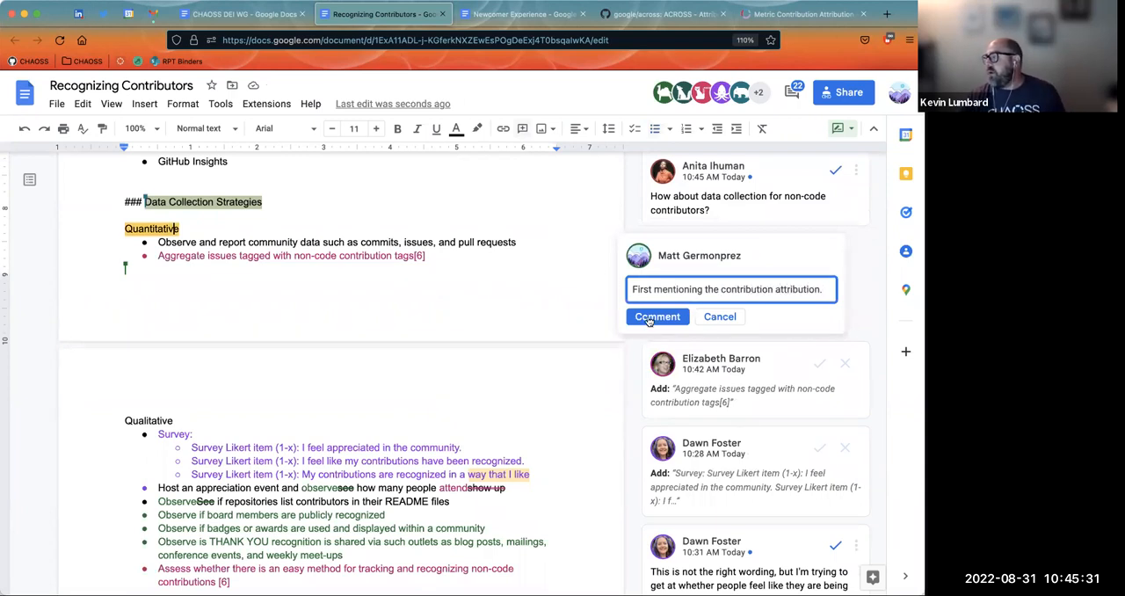
left_click(658, 316)
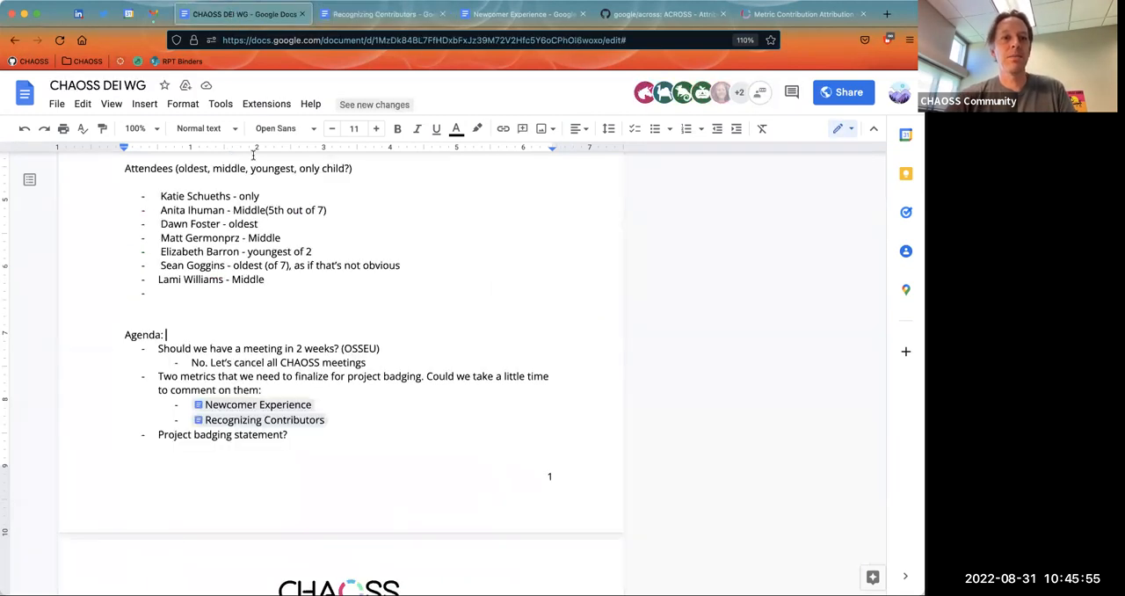
Scroll through the agenda and return to the DEI meeting notes tab.
scroll("down", 3)
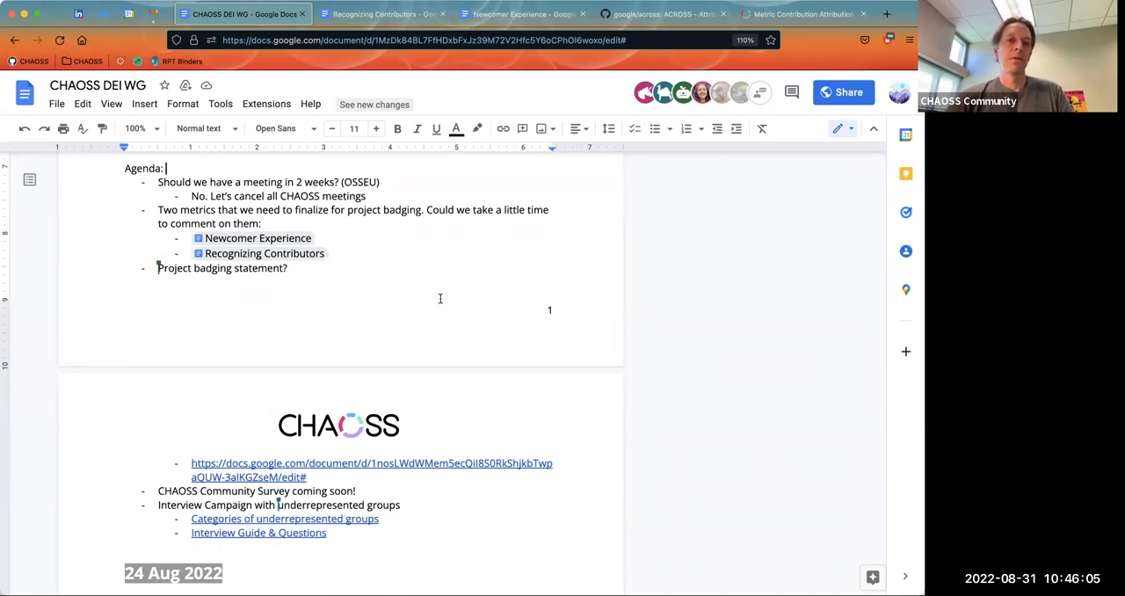
scroll("down", 3)
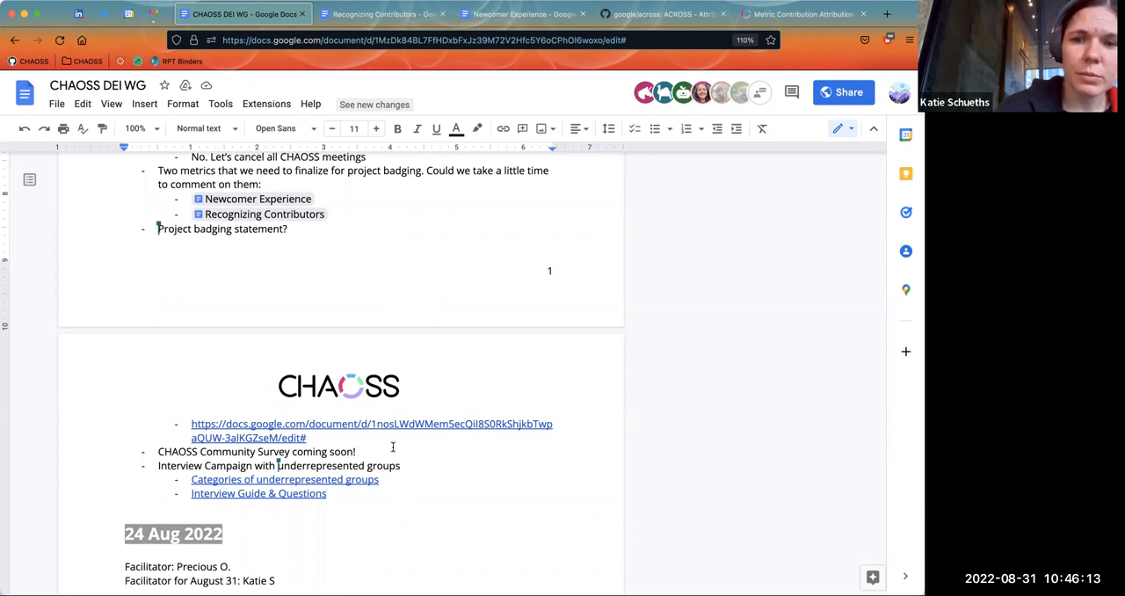
mouse_move(397, 426)
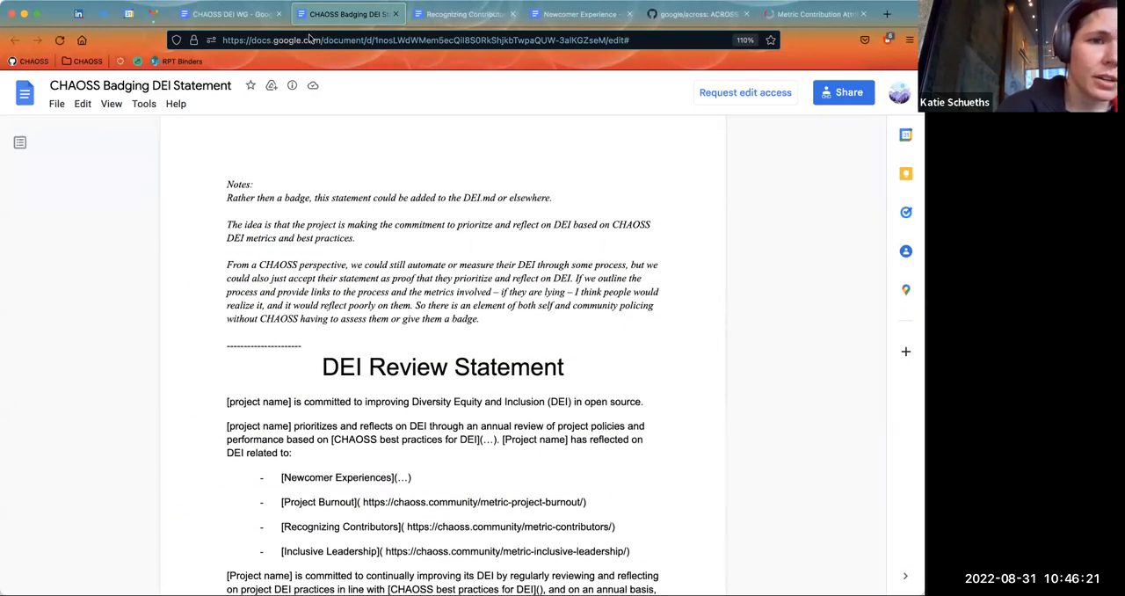
left_click(232, 14)
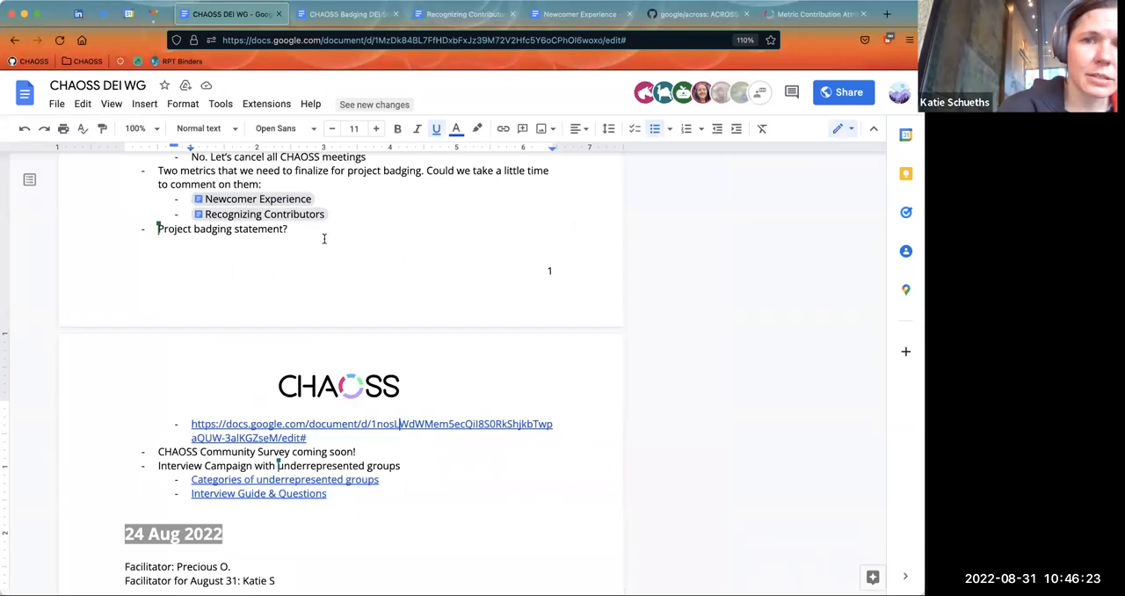
View the linked CHAOSS Badging DEI Statement document, then return to the meeting notes.
double_click(221, 228)
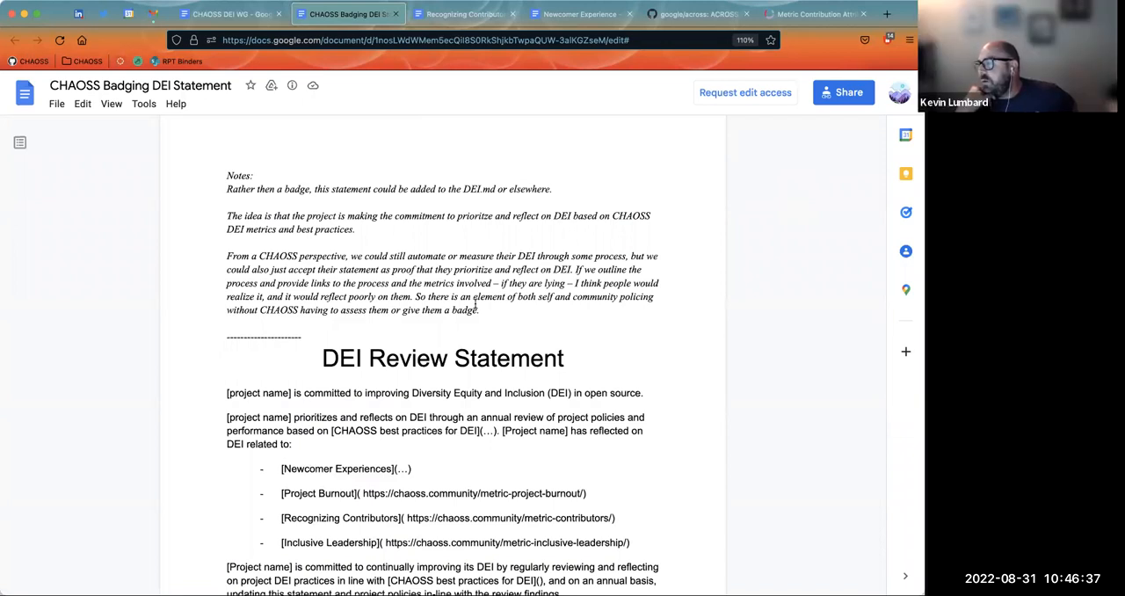
scroll("down", 3)
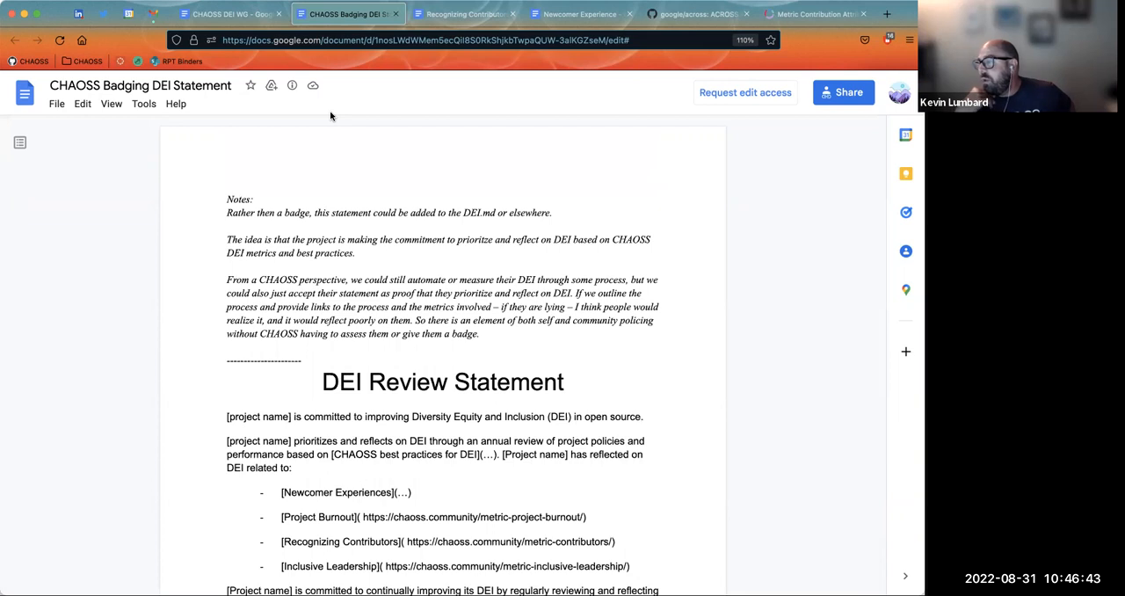
mouse_move(327, 281)
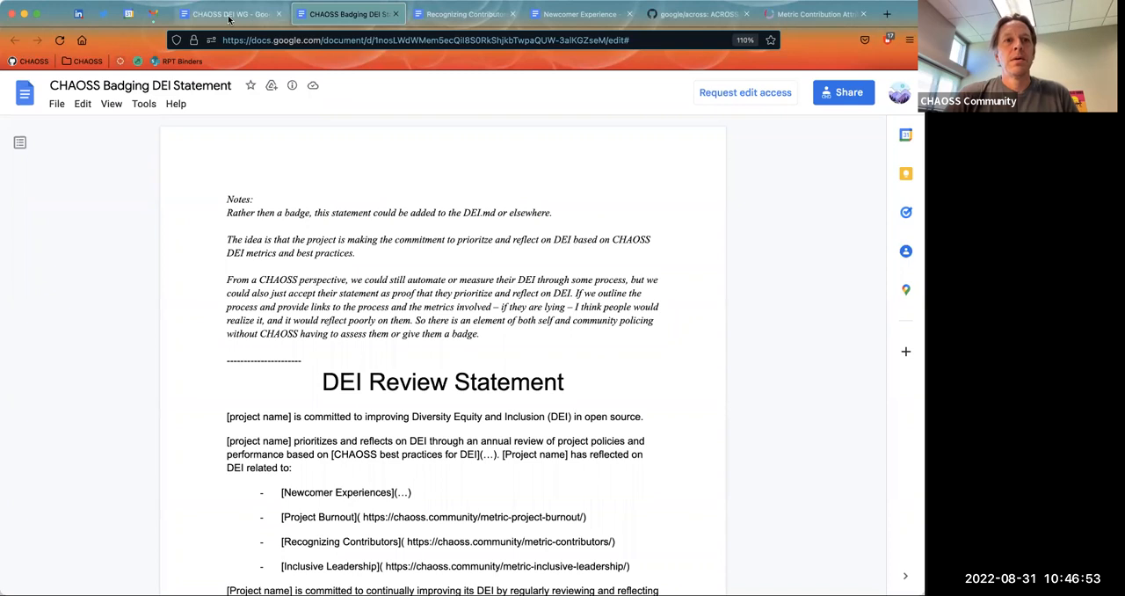
left_click(230, 14)
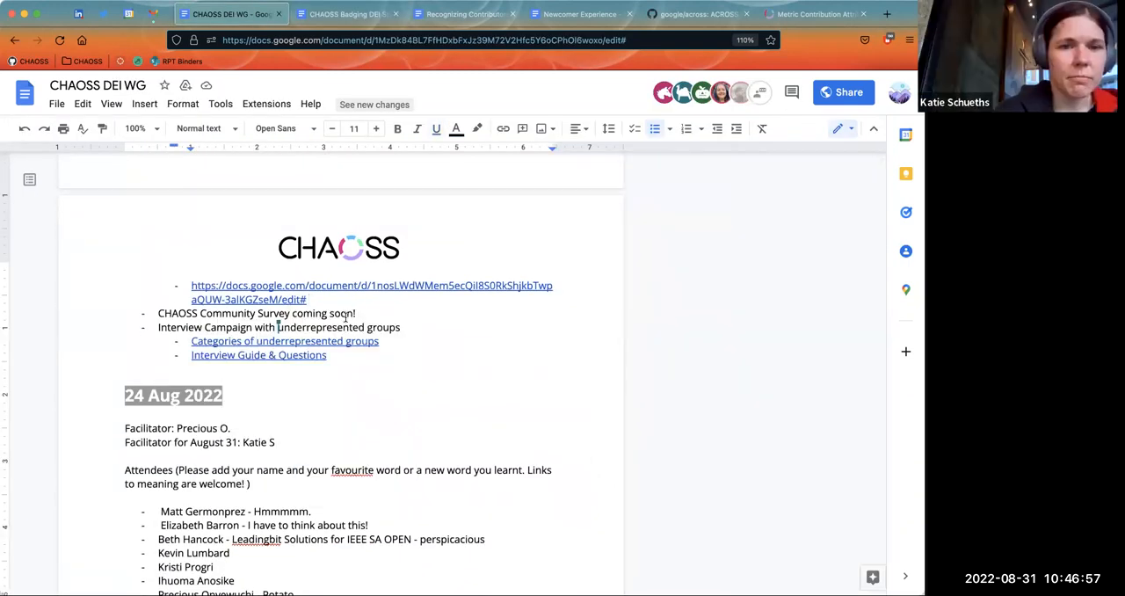
Open and review the categories of underrepresented groups document from the survey line.
triple_click(256, 313)
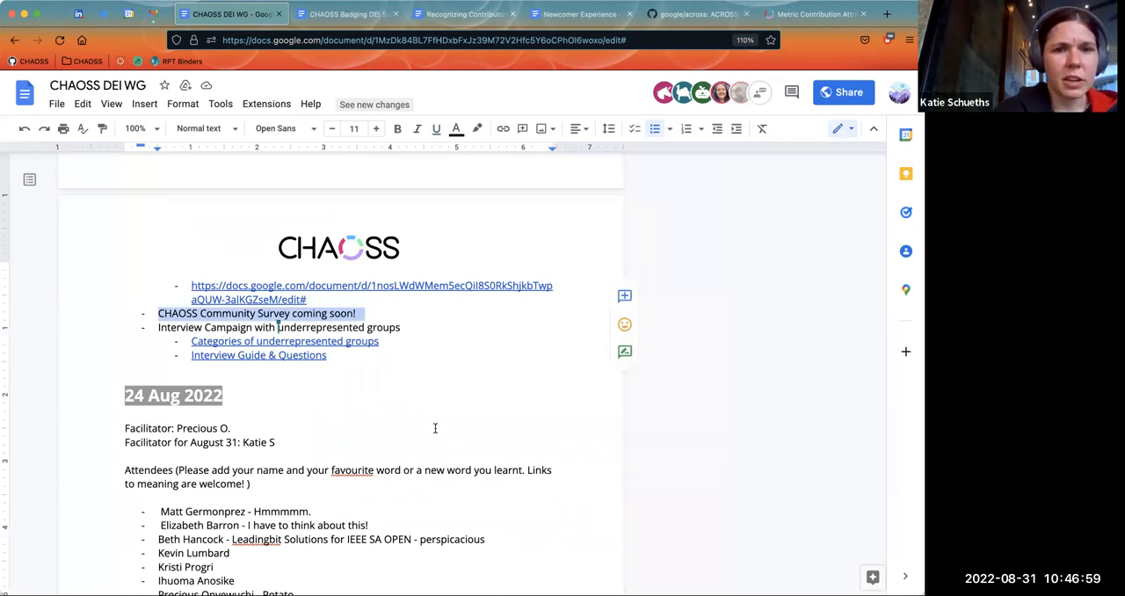
mouse_move(402, 330)
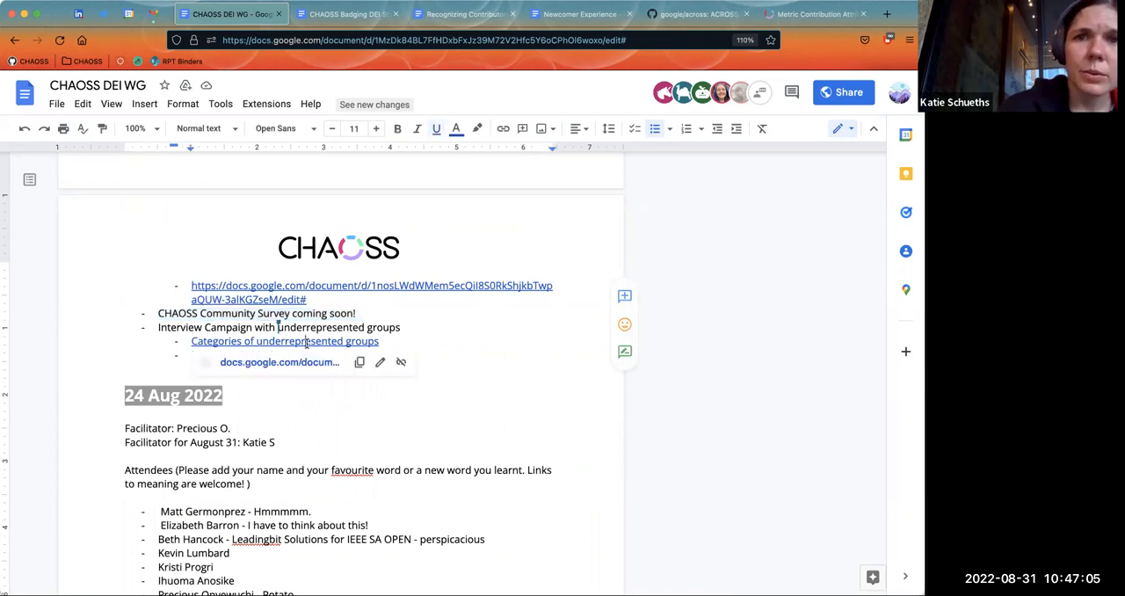
left_click(285, 341)
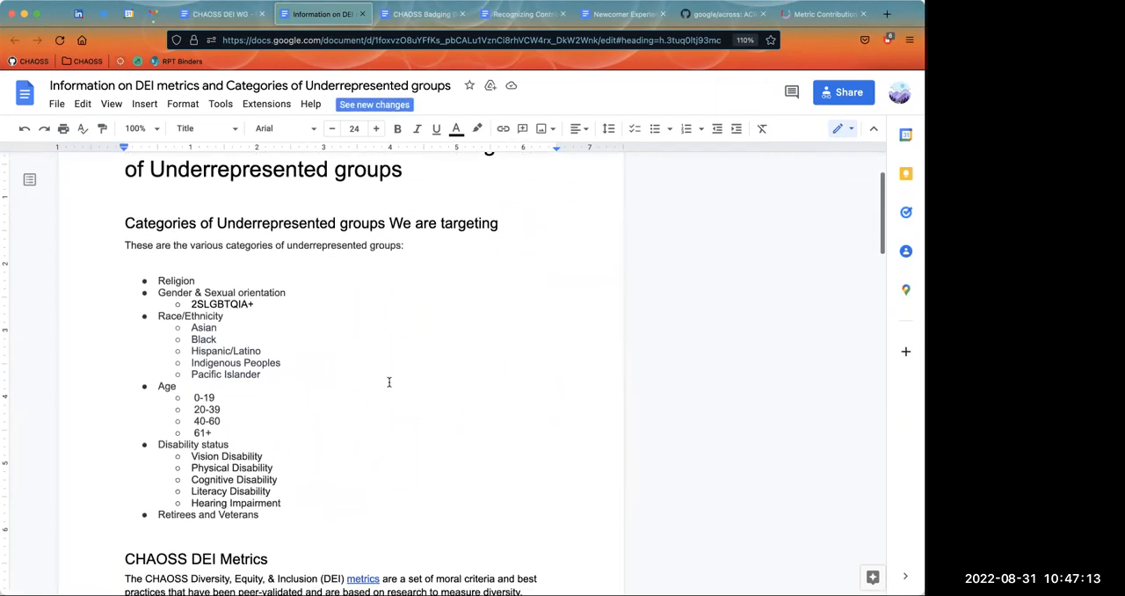
scroll("down", 3)
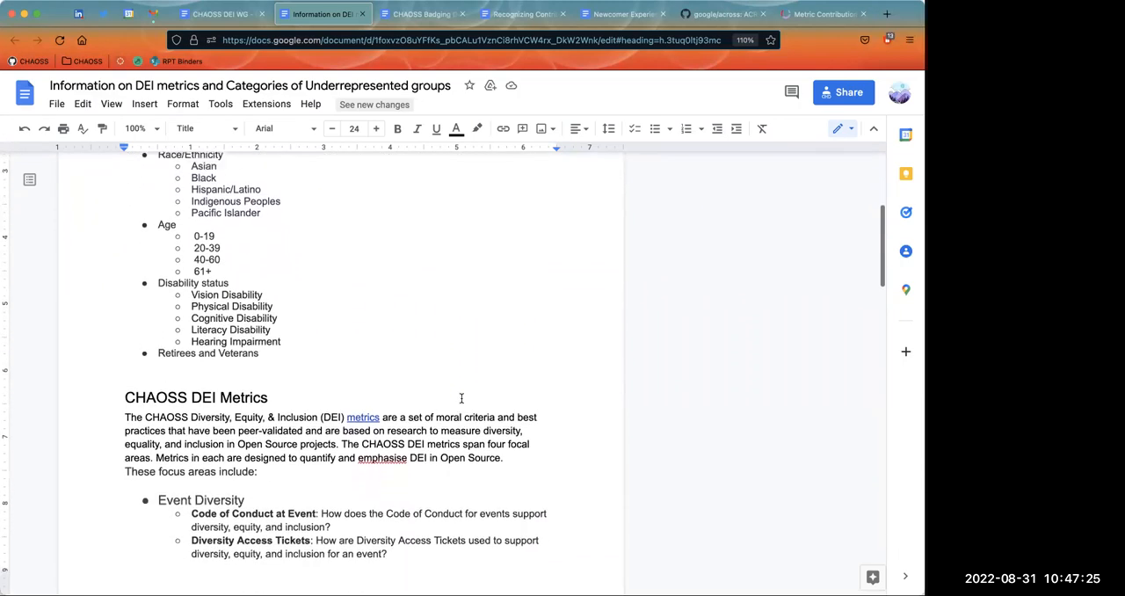
scroll("down", 3)
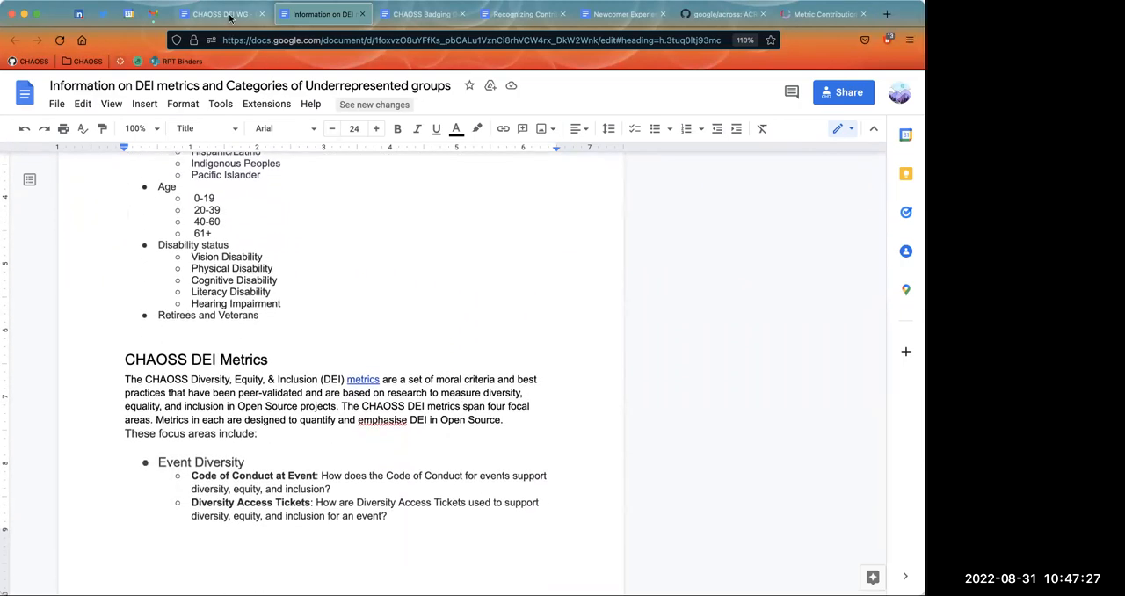
Return to the DEI WG notes and open the Interview Guide & Questions document.
left_click(220, 14)
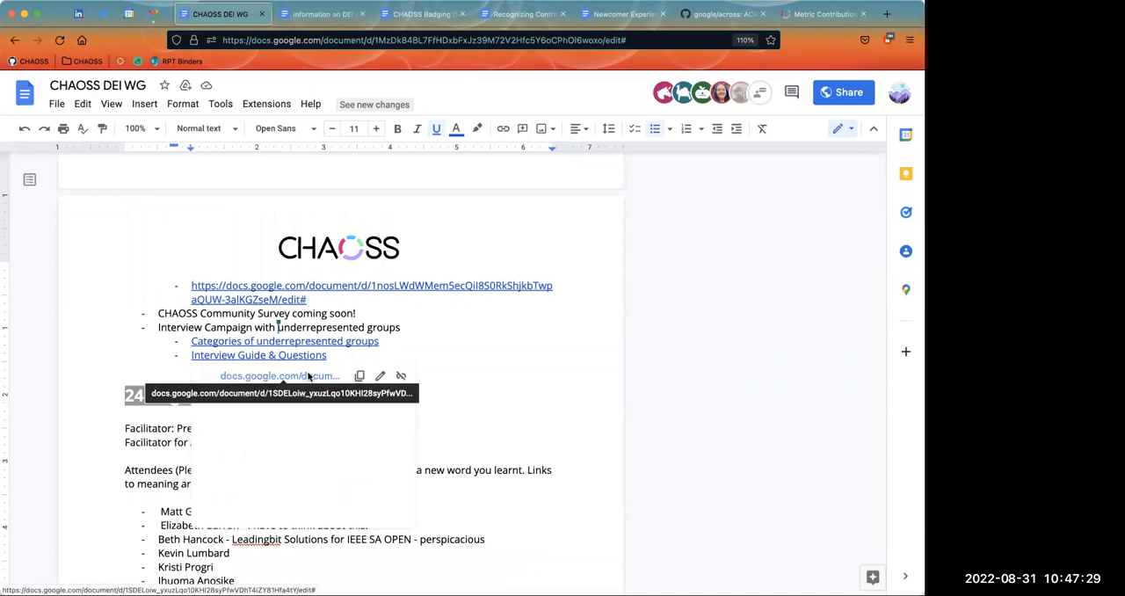
left_click(258, 355)
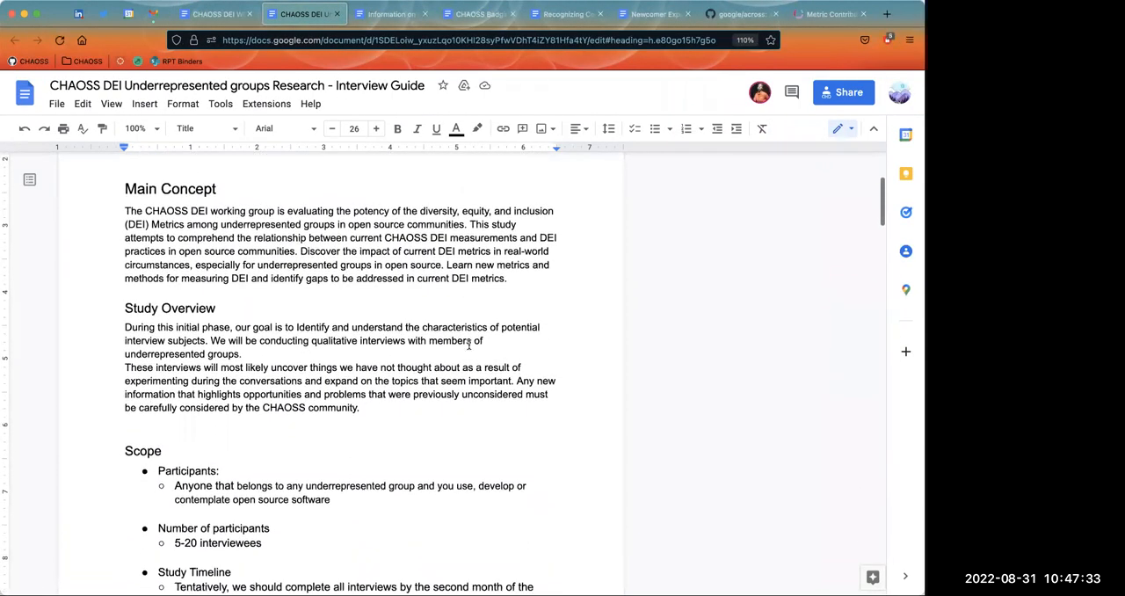
Scroll the interview guide from its Main Concept down to the Group 3 CHAOSS DEI Metrics questions.
scroll("down", 3)
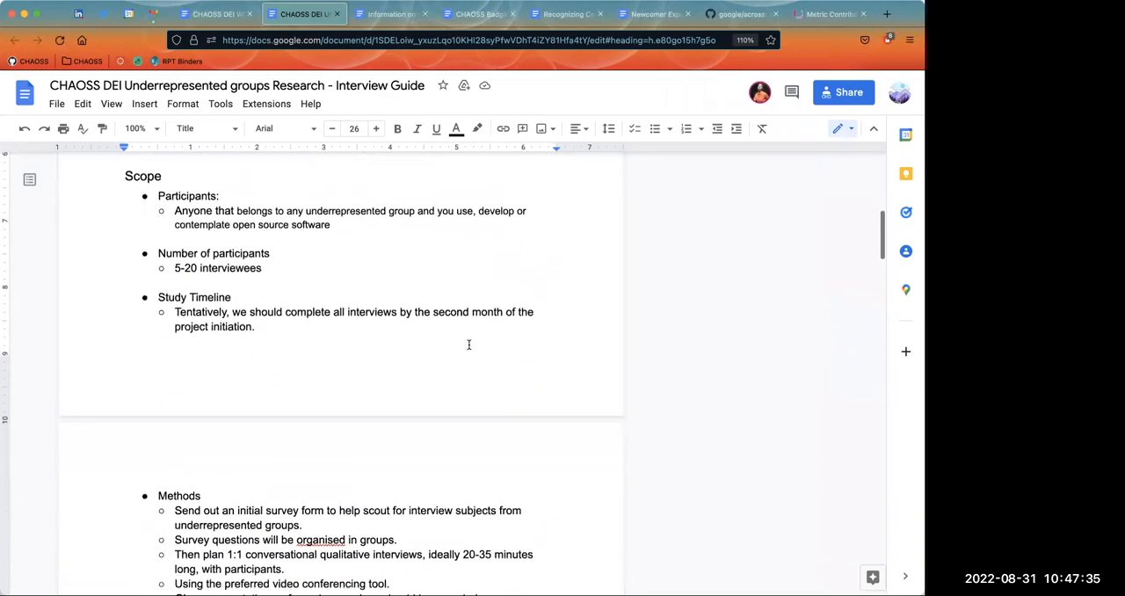
scroll("down", 3)
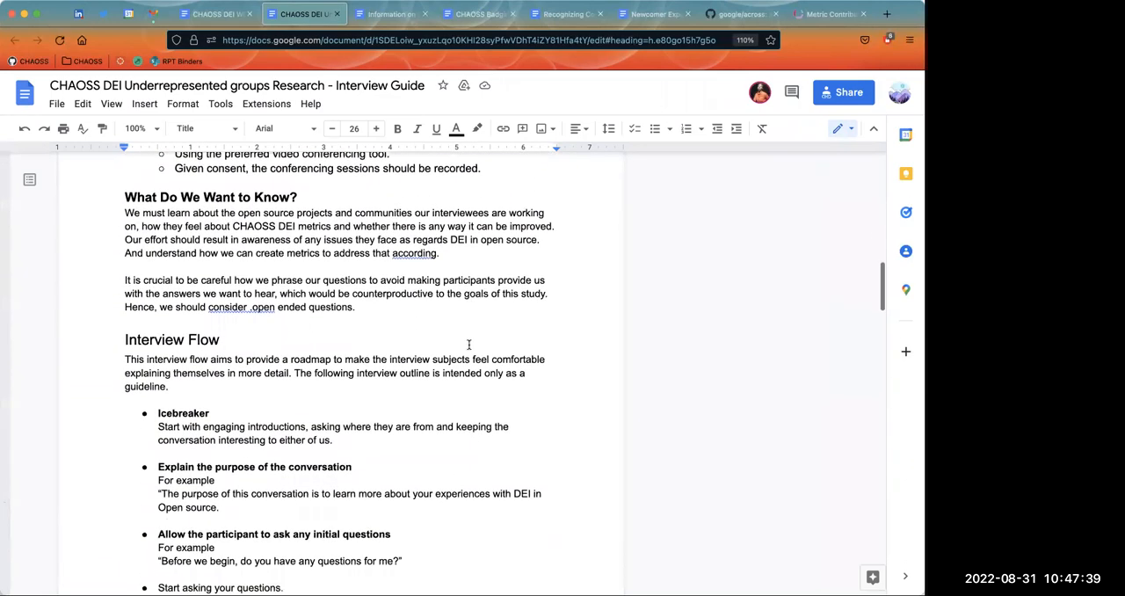
scroll("down", 3)
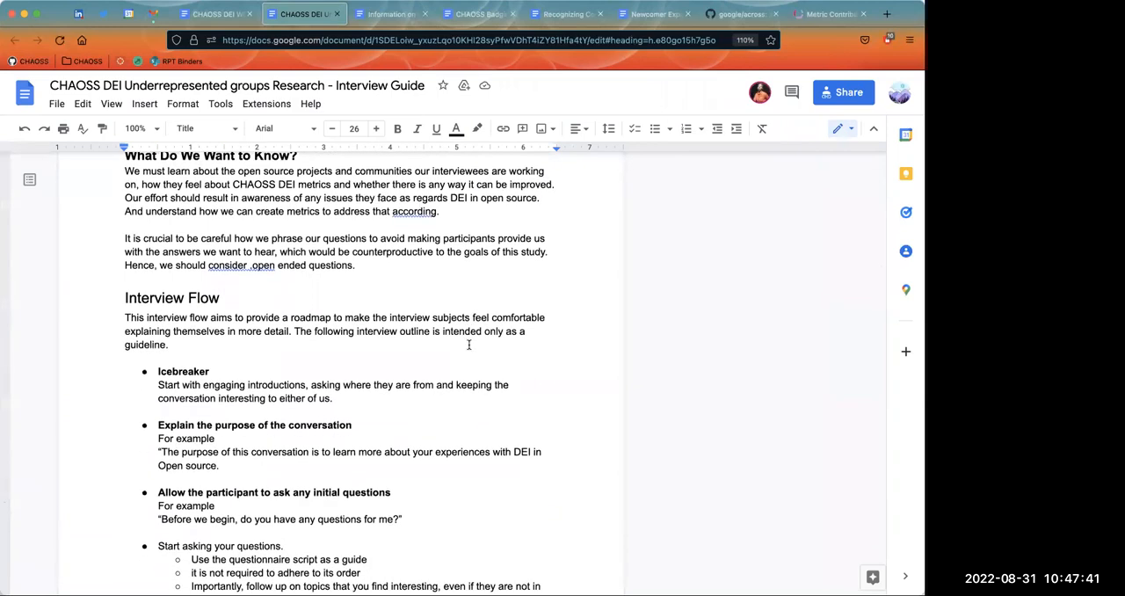
scroll("down", 3)
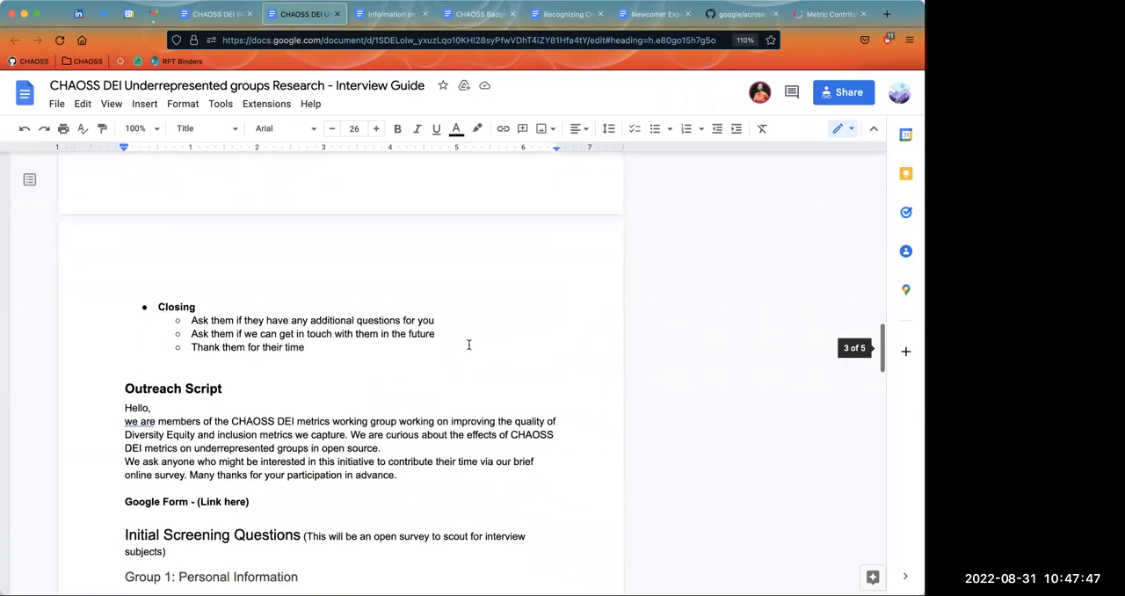
scroll("down", 3)
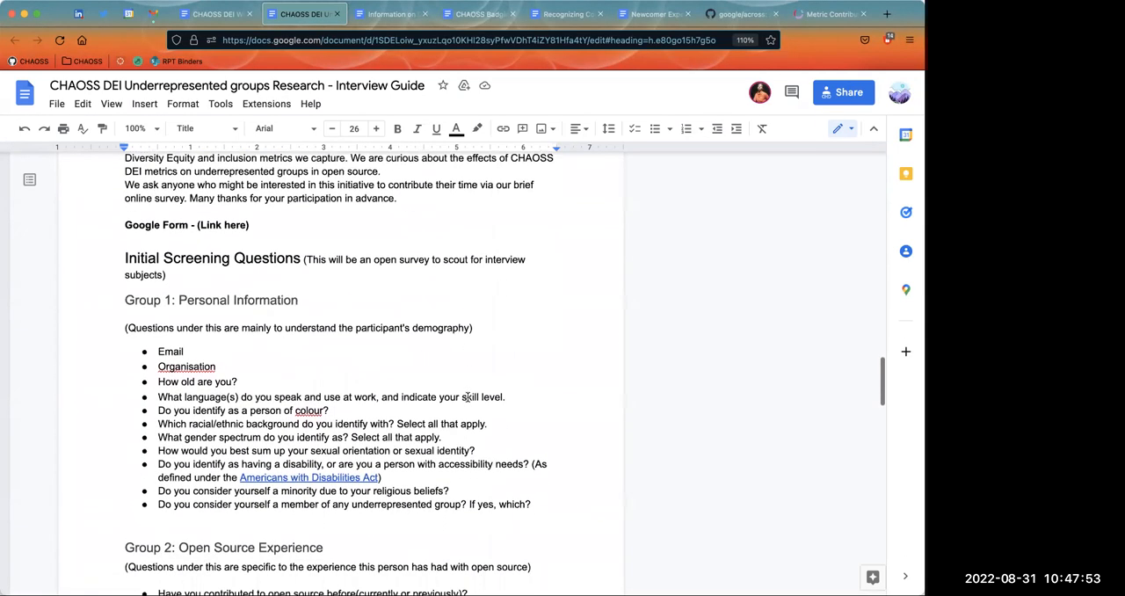
scroll("down", 3)
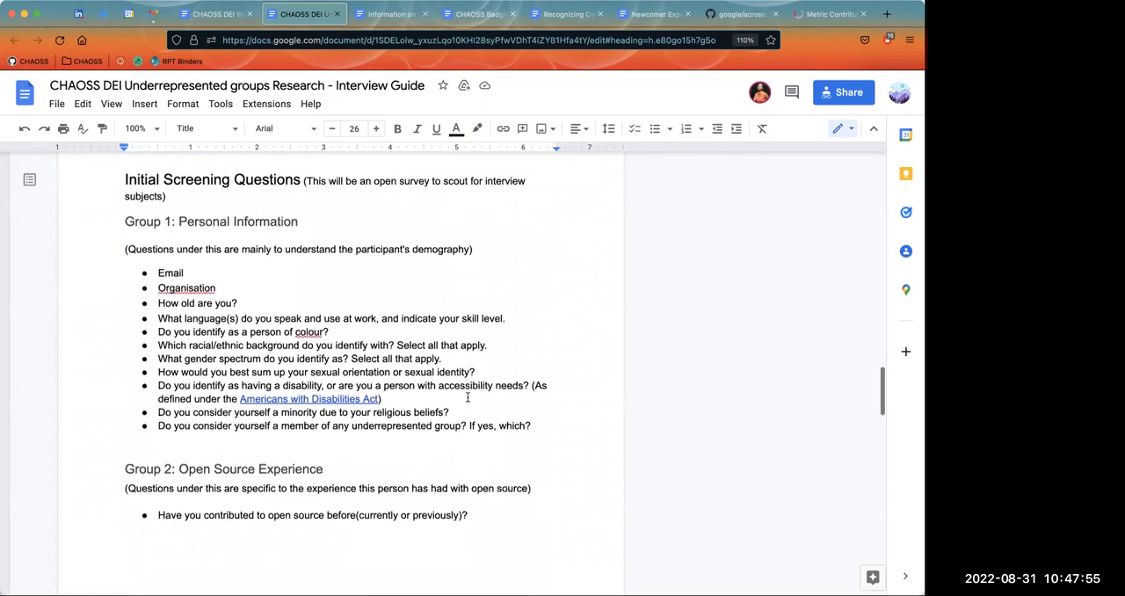
scroll("down", 3)
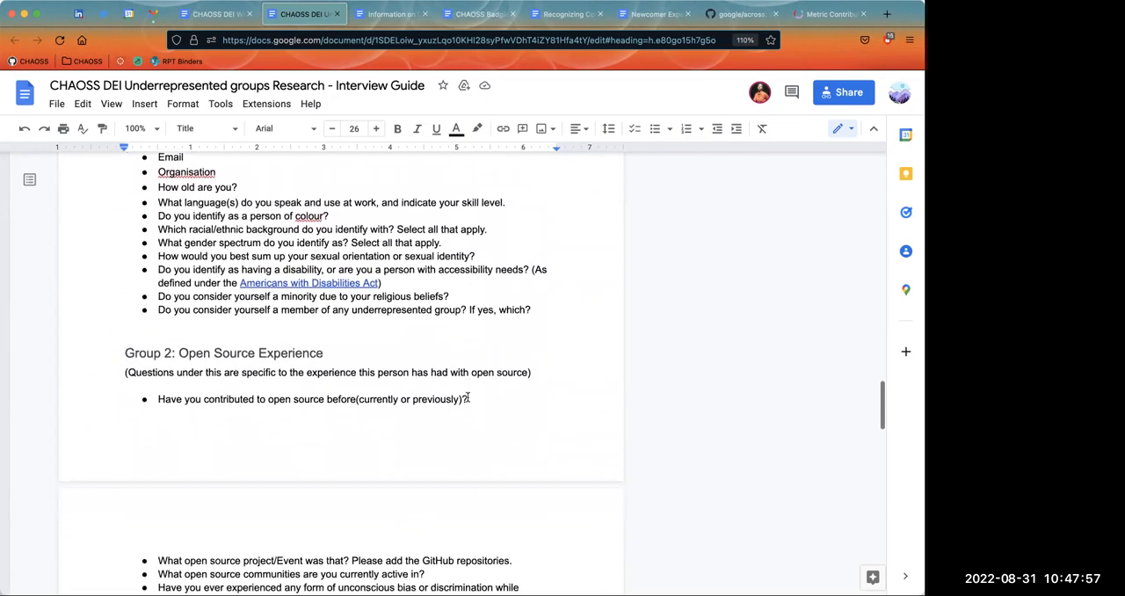
scroll("down", 3)
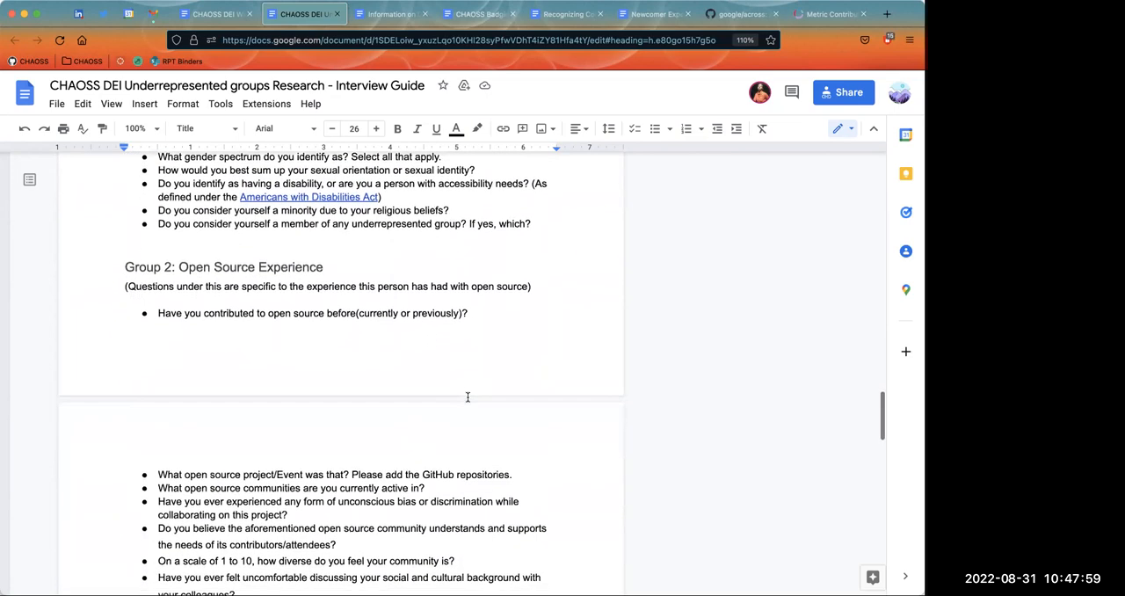
scroll("up", 3)
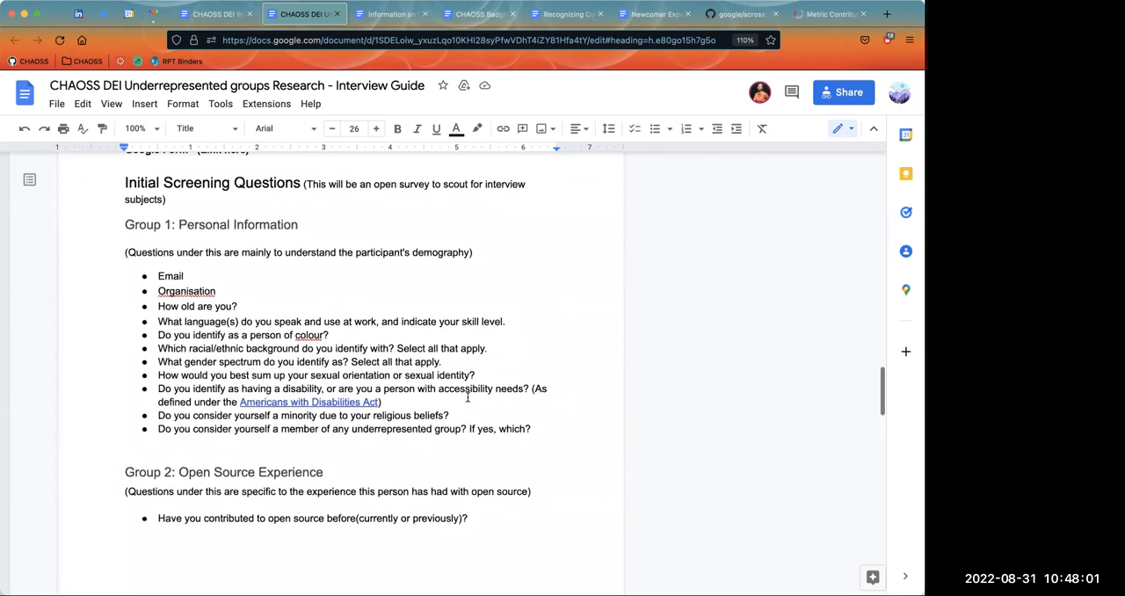
scroll("down", 3)
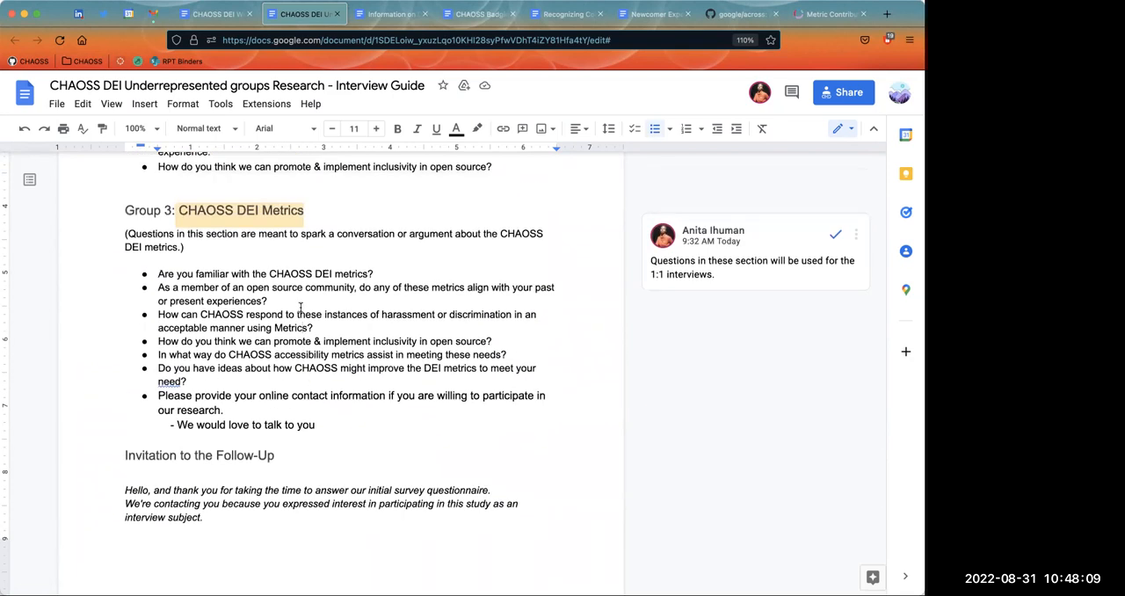
mouse_move(334, 312)
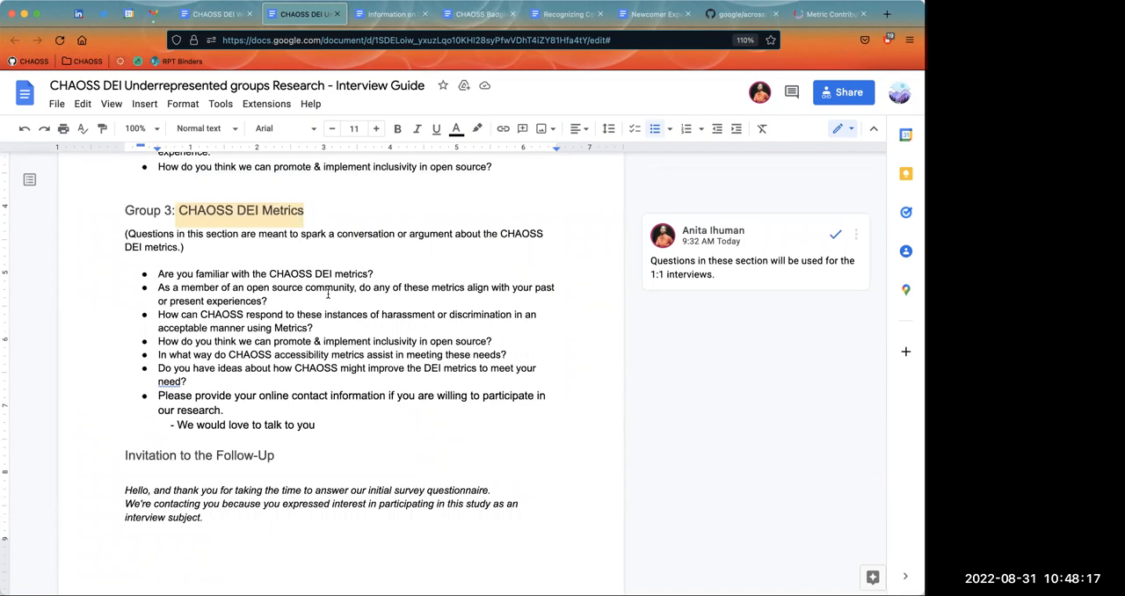
mouse_move(227, 112)
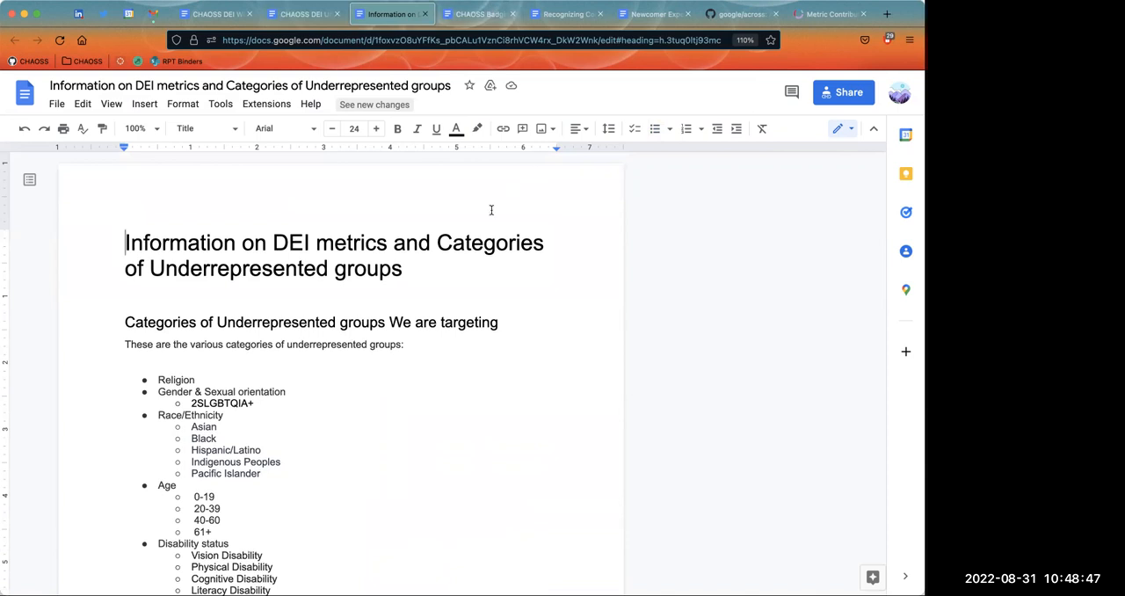
Scroll the DEI metrics and underrepresented groups categories down to DEI in Governance and Leadership.
scroll("down", 3)
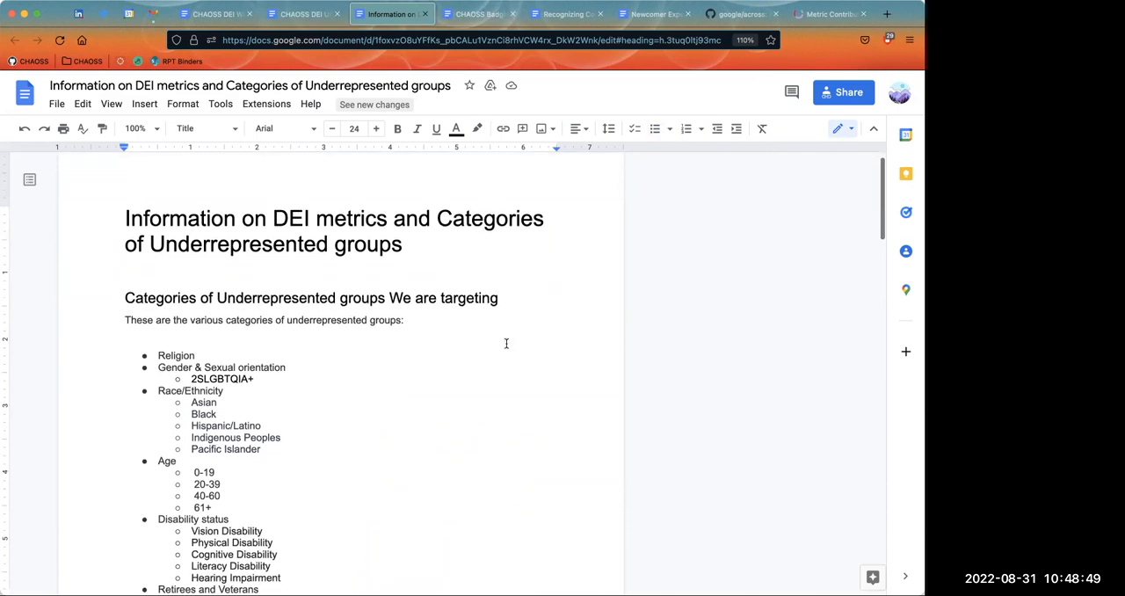
scroll("down", 3)
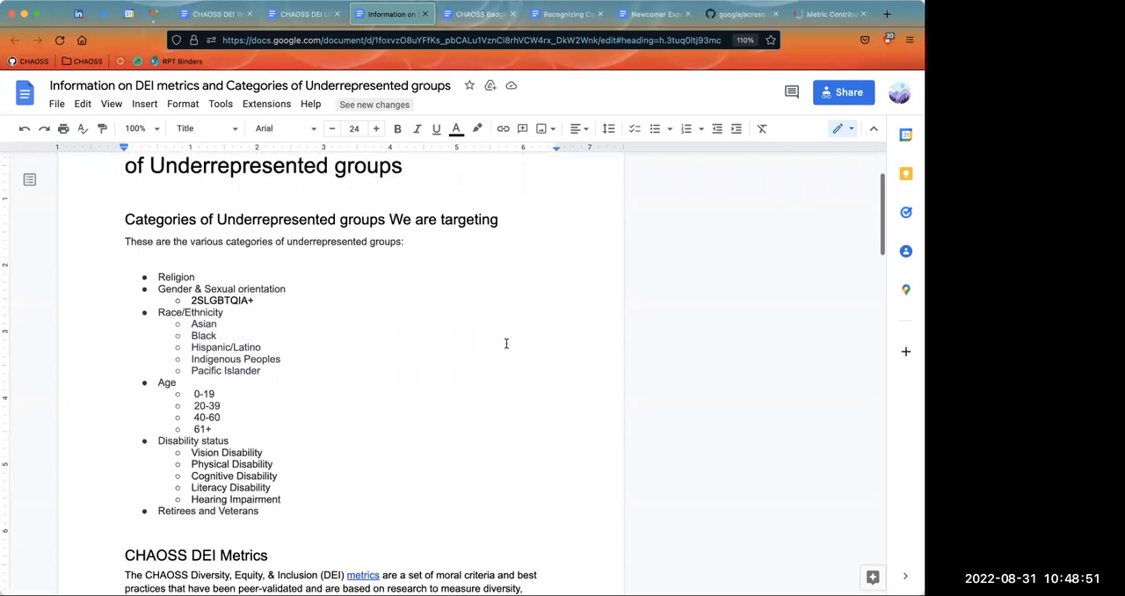
scroll("down", 3)
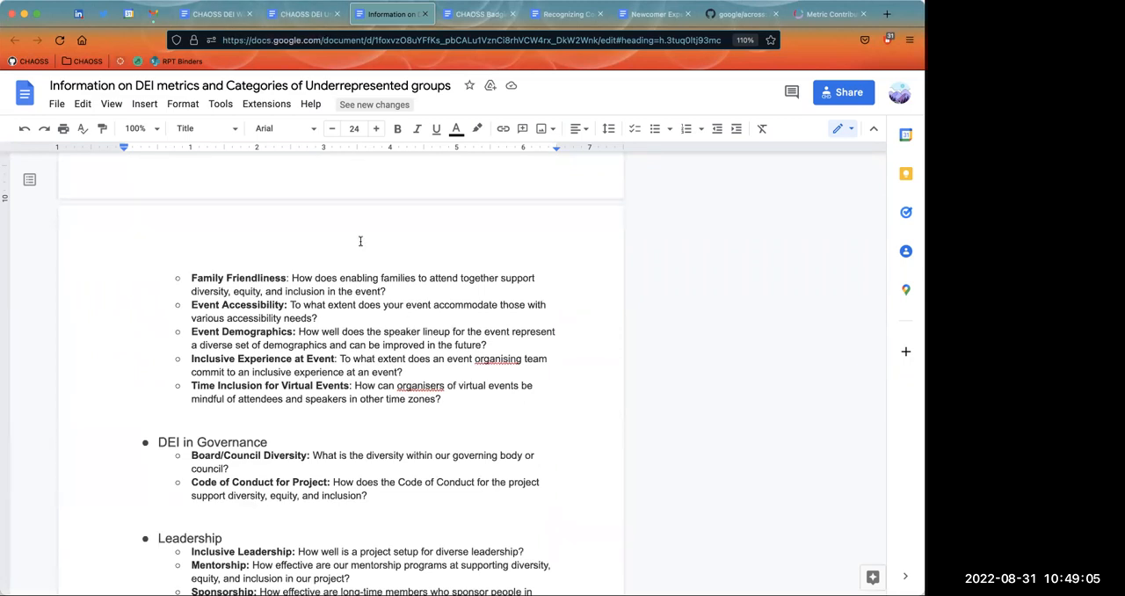
mouse_move(366, 253)
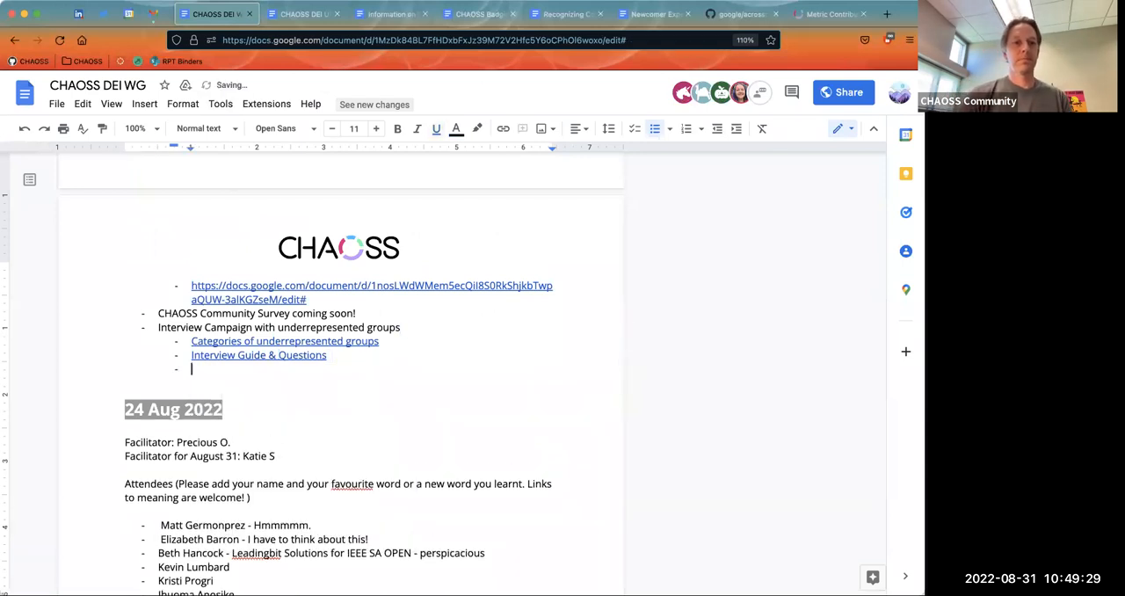
Type the action item 'AI: All -- provide feedback, particularly...' under Interview Guide & Questions.
type("AI: A")
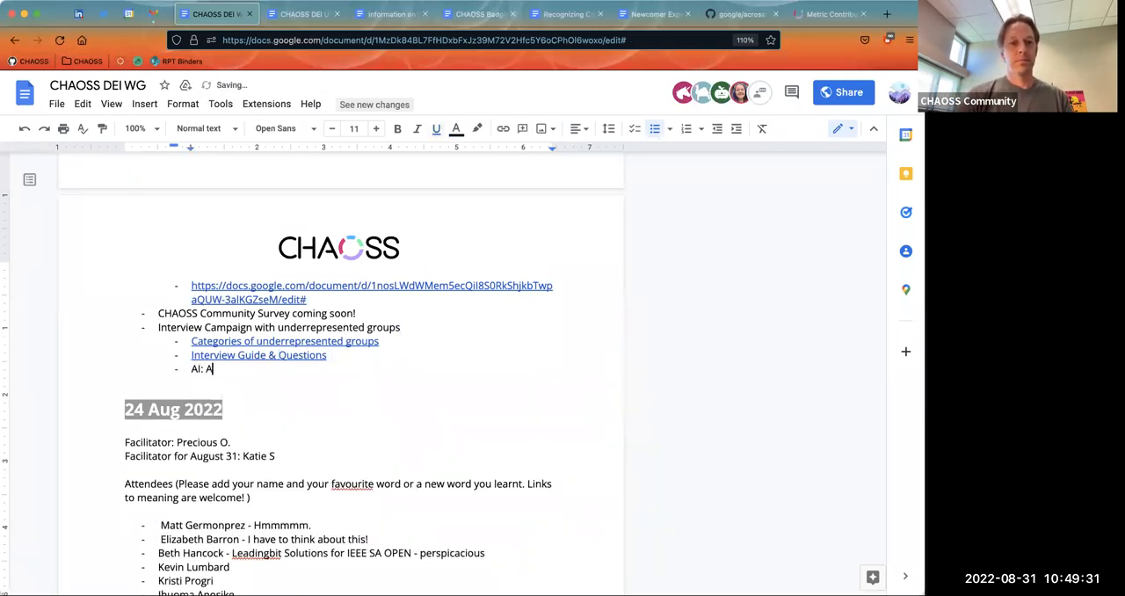
type("ll -- or")
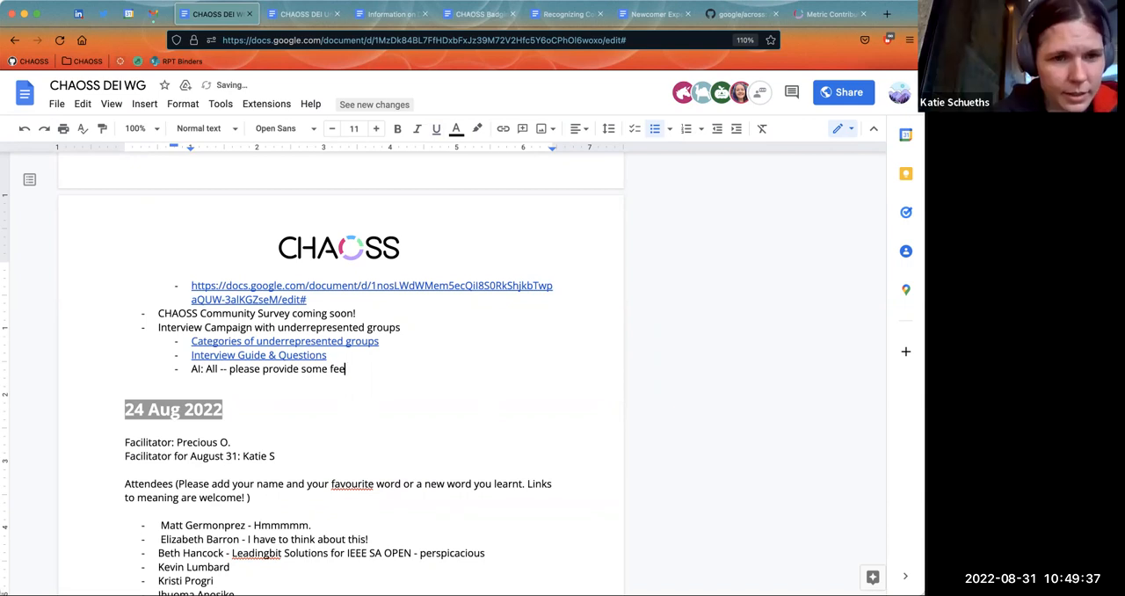
type("dback -- partiulcalry")
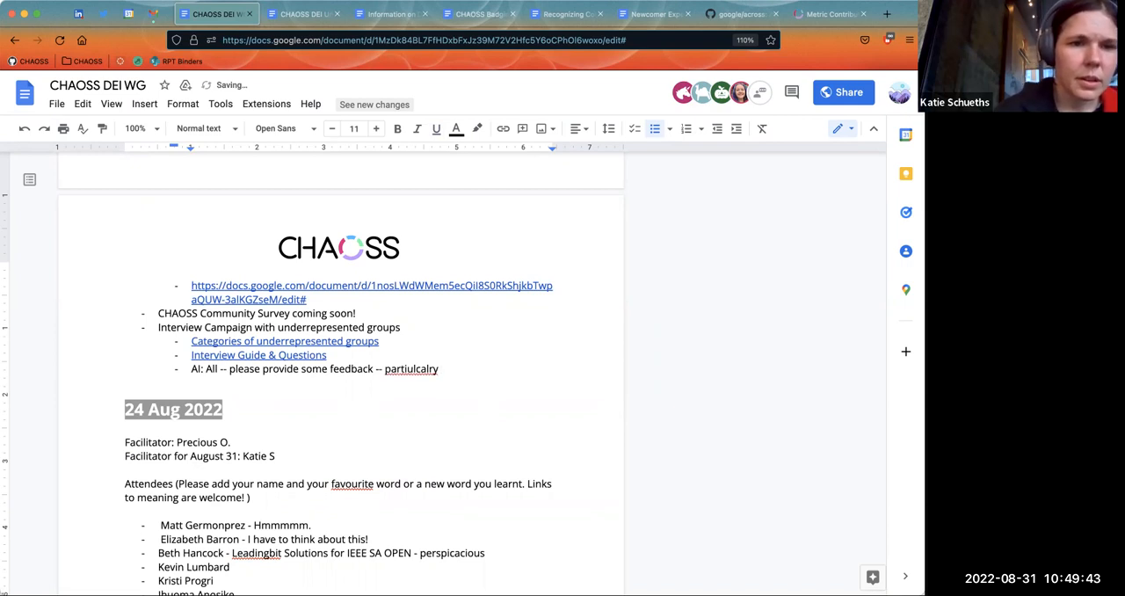
type("particularl")
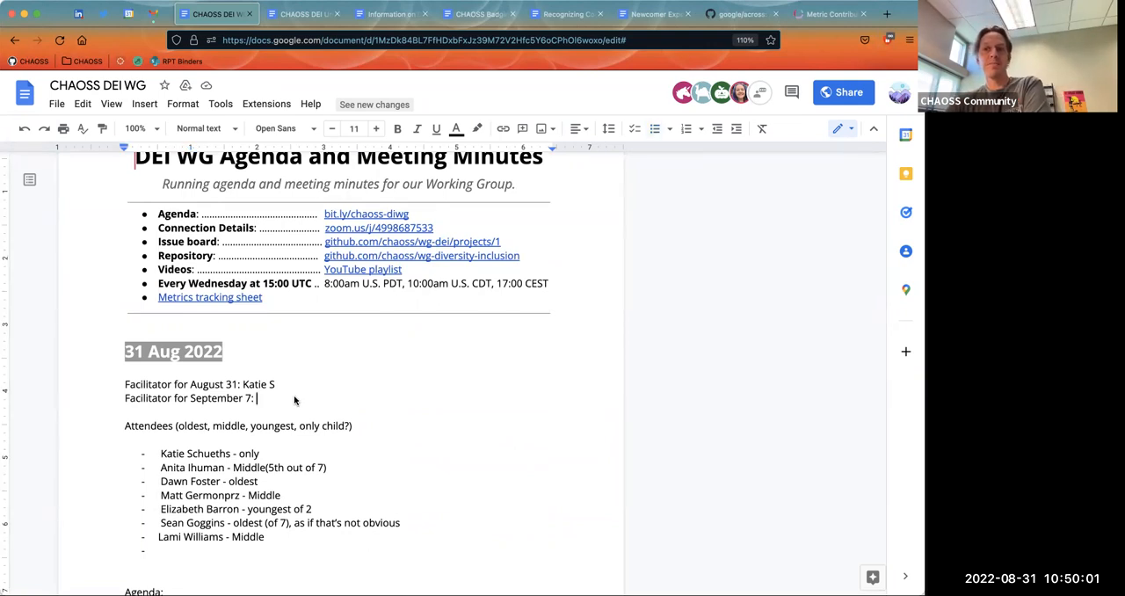
scroll("down", 3)
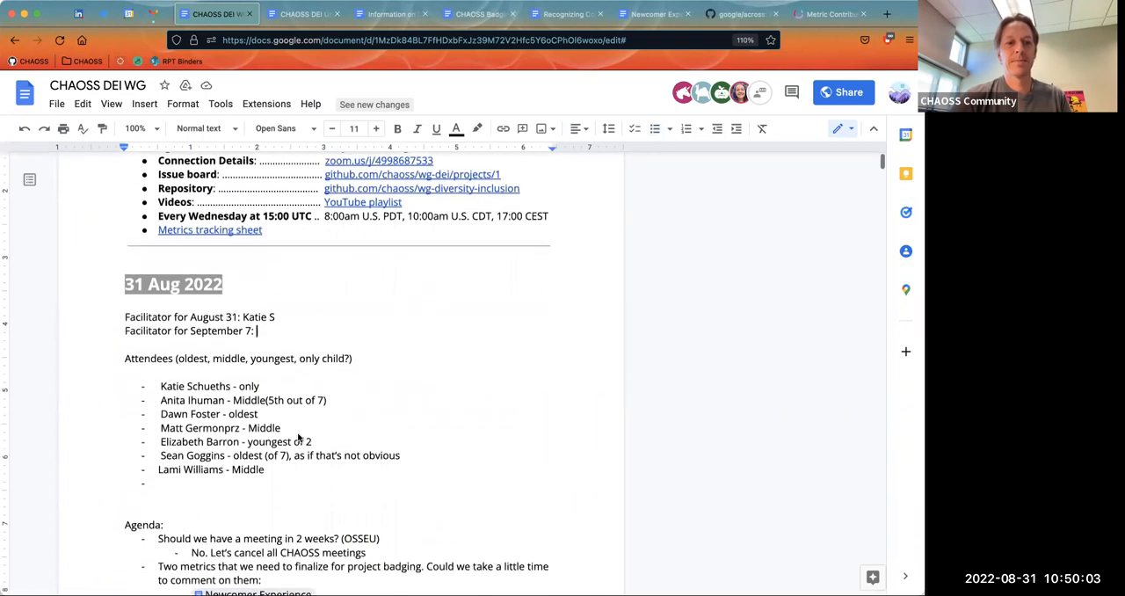
scroll("down", 3)
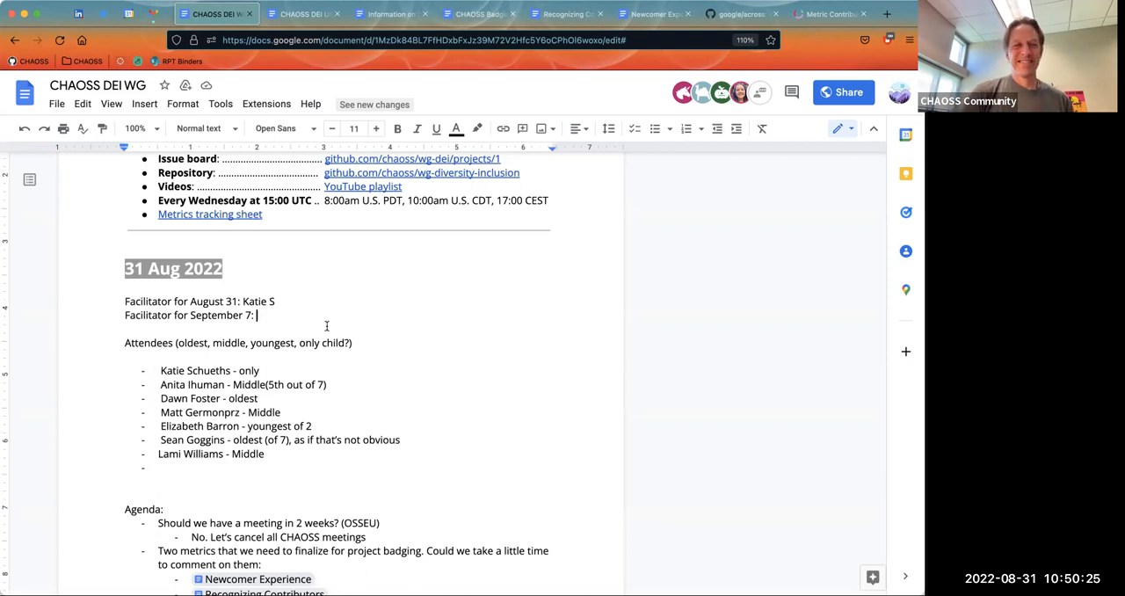
mouse_move(123, 464)
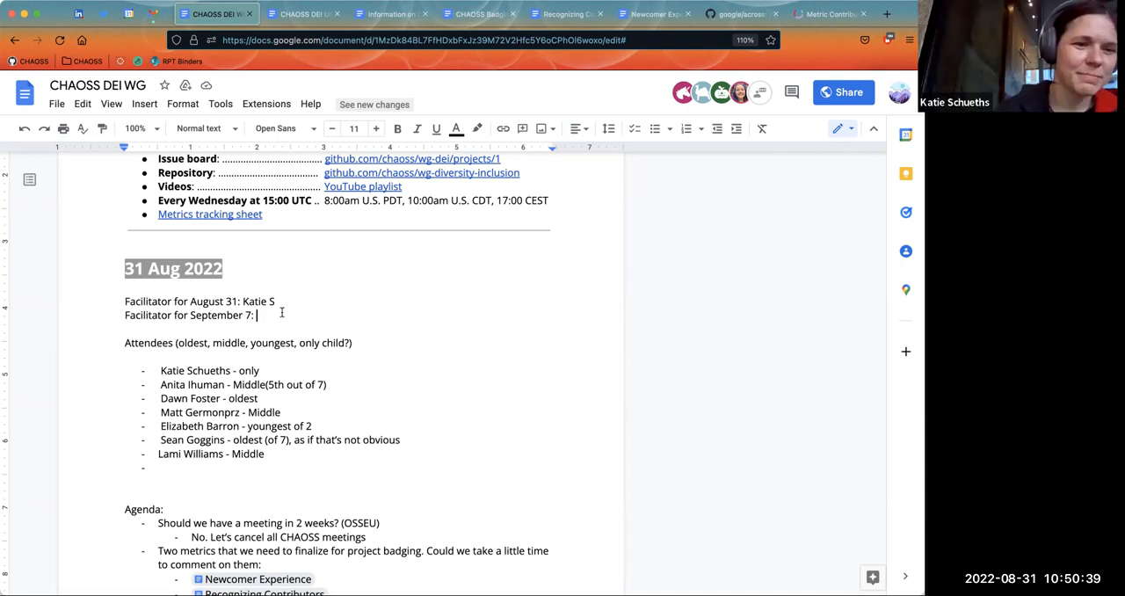
type("Matt G.")
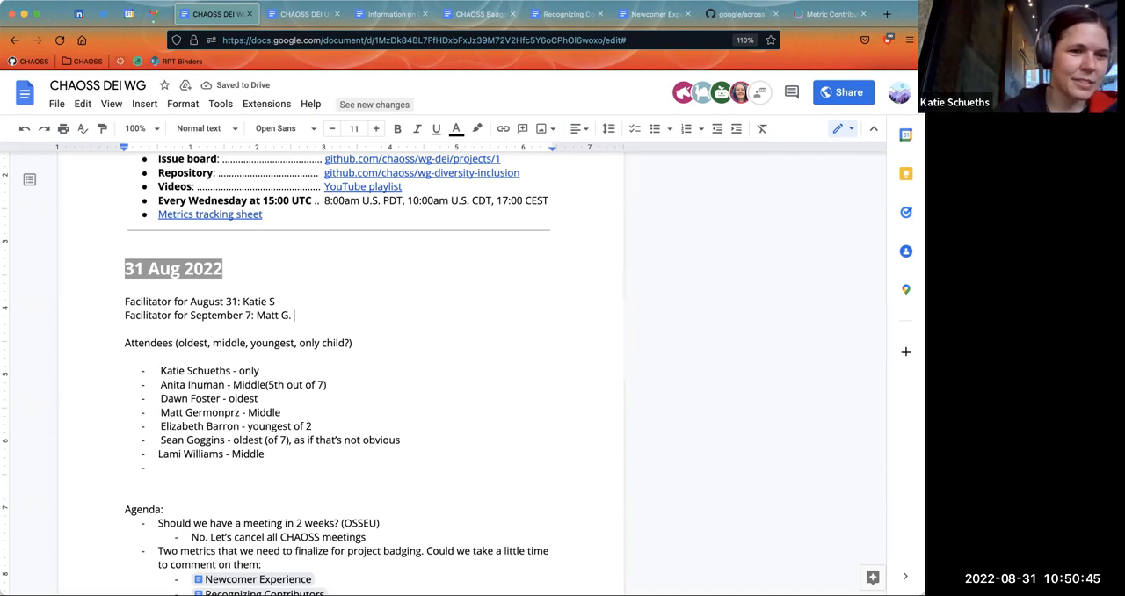
mouse_move(800, 207)
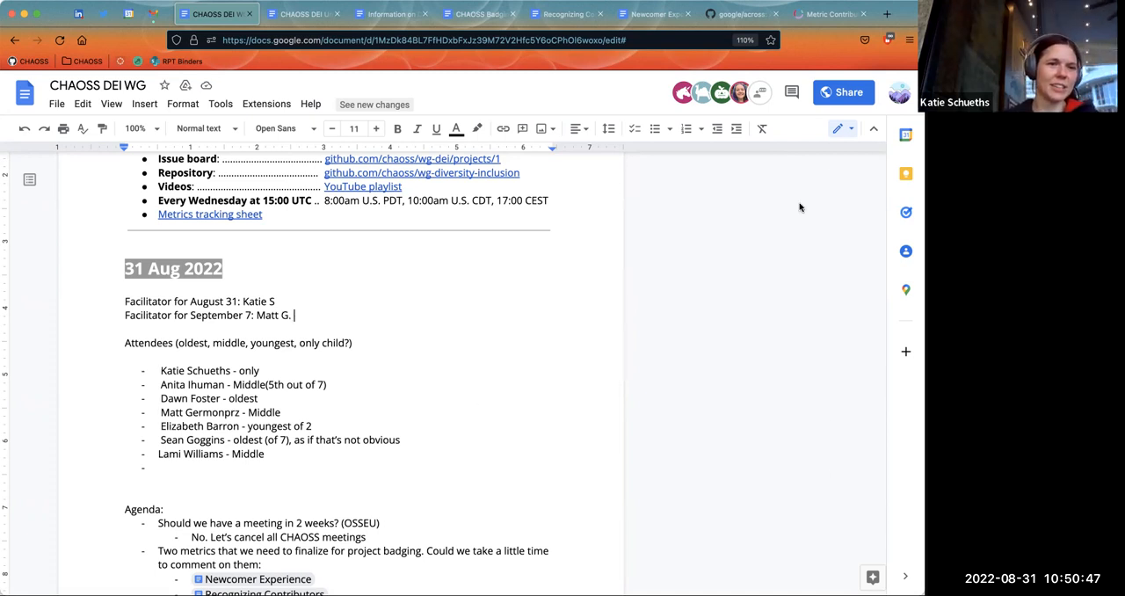